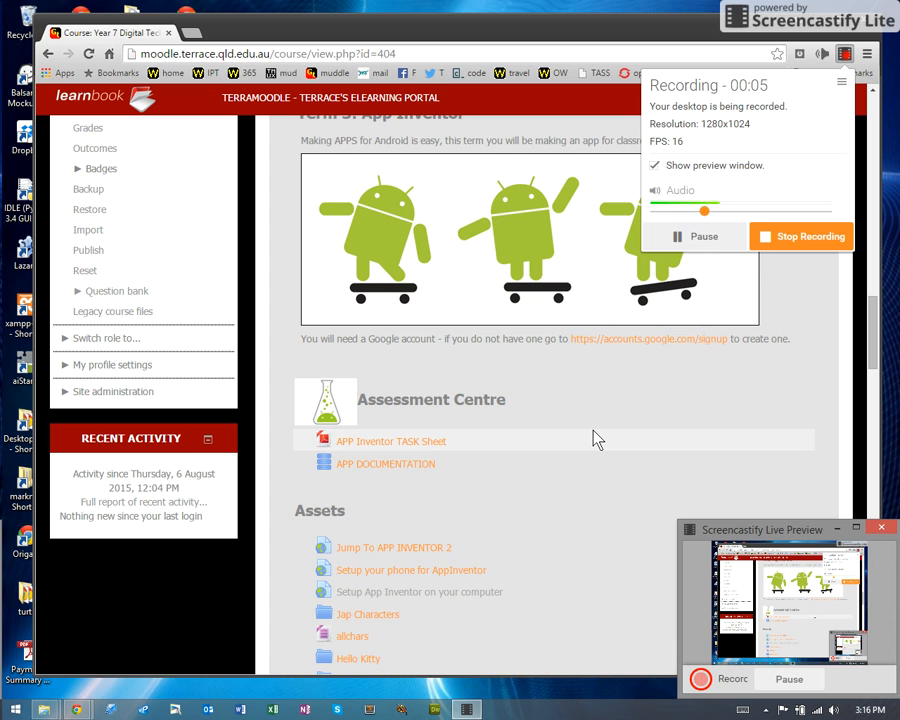
{"action": "mouse_move", "coordinate": [584, 405]}
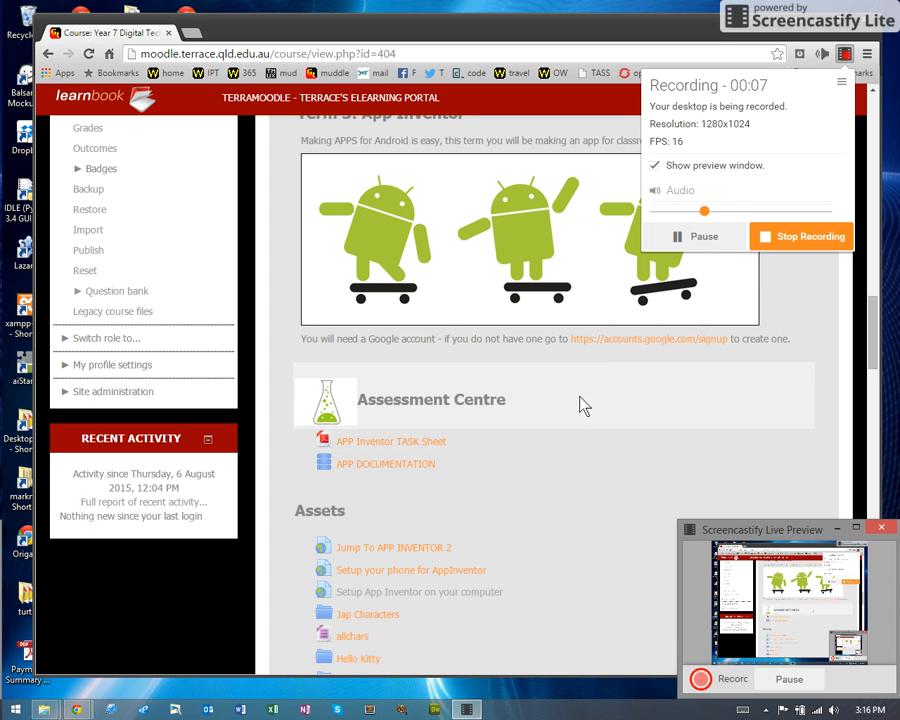
Open the Moodle Jap Characters folder and bring up the options for d.png.
{"action": "scroll", "scroll_direction": "down", "scroll_amount": 3}
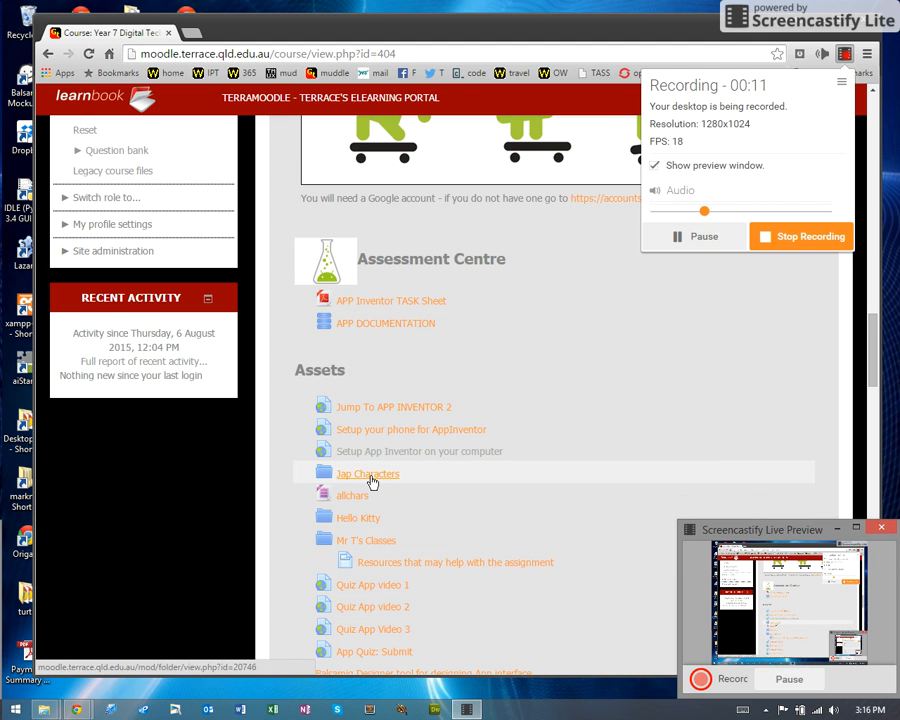
{"action": "left_click", "coordinate": [368, 473]}
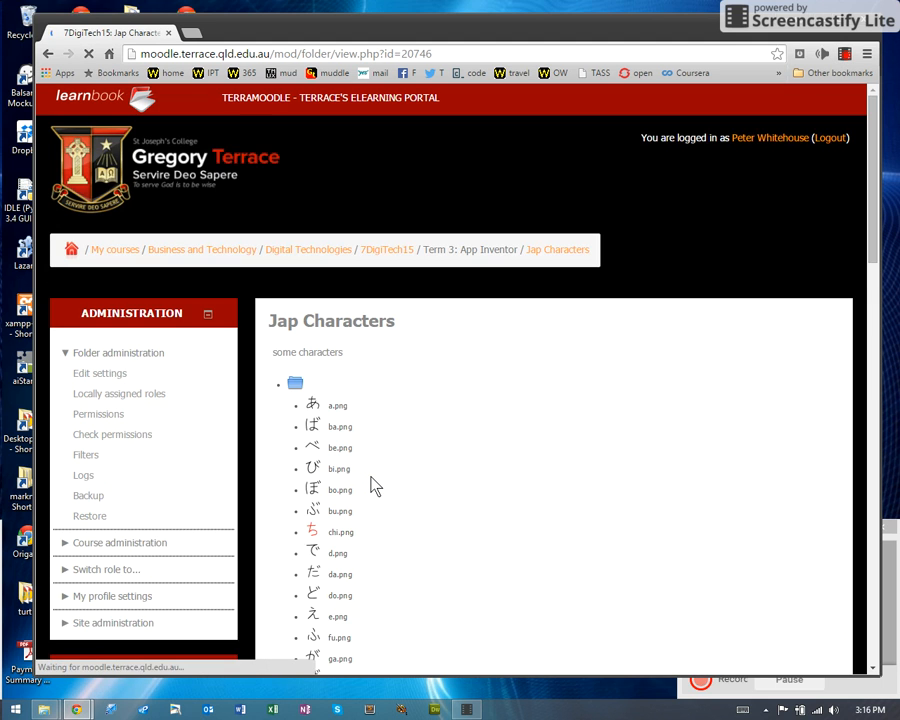
{"action": "scroll", "scroll_direction": "down", "scroll_amount": 3}
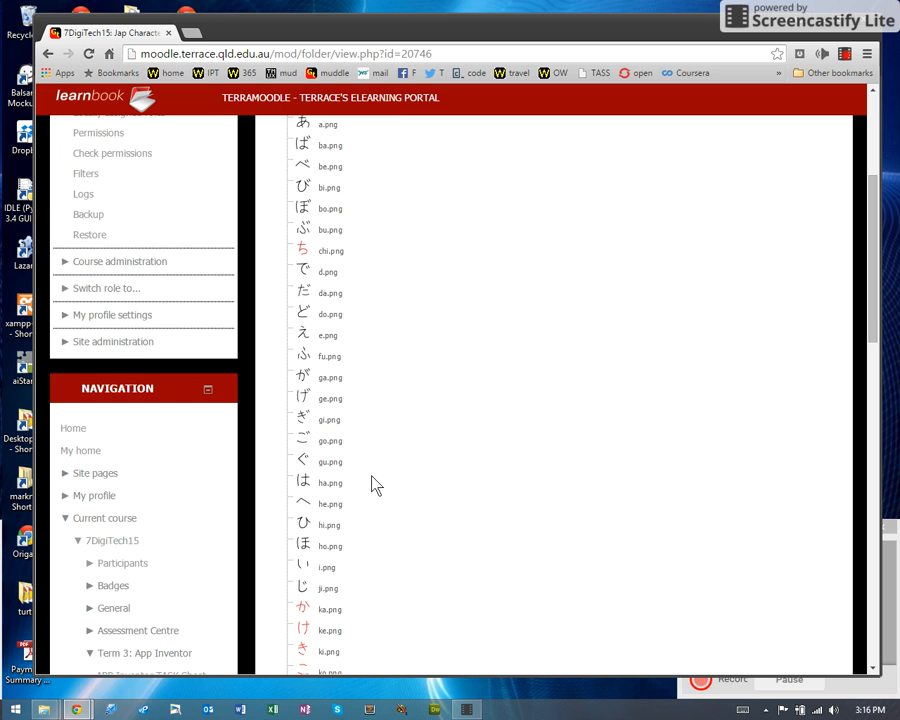
{"action": "scroll", "scroll_direction": "up", "scroll_amount": 3}
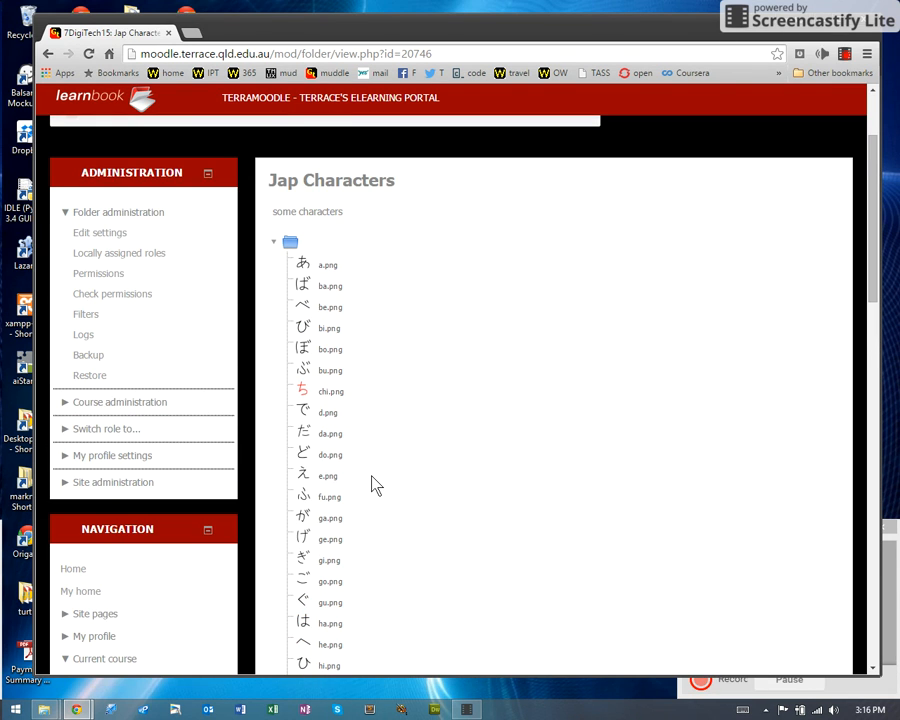
{"action": "right_click", "coordinate": [303, 411]}
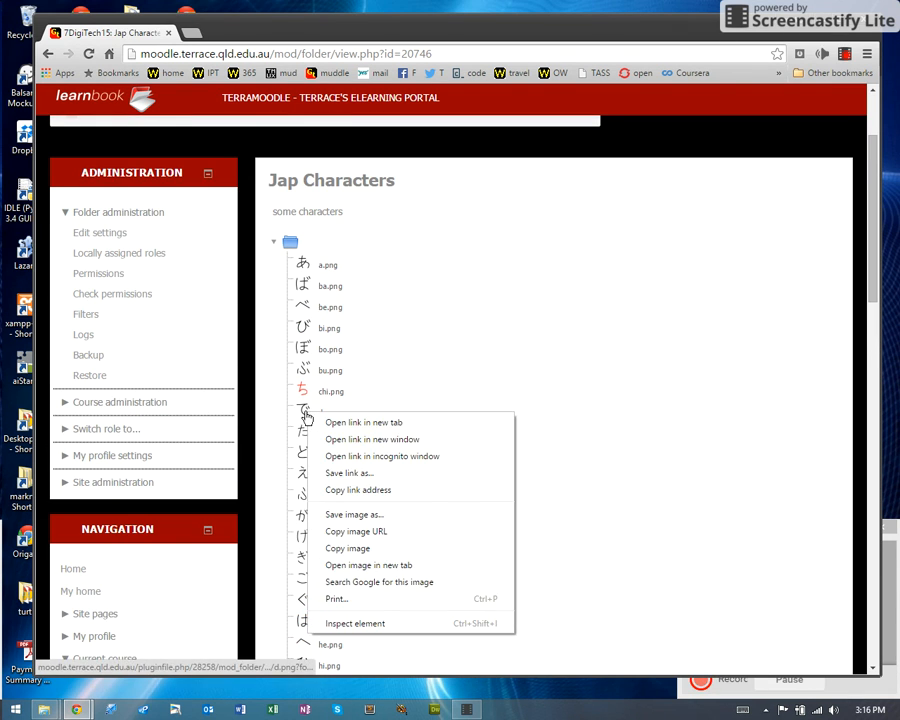
{"action": "mouse_move", "coordinate": [355, 513]}
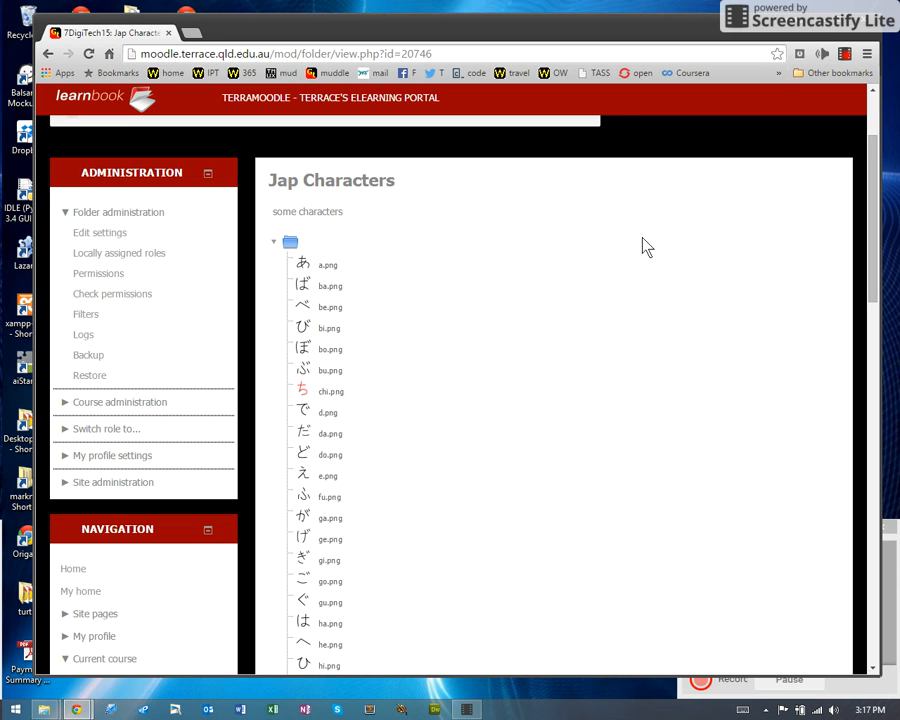
{"action": "mouse_move", "coordinate": [817, 33]}
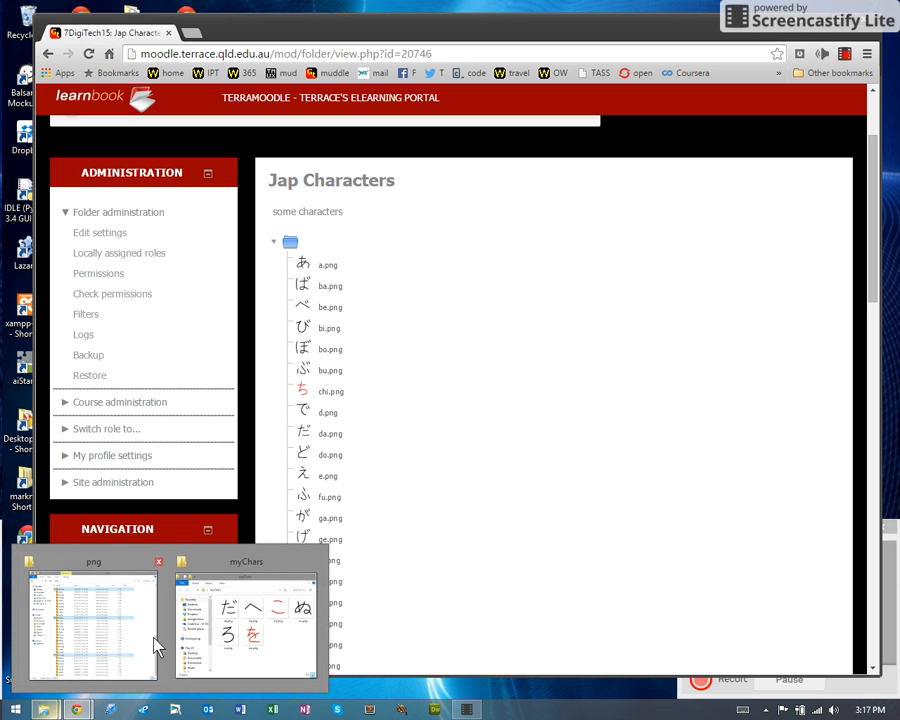
Bring up the myChars File Explorer window and move it over the browser.
{"action": "left_click", "coordinate": [246, 619]}
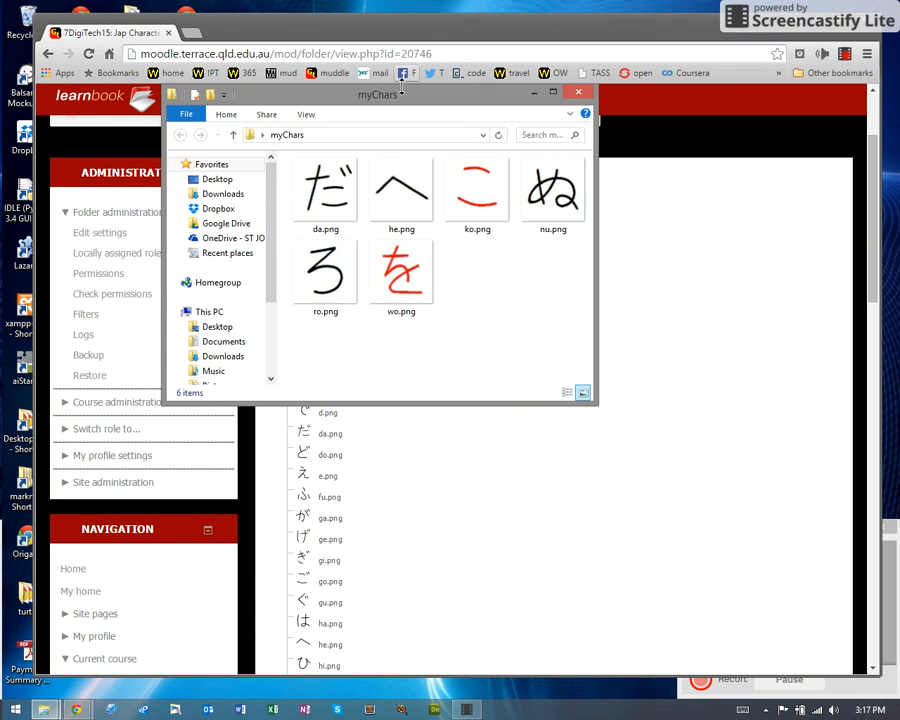
{"action": "left_click_drag", "start_coordinate": [379, 93], "coordinate": [385, 168]}
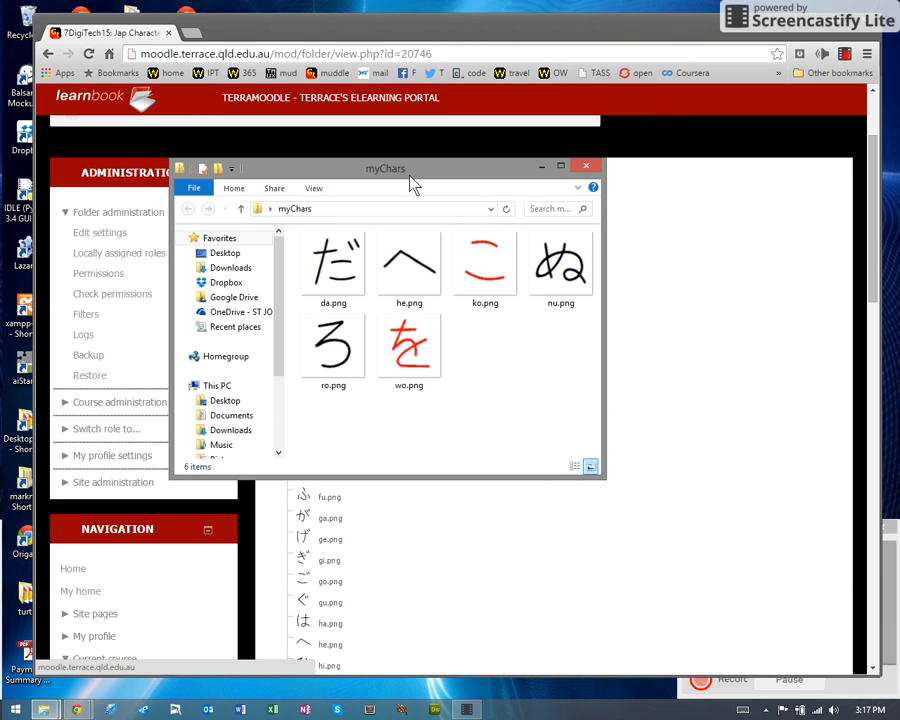
{"action": "mouse_move", "coordinate": [188, 35]}
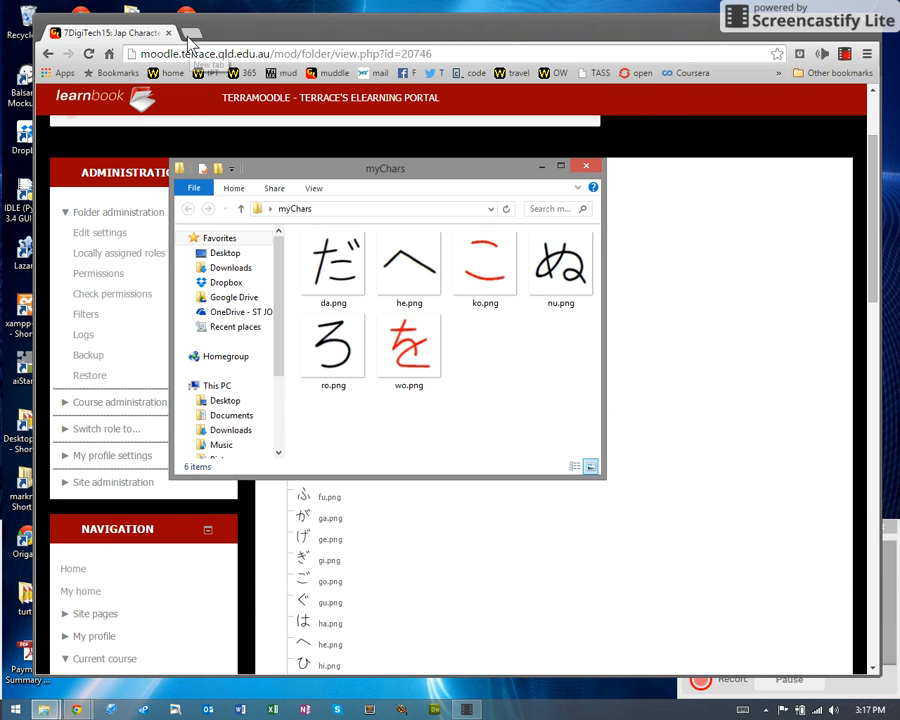
Open App Inventor in a new tab, cancel a new project, and show My Projects.
{"action": "left_click", "coordinate": [188, 33]}
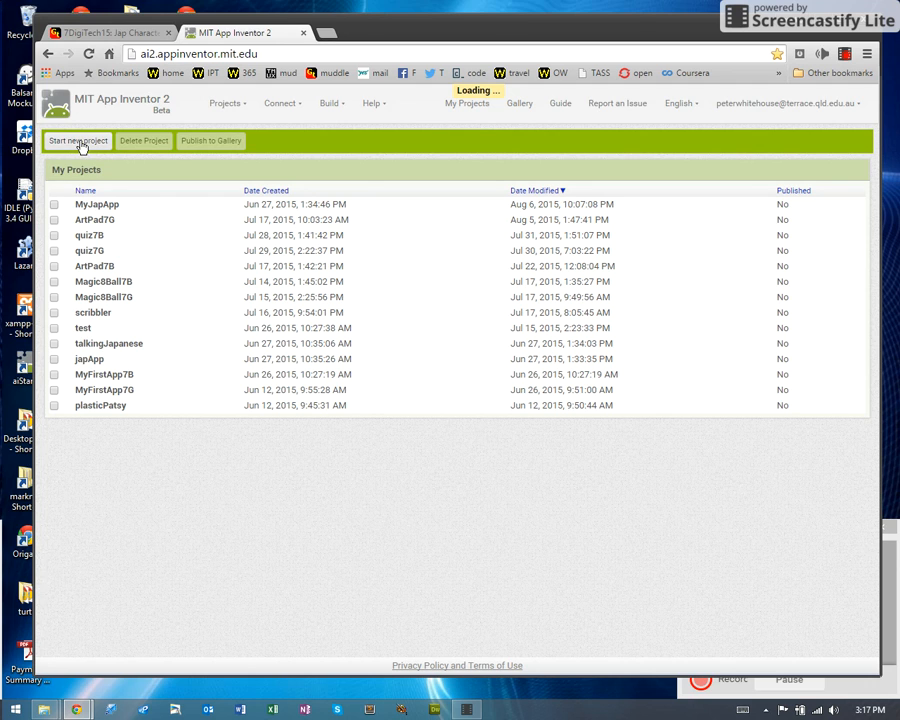
{"action": "left_click", "coordinate": [78, 140]}
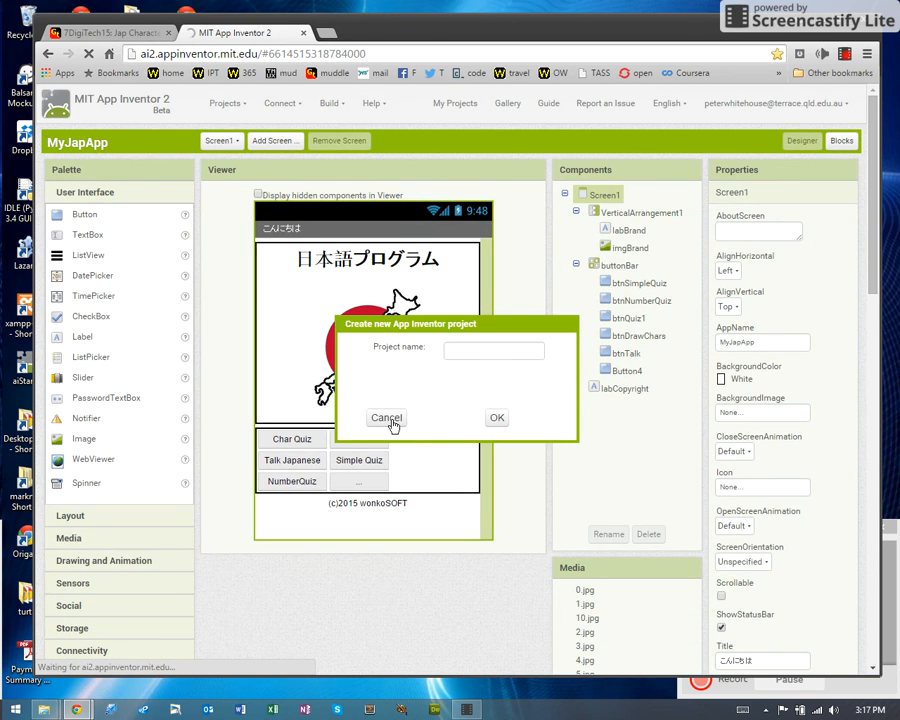
{"action": "left_click", "coordinate": [227, 102]}
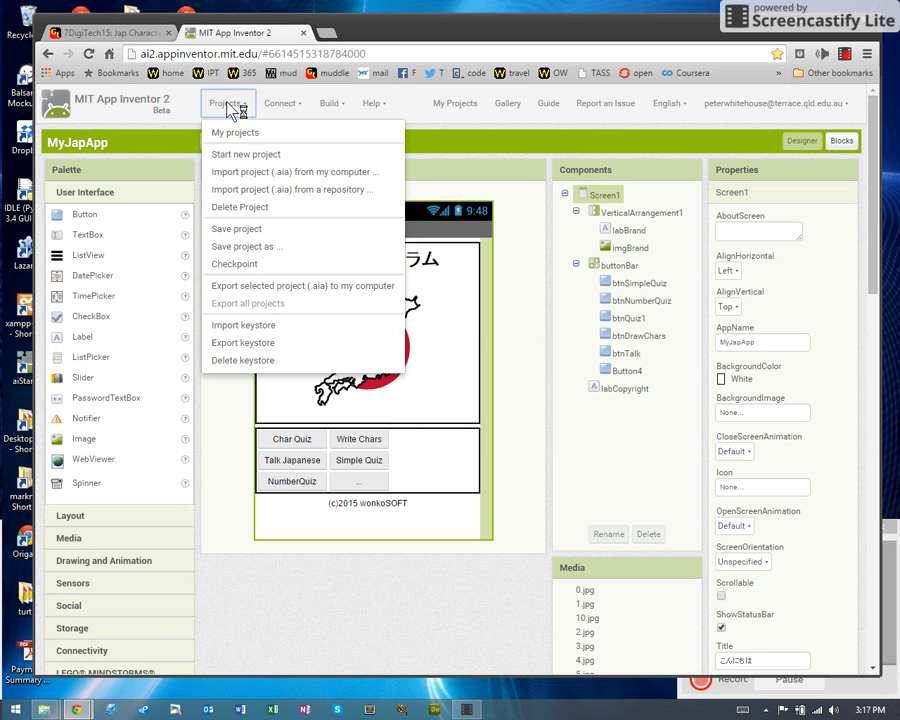
{"action": "left_click", "coordinate": [235, 132]}
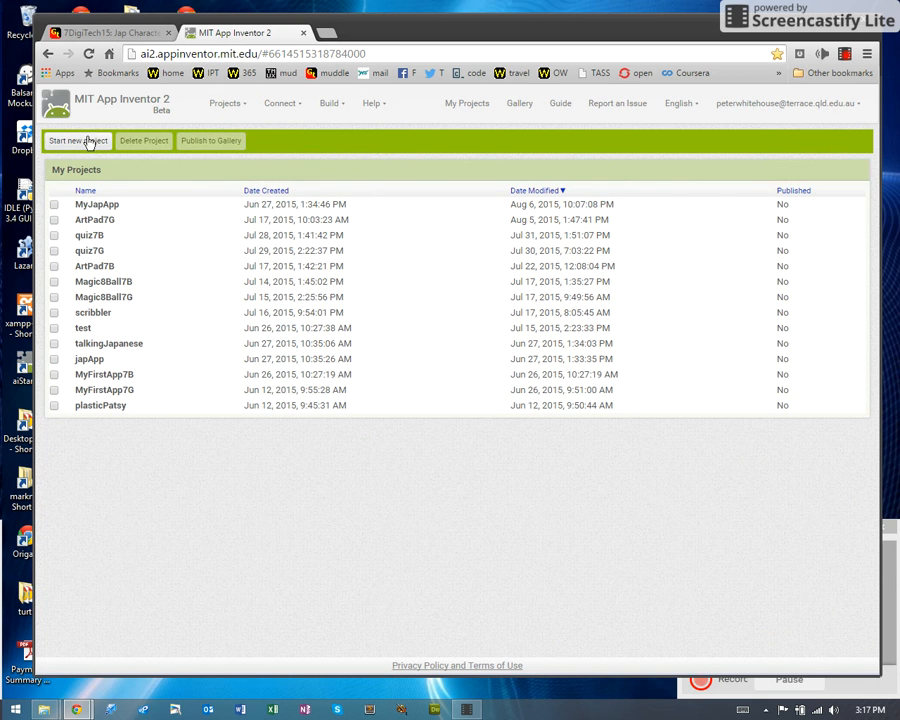
Start a new App Inventor project named MyJapQuiz.
{"action": "left_click", "coordinate": [78, 140]}
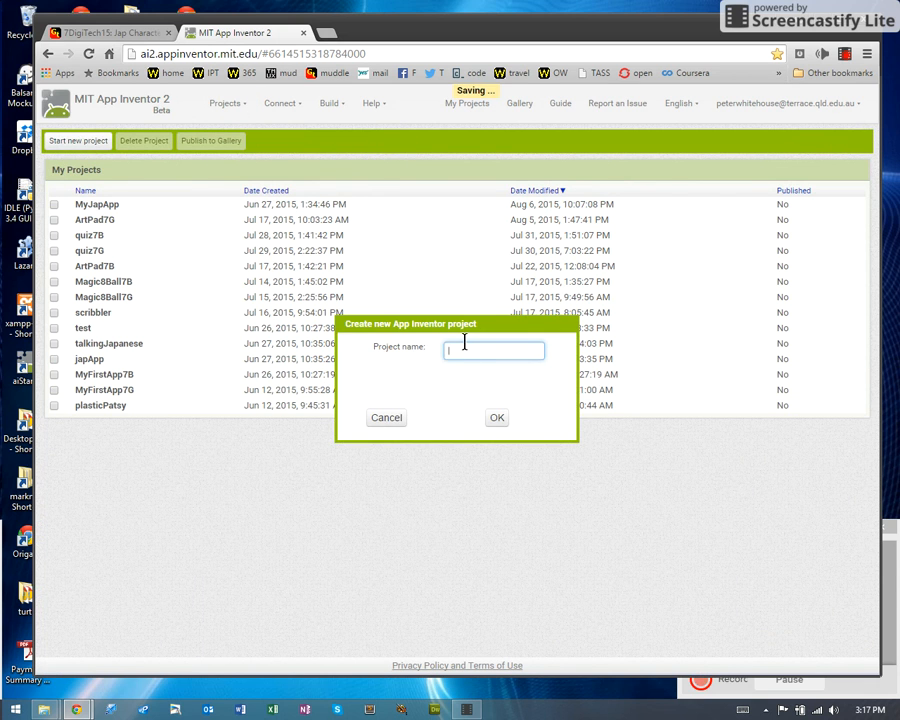
{"action": "type", "text": "MyJapQuiz"}
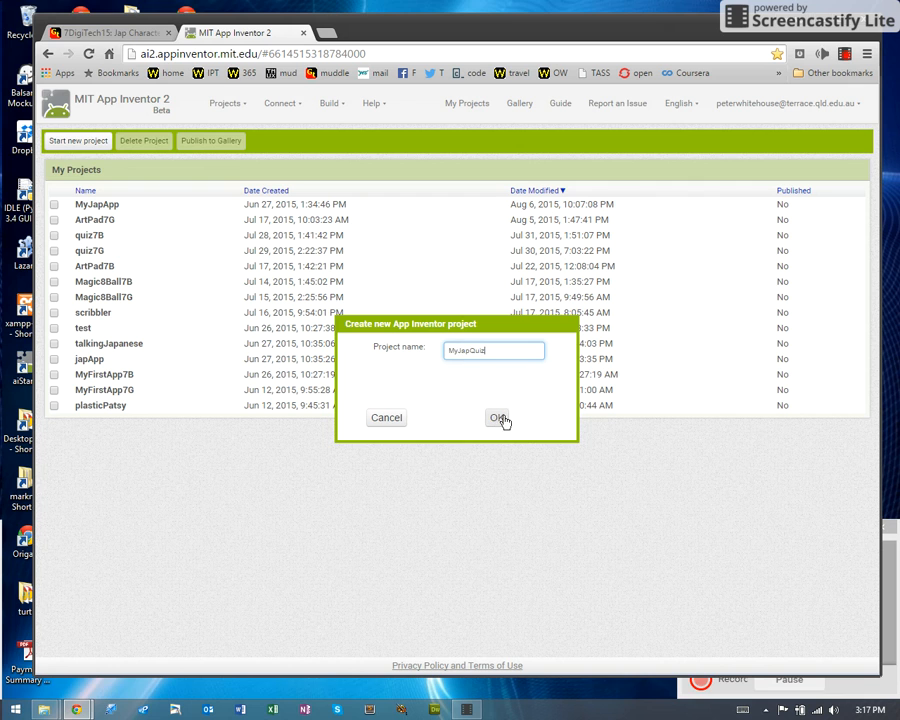
{"action": "left_click", "coordinate": [501, 417]}
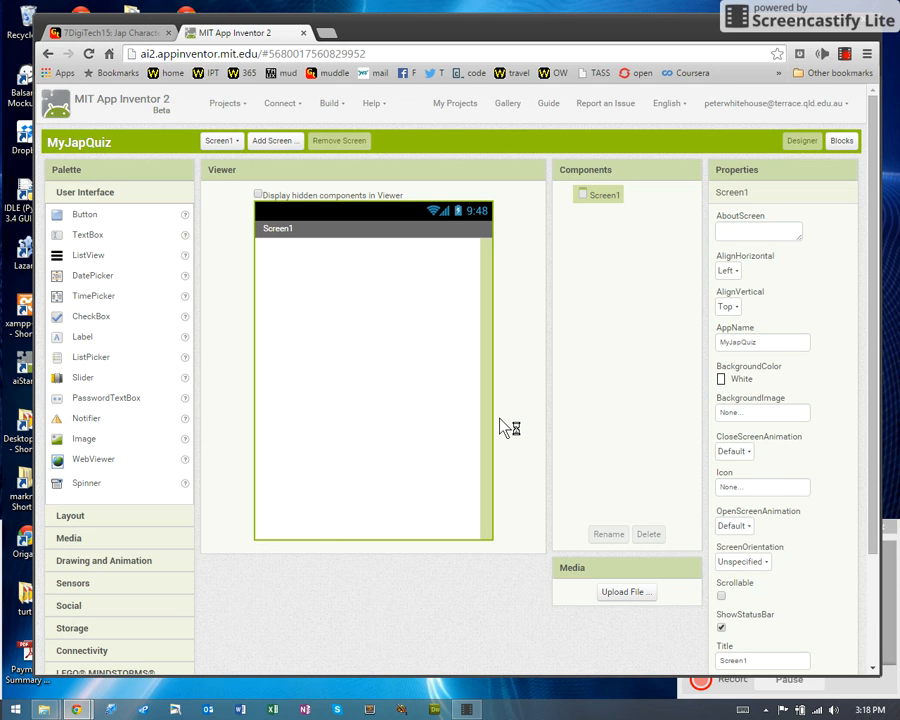
{"action": "mouse_move", "coordinate": [340, 386]}
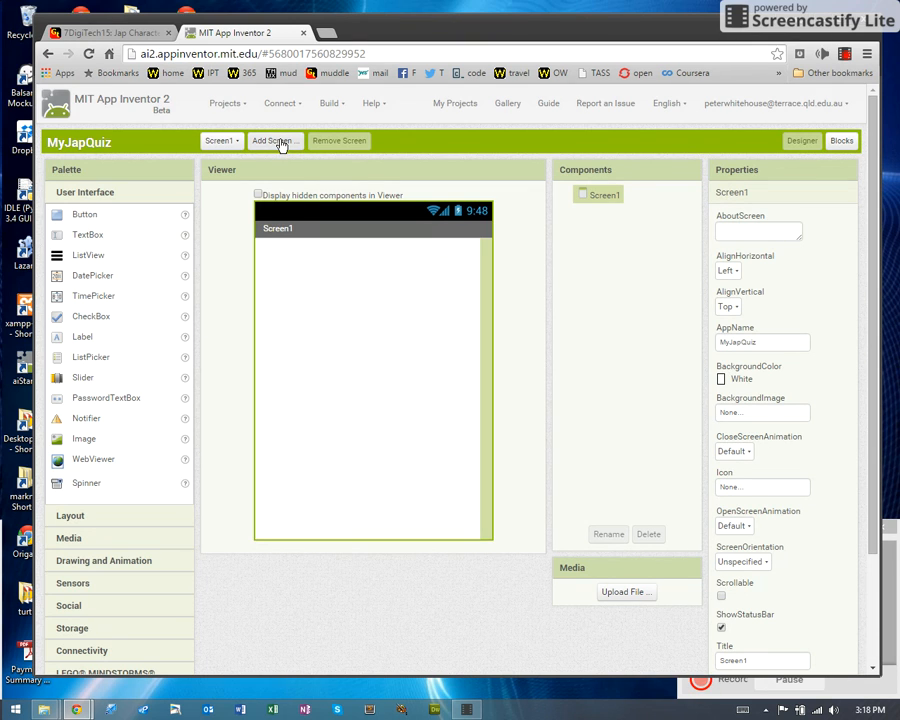
Add a screen named CharacterQuiz, then switch back to Screen1 via the dropdown.
{"action": "left_click", "coordinate": [273, 140]}
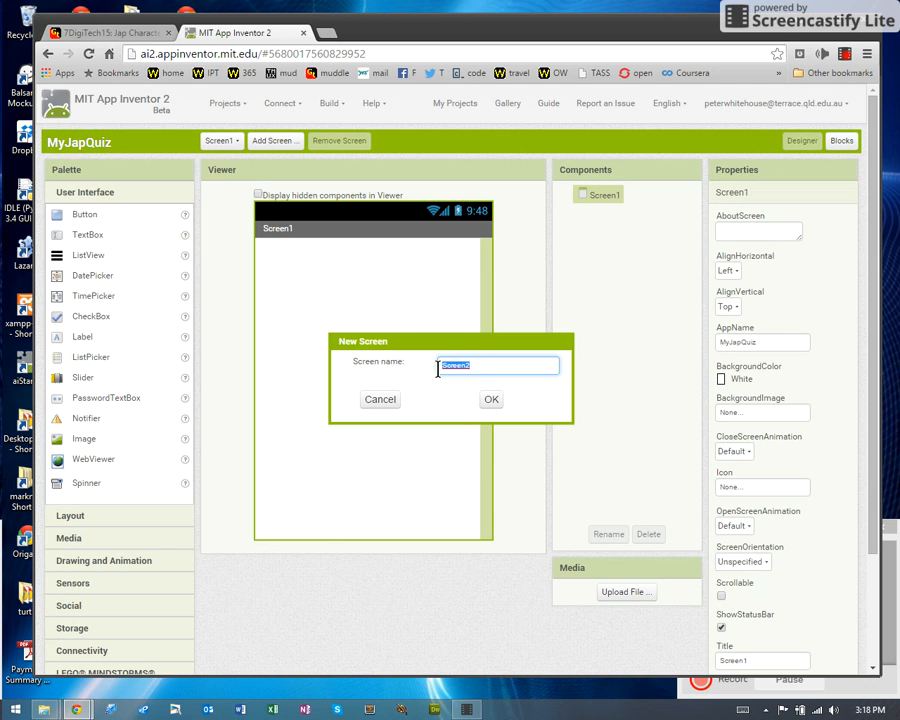
{"action": "type", "text": "Character"}
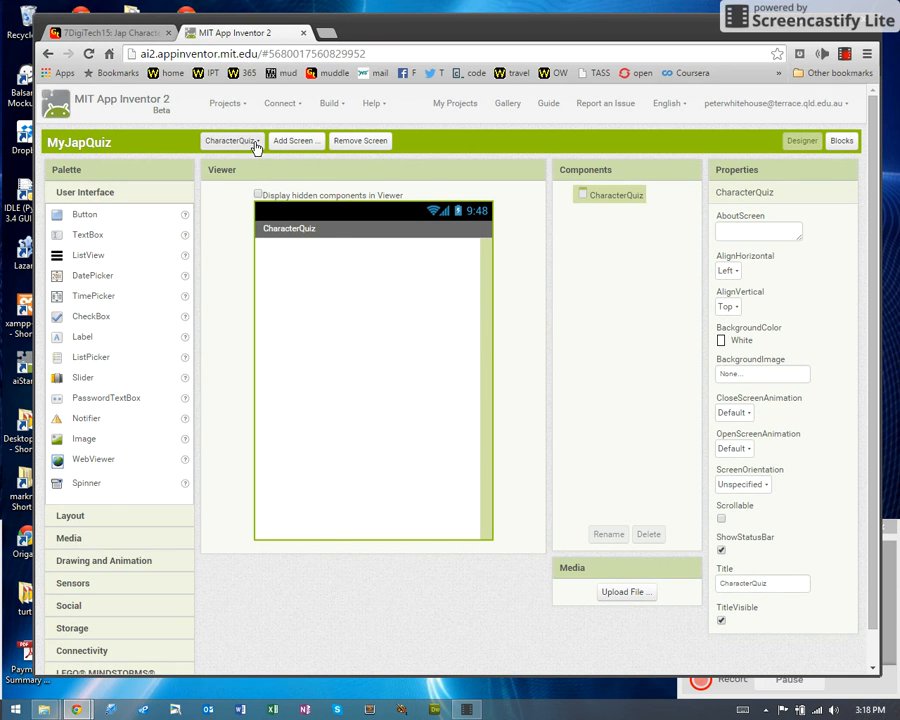
{"action": "left_click", "coordinate": [232, 140]}
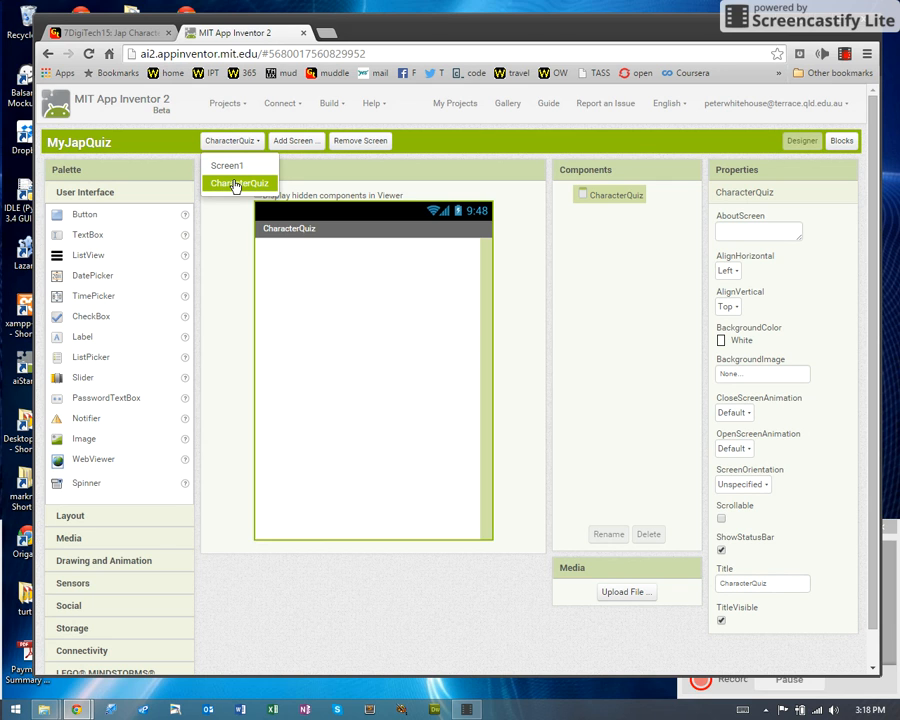
{"action": "left_click", "coordinate": [238, 183]}
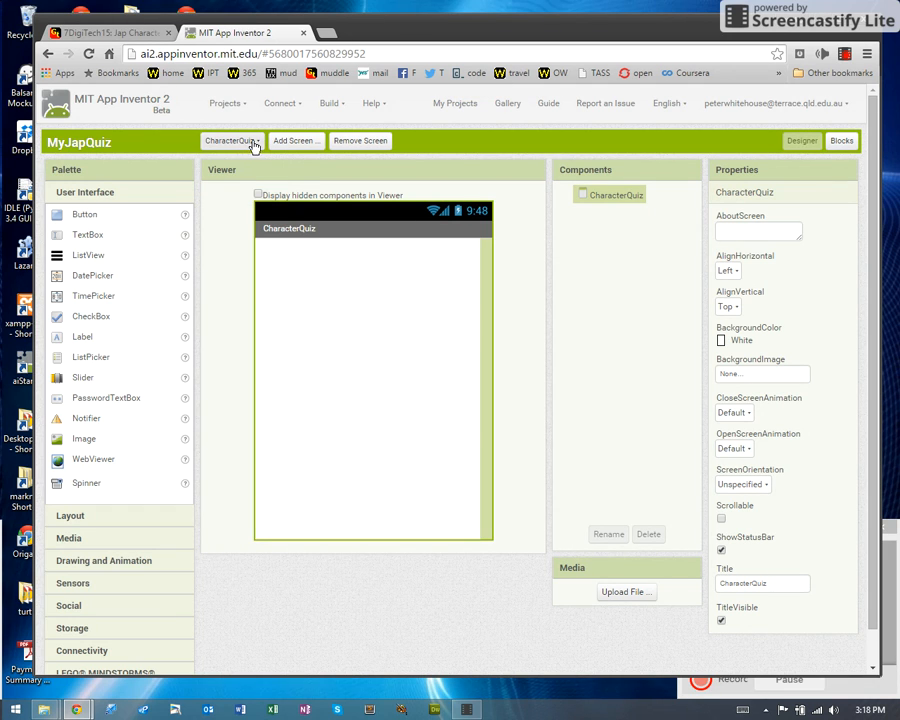
{"action": "left_click", "coordinate": [219, 140]}
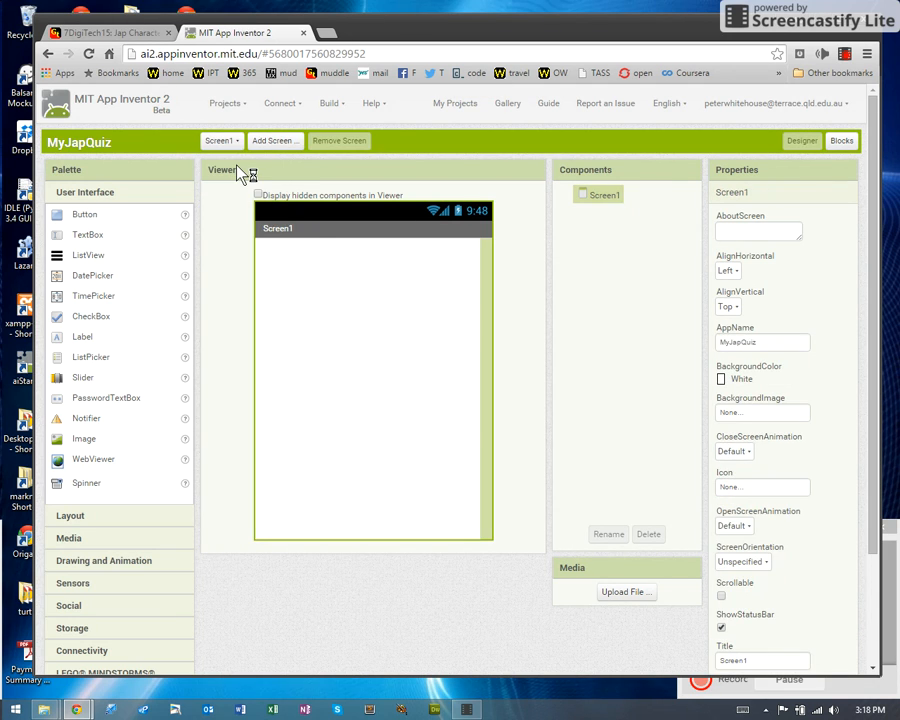
{"action": "mouse_move", "coordinate": [310, 397]}
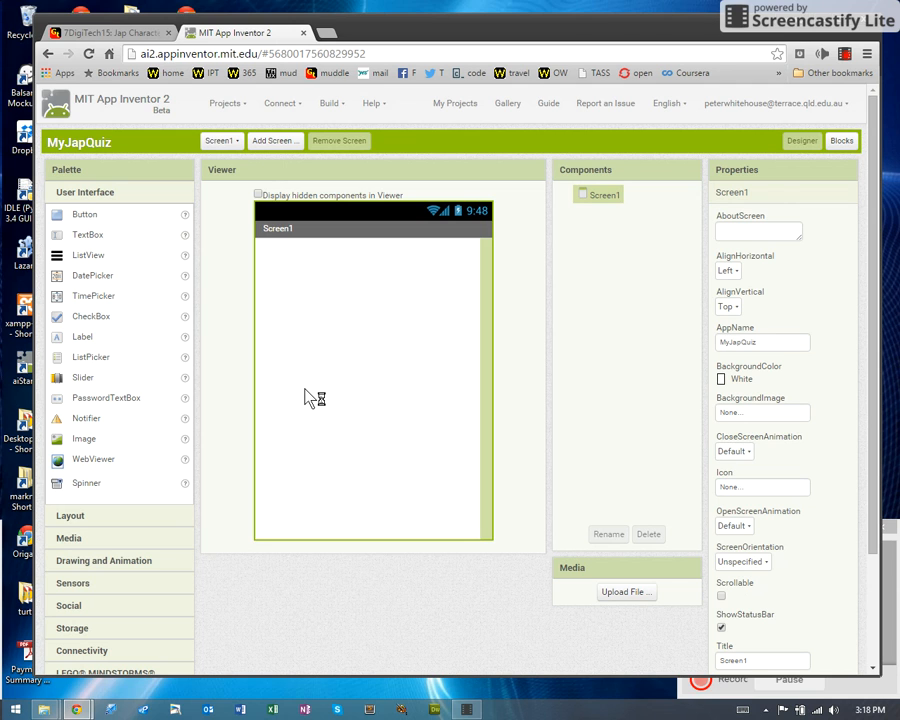
{"action": "mouse_move", "coordinate": [313, 397]}
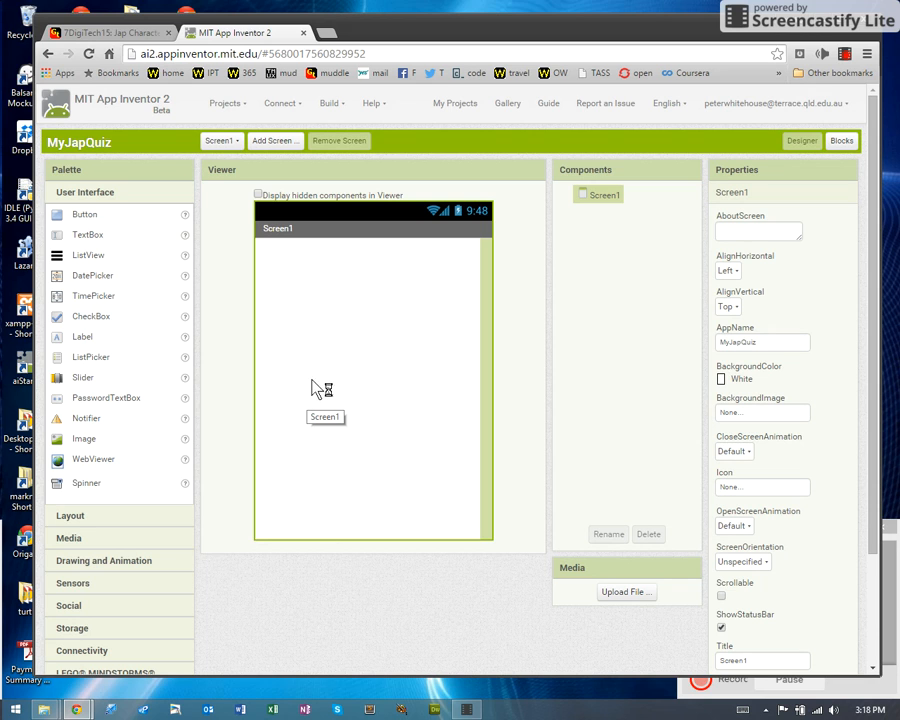
{"action": "mouse_move", "coordinate": [84, 217]}
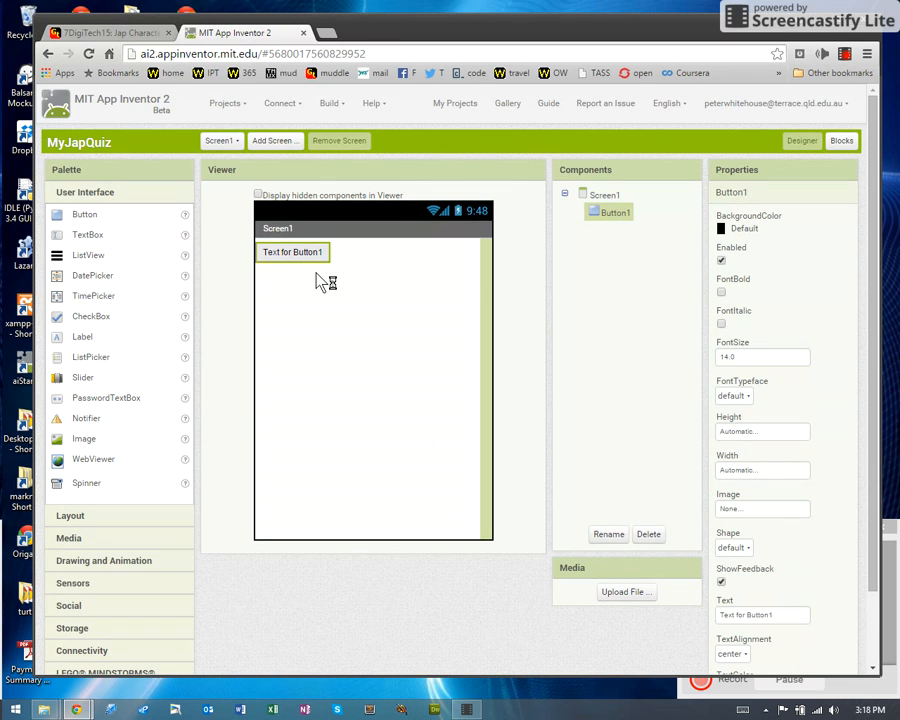
{"action": "mouse_move", "coordinate": [298, 268]}
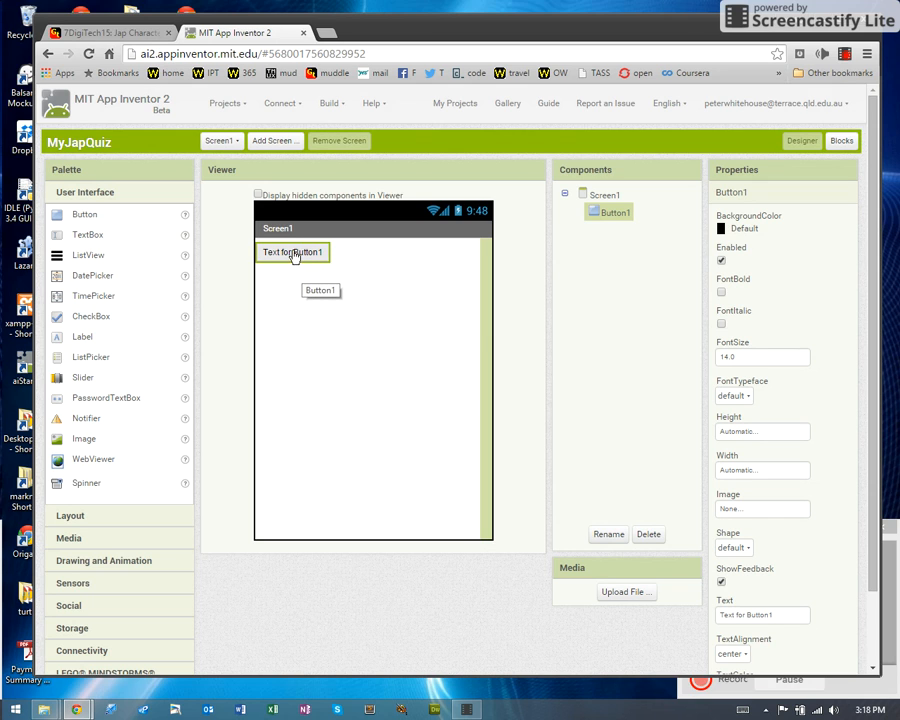
{"action": "mouse_move", "coordinate": [283, 260]}
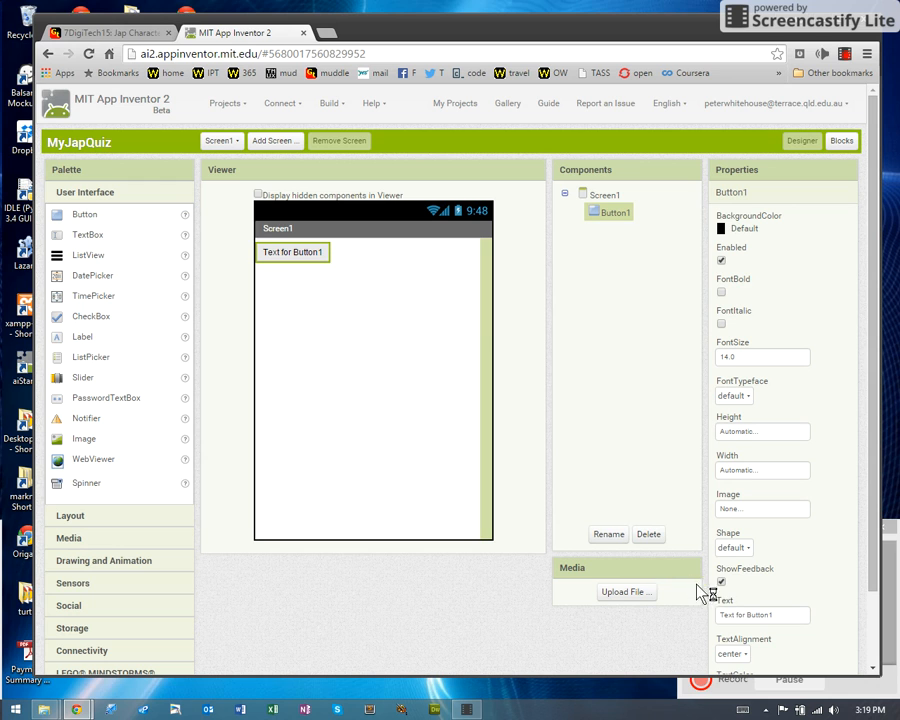
Rename Screen1's Button1 to btnJumptoQuiz1.
{"action": "left_click", "coordinate": [608, 533]}
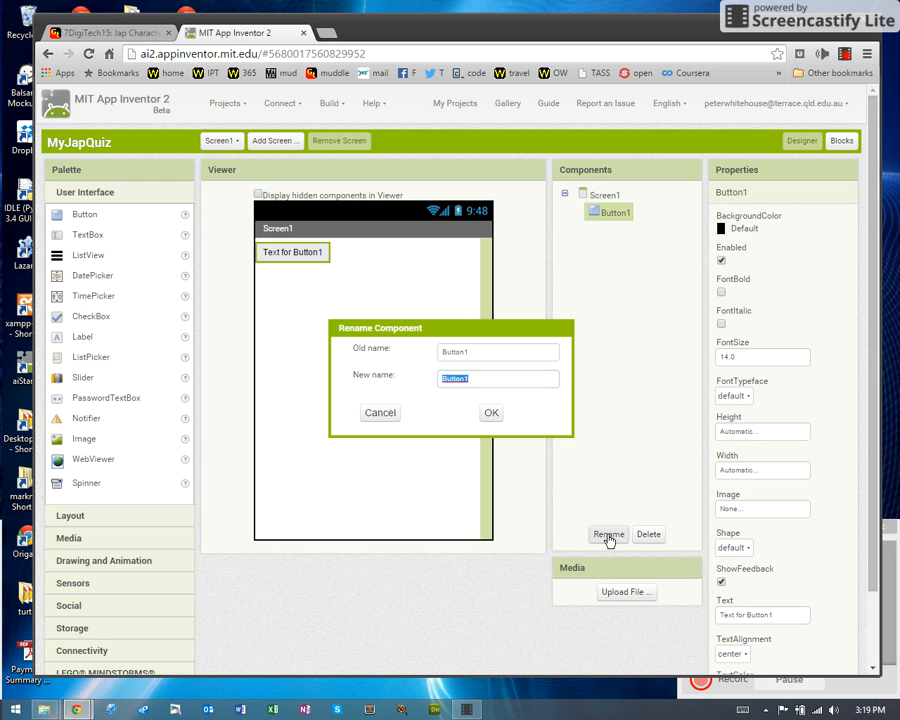
{"action": "left_click", "coordinate": [497, 378]}
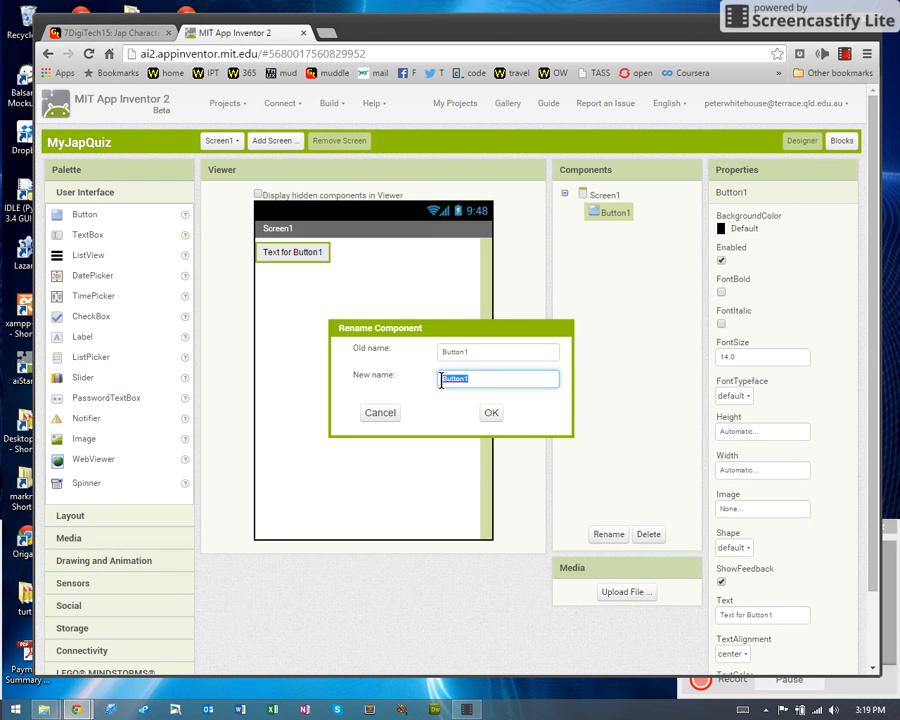
{"action": "type", "text": "btnJumptoQuiz"}
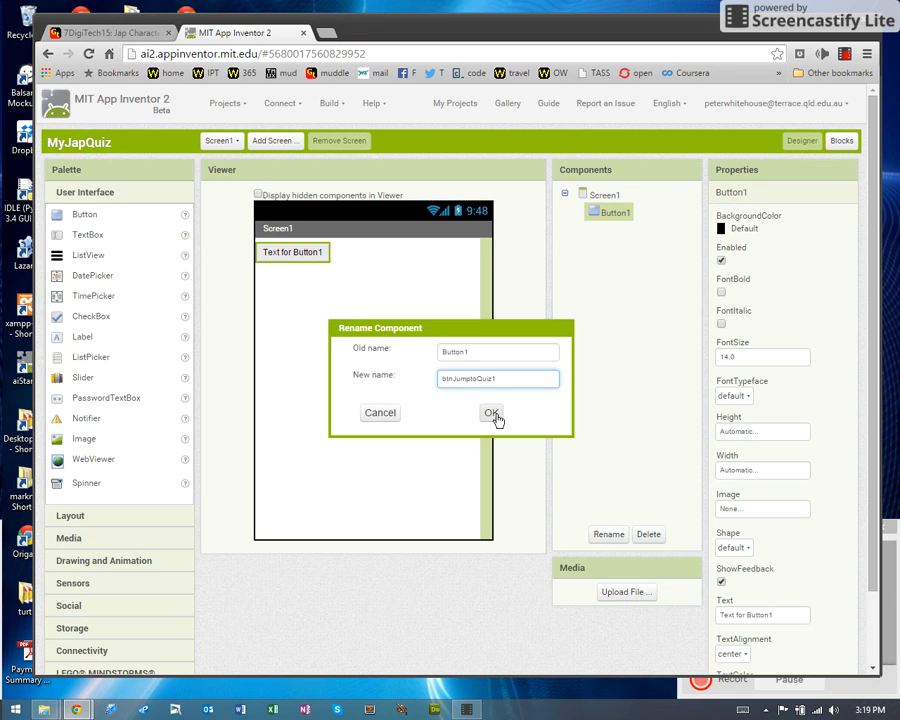
{"action": "left_click", "coordinate": [491, 413]}
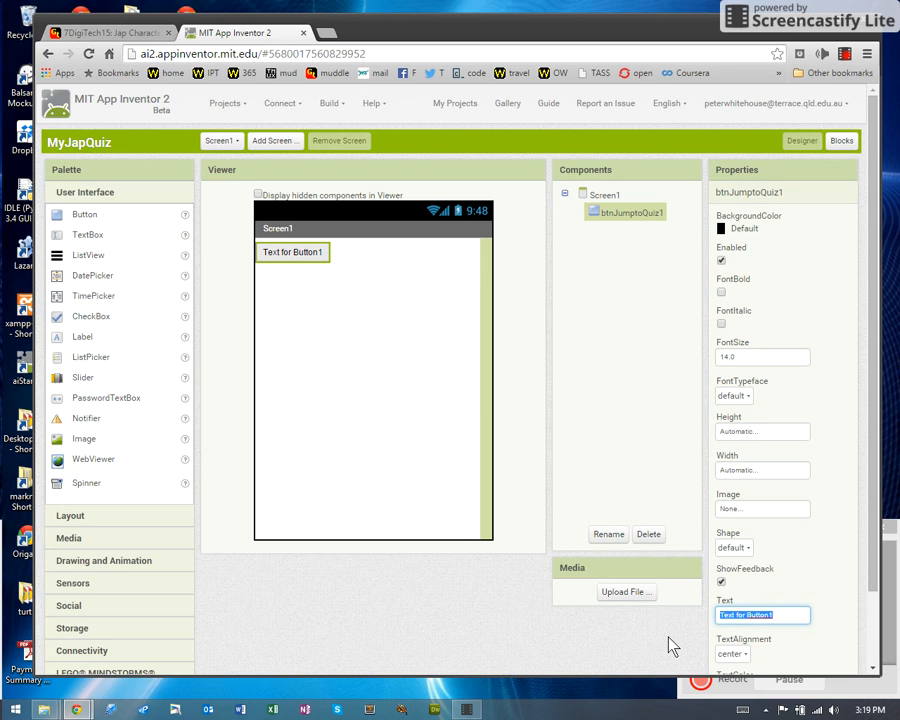
Set btnJumptoQuiz1's Text property to Character Quiz.
{"action": "type", "text": "JUm"}
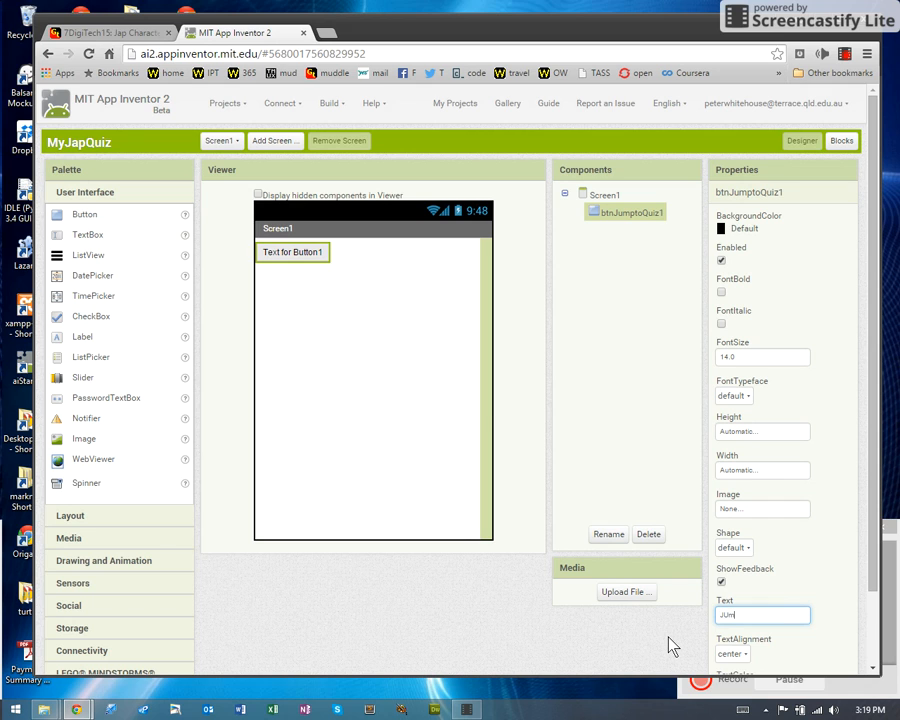
{"action": "type", "text": "Jump to"}
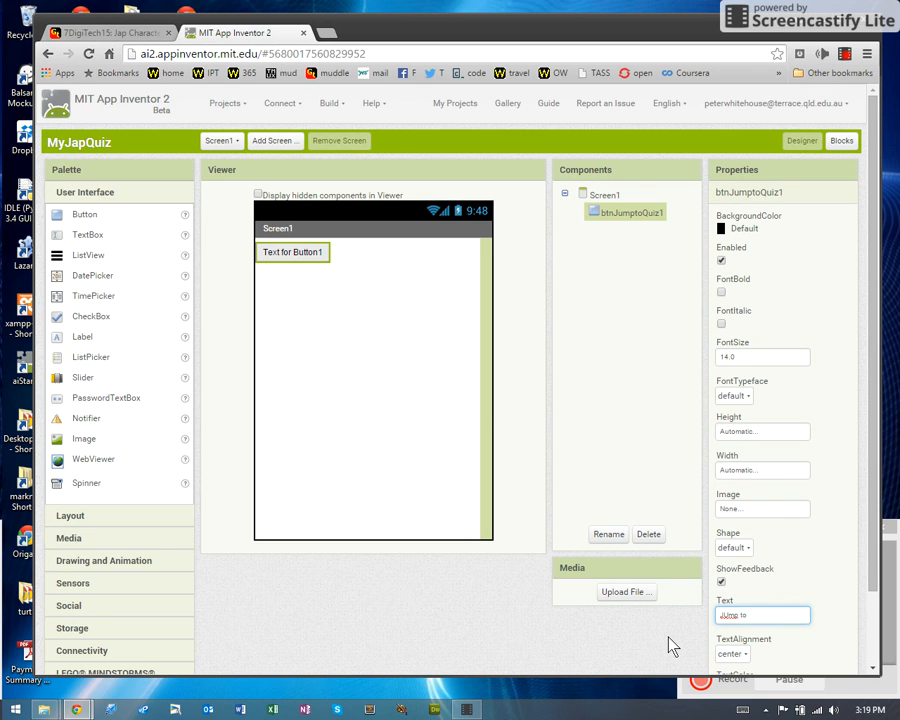
{"action": "type", "text": "Character Quiz"}
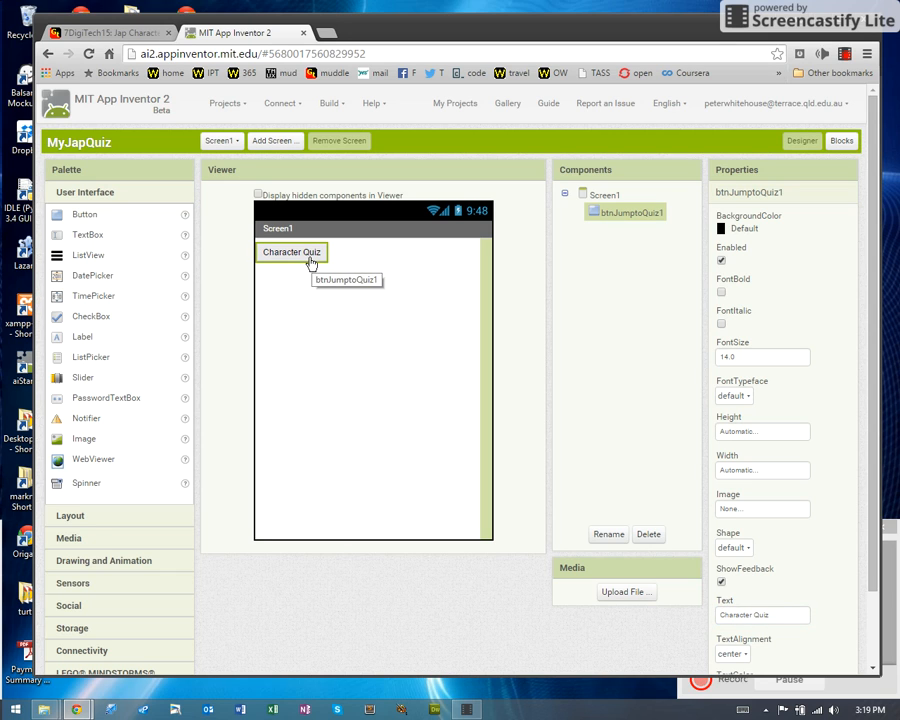
{"action": "mouse_move", "coordinate": [340, 285]}
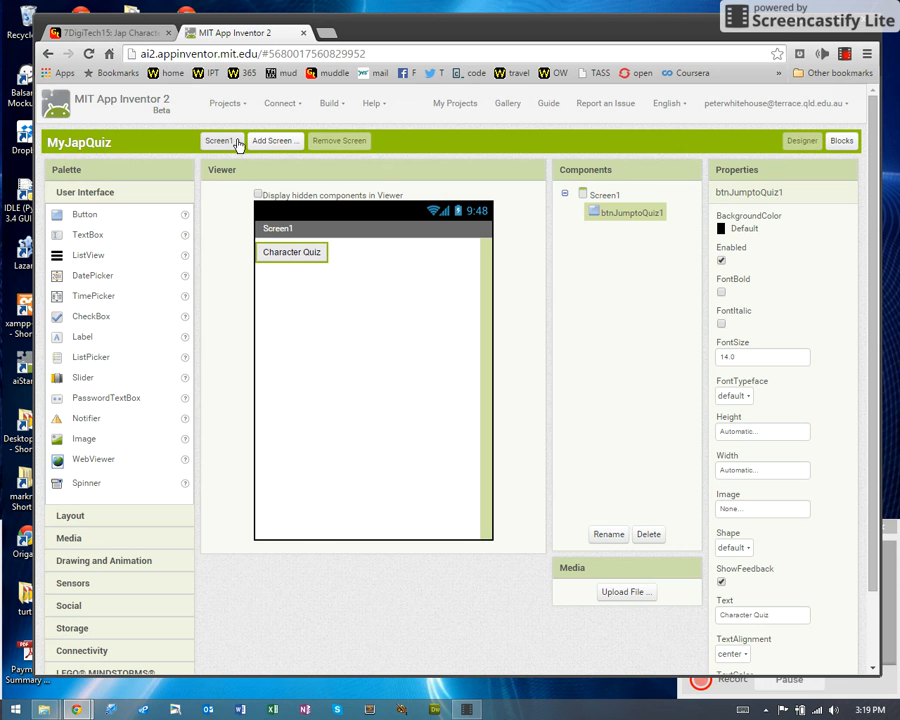
Switch to the CharacterQuiz screen and drag a Button onto its Viewer.
{"action": "left_click", "coordinate": [220, 140]}
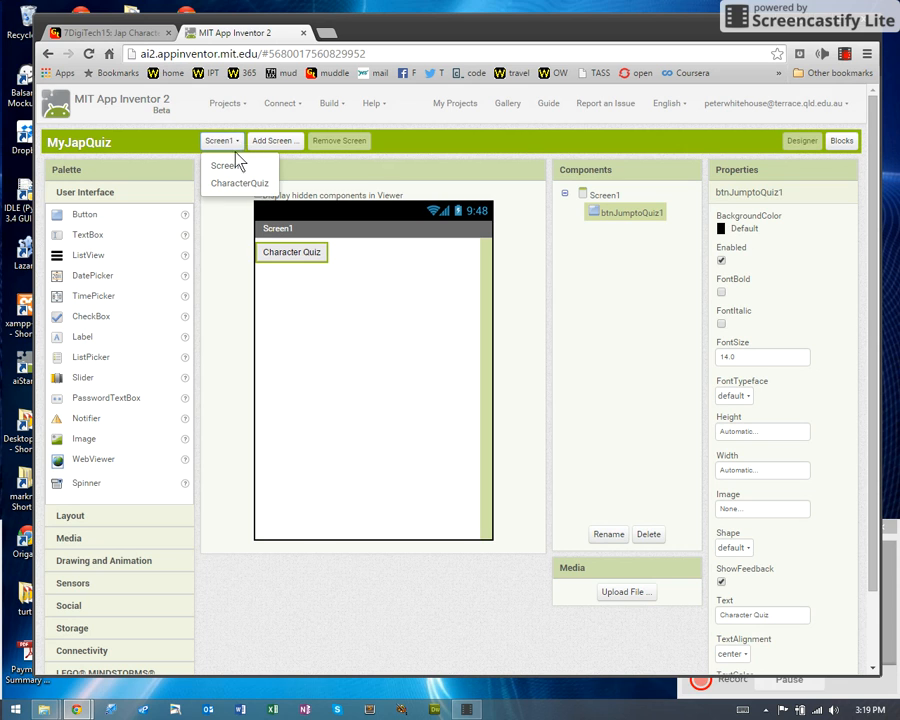
{"action": "left_click", "coordinate": [239, 182]}
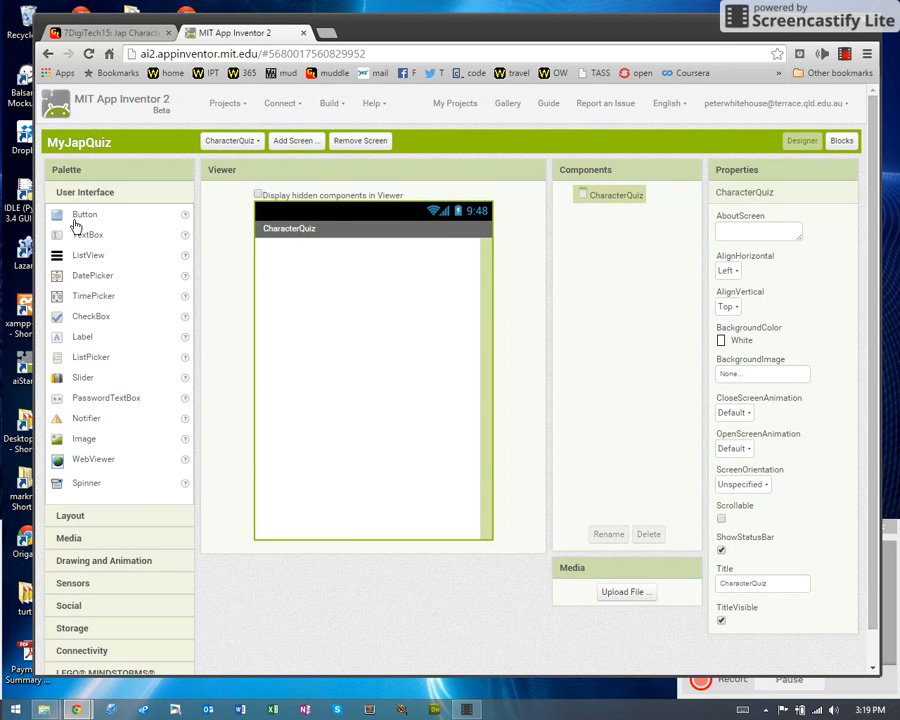
{"action": "left_click_drag", "start_coordinate": [84, 214], "coordinate": [291, 252]}
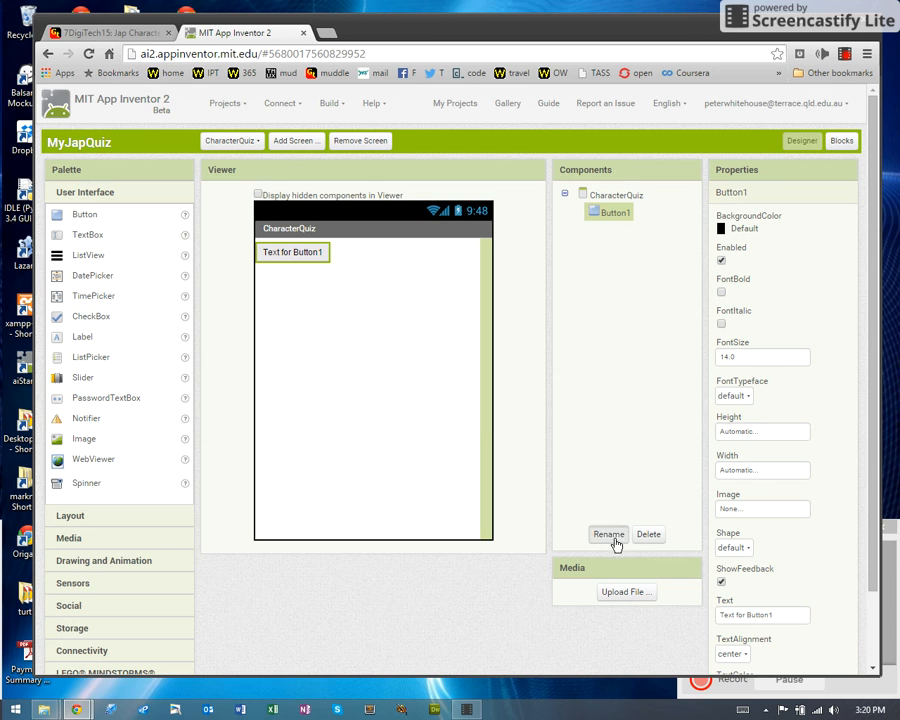
Rename Button1 to btnHome and set its Text property to Home.
{"action": "left_click", "coordinate": [608, 534]}
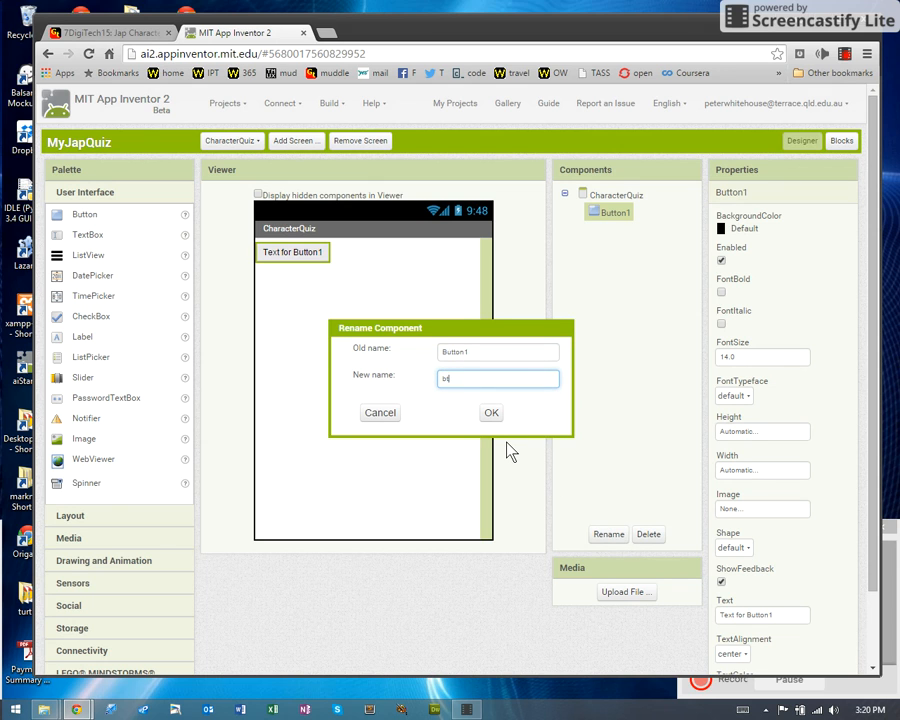
{"action": "type", "text": "btnHome"}
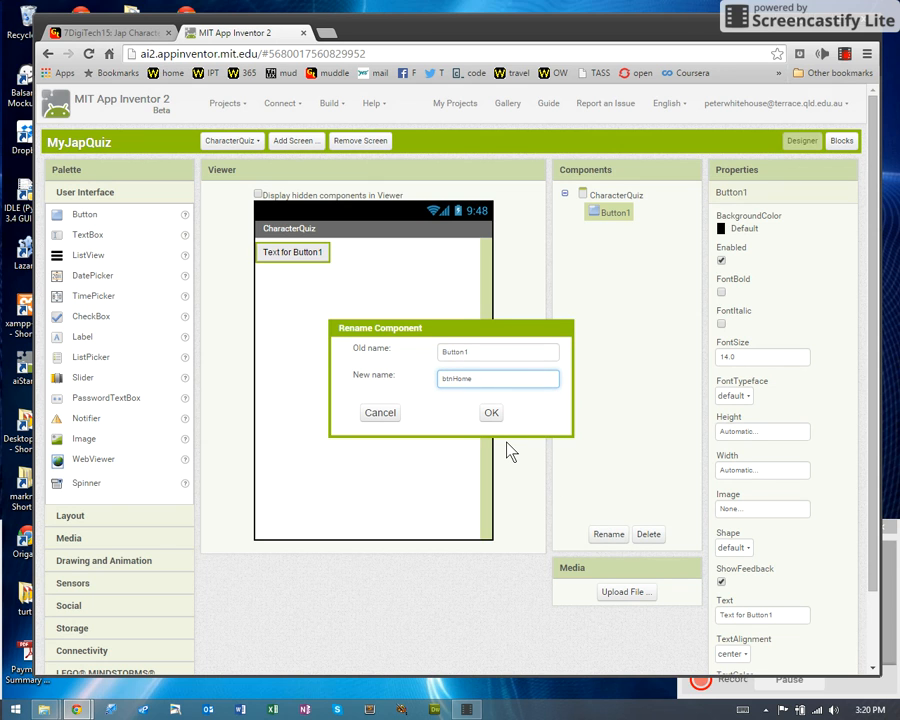
{"action": "left_click", "coordinate": [491, 412]}
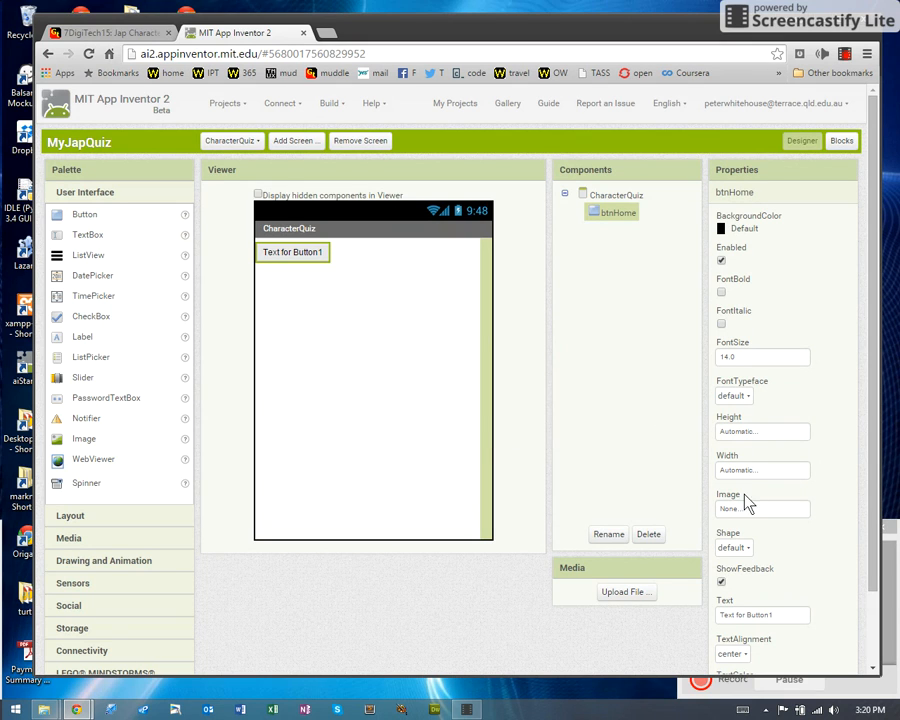
{"action": "left_click", "coordinate": [761, 614]}
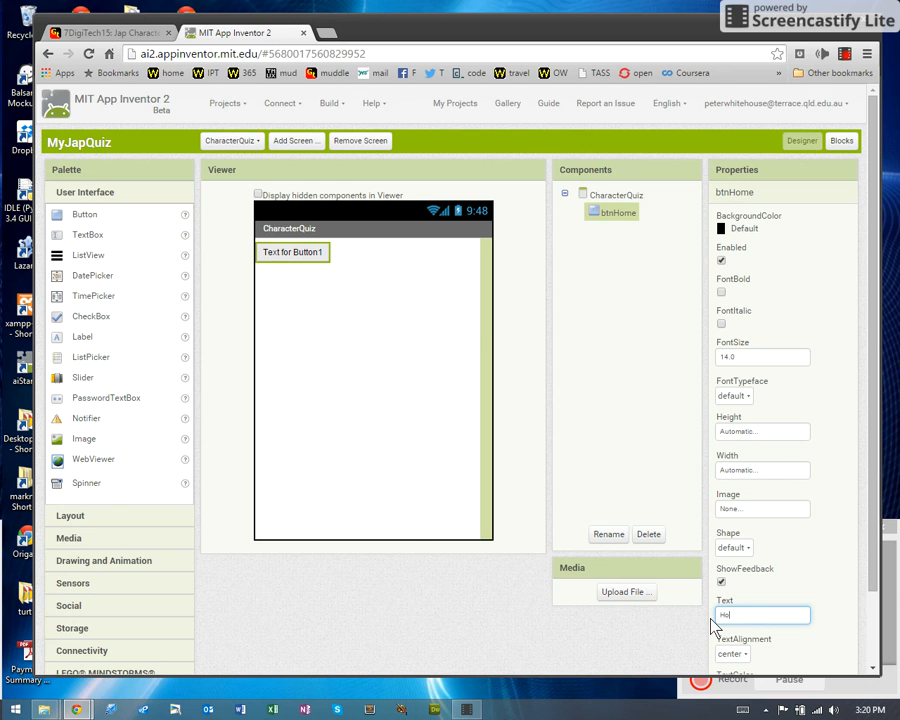
{"action": "type", "text": "Home"}
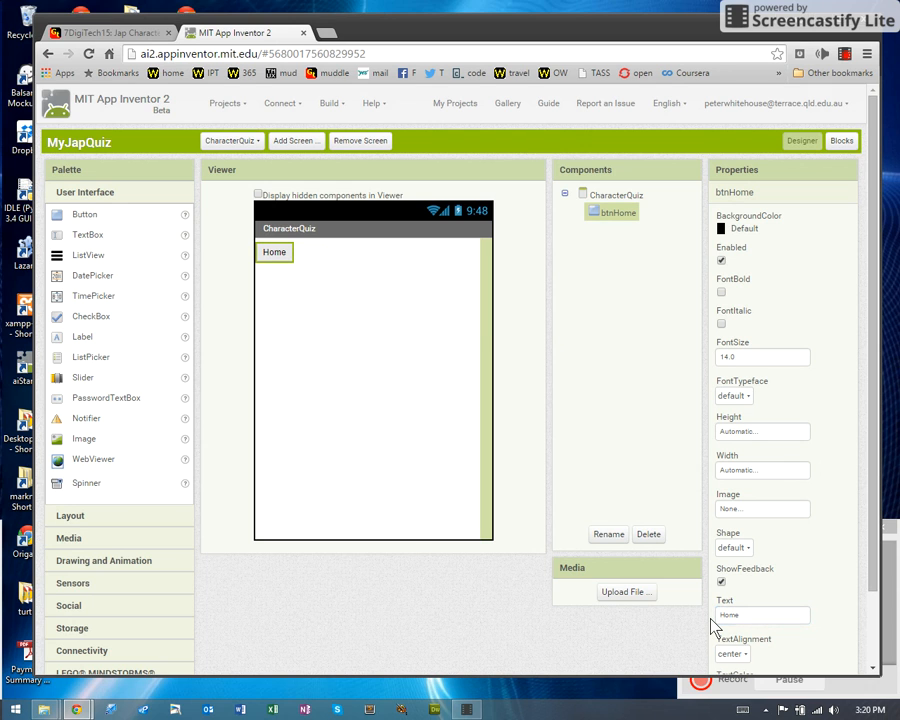
{"action": "mouse_move", "coordinate": [362, 327]}
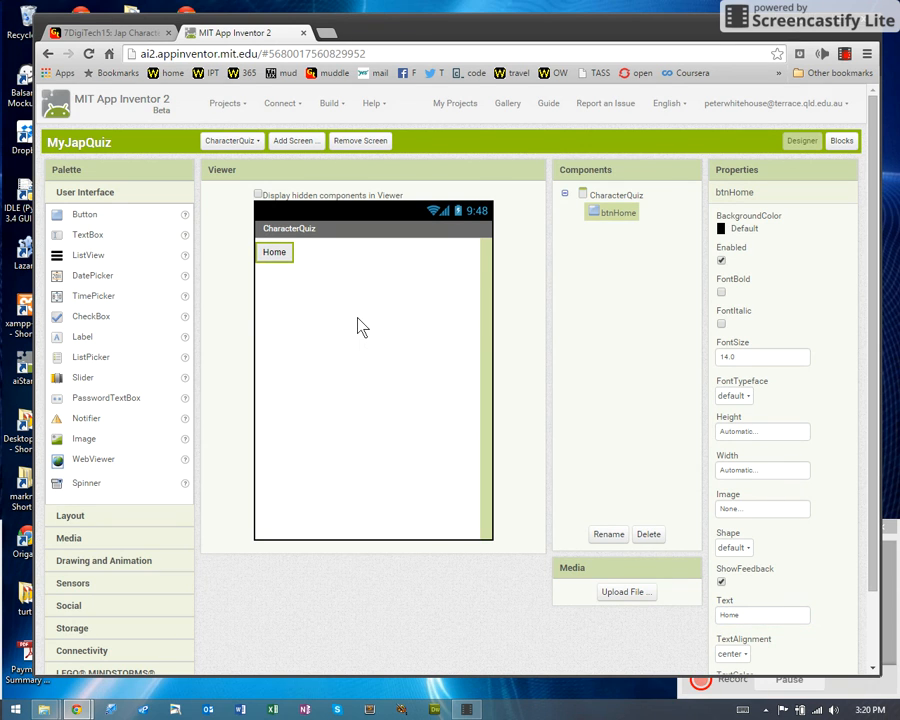
{"action": "mouse_move", "coordinate": [360, 327]}
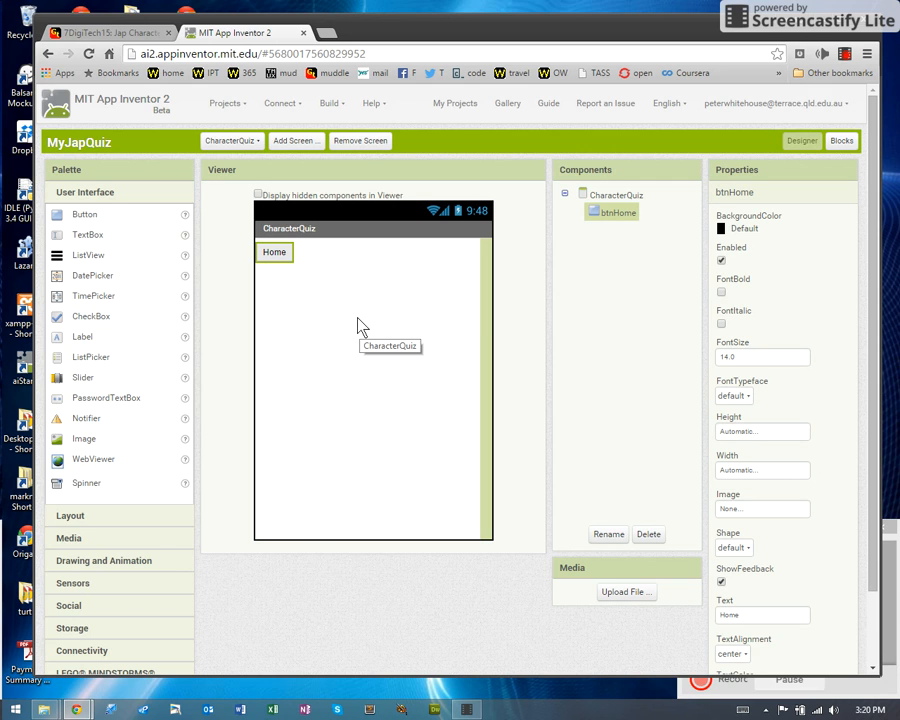
{"action": "mouse_move", "coordinate": [285, 252]}
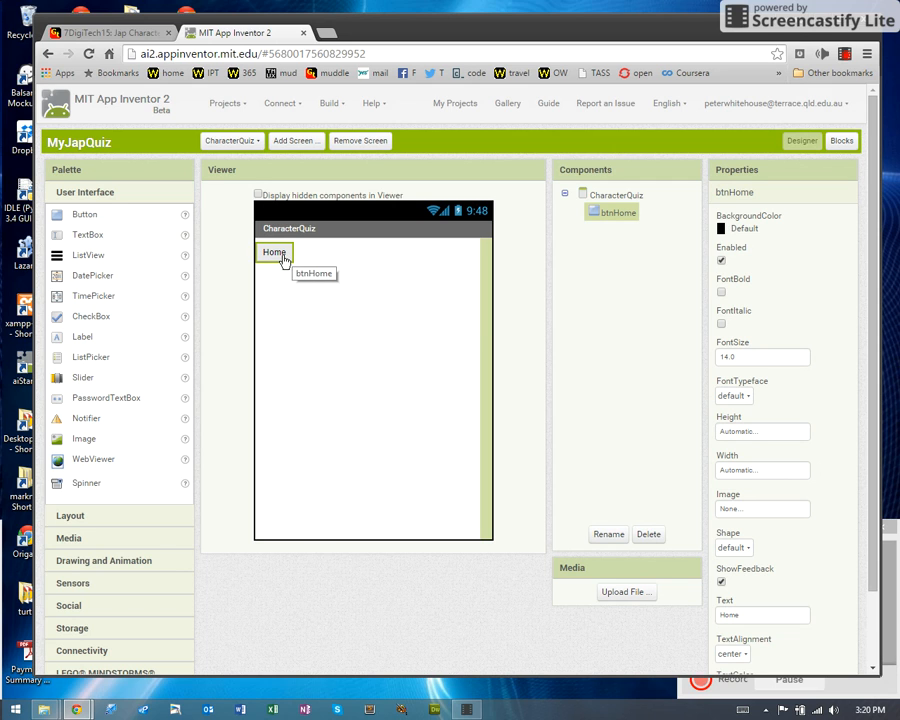
{"action": "mouse_move", "coordinate": [568, 208]}
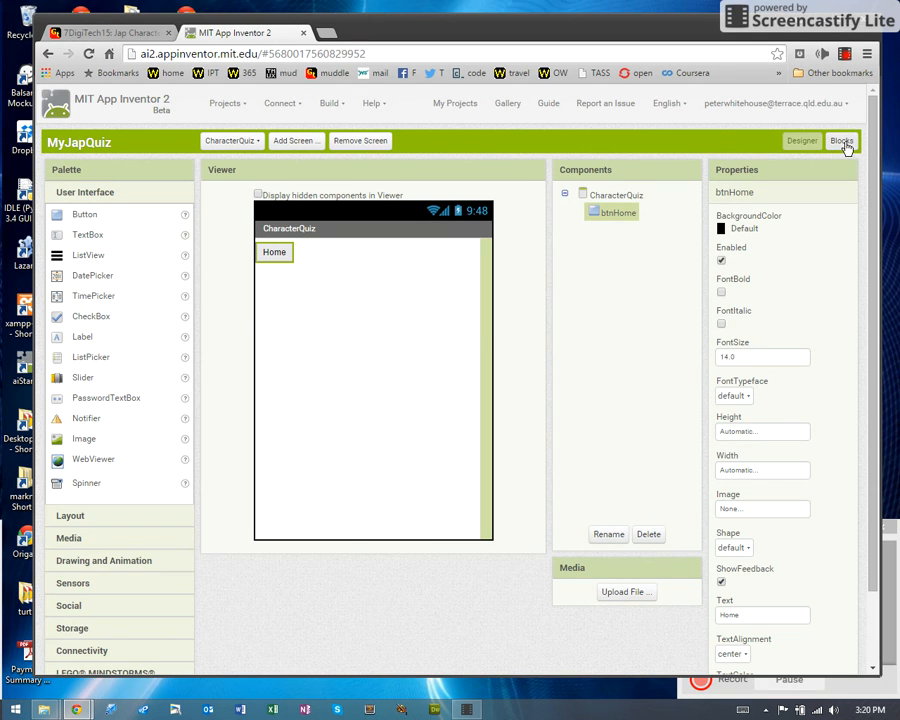
In the Blocks editor, place a when btnHome.Click block from btnHome's drawer.
{"action": "left_click", "coordinate": [840, 140]}
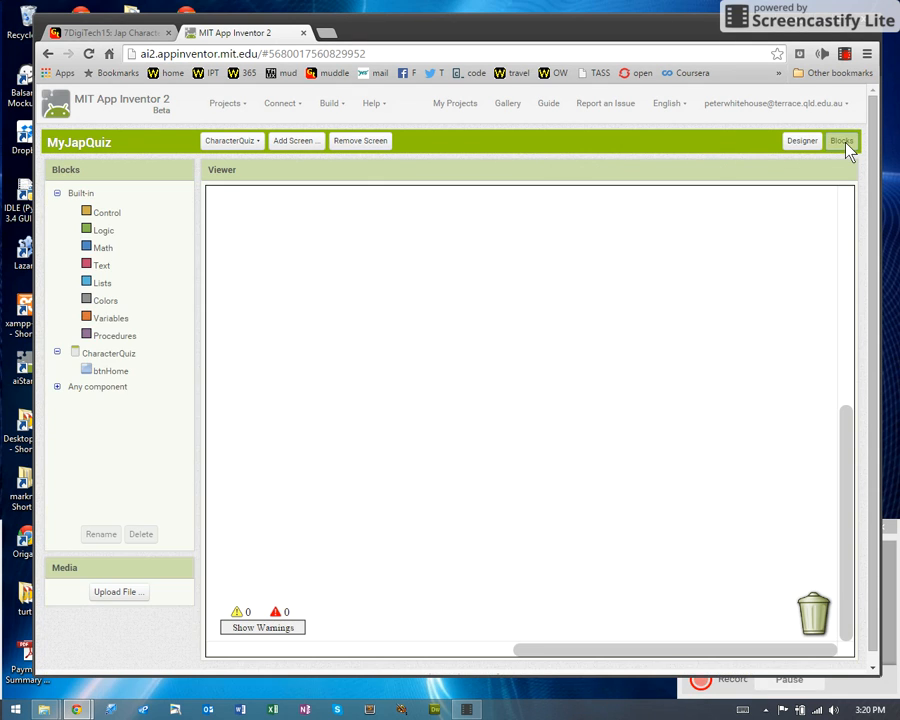
{"action": "mouse_move", "coordinate": [105, 211]}
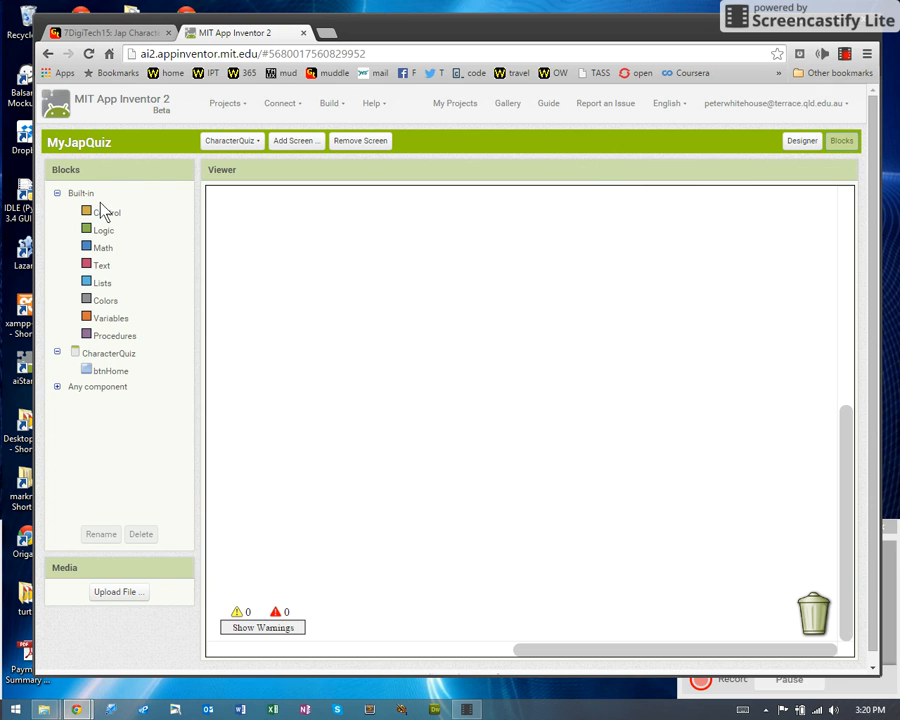
{"action": "left_click", "coordinate": [105, 212]}
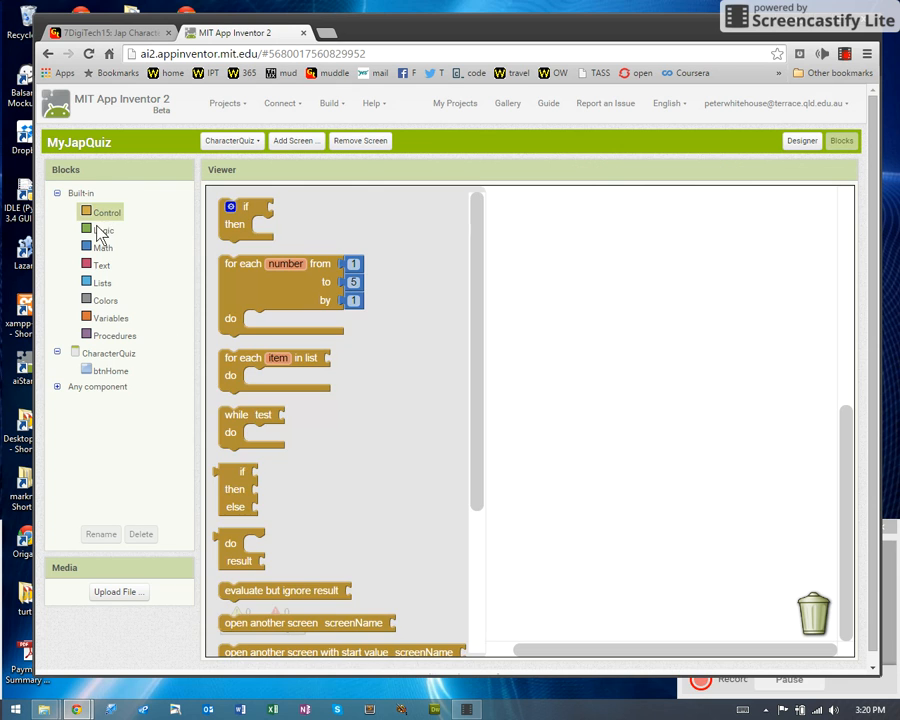
{"action": "left_click", "coordinate": [103, 229]}
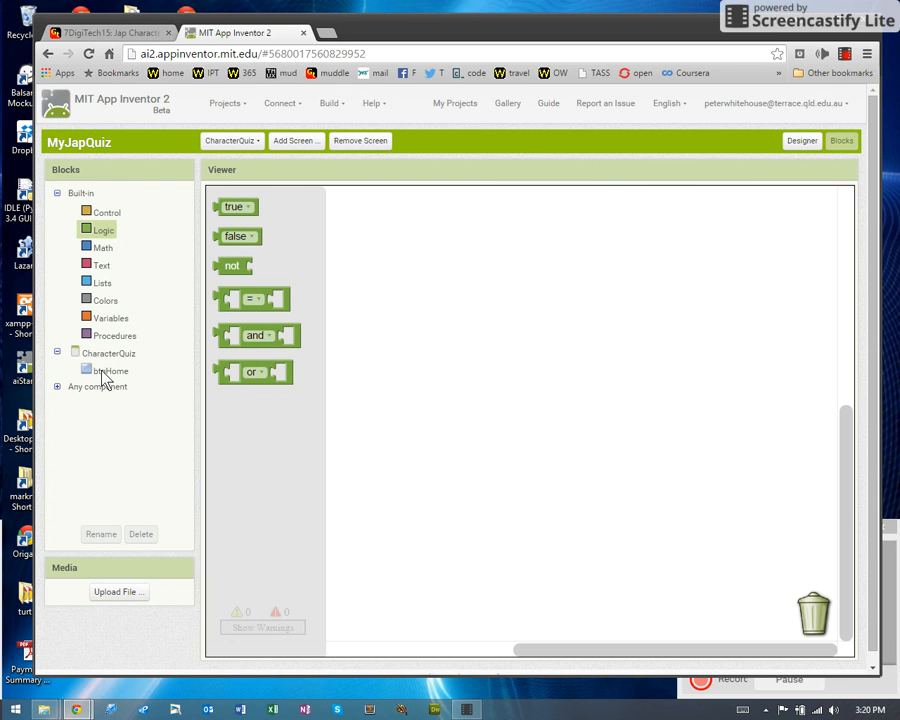
{"action": "left_click", "coordinate": [110, 352]}
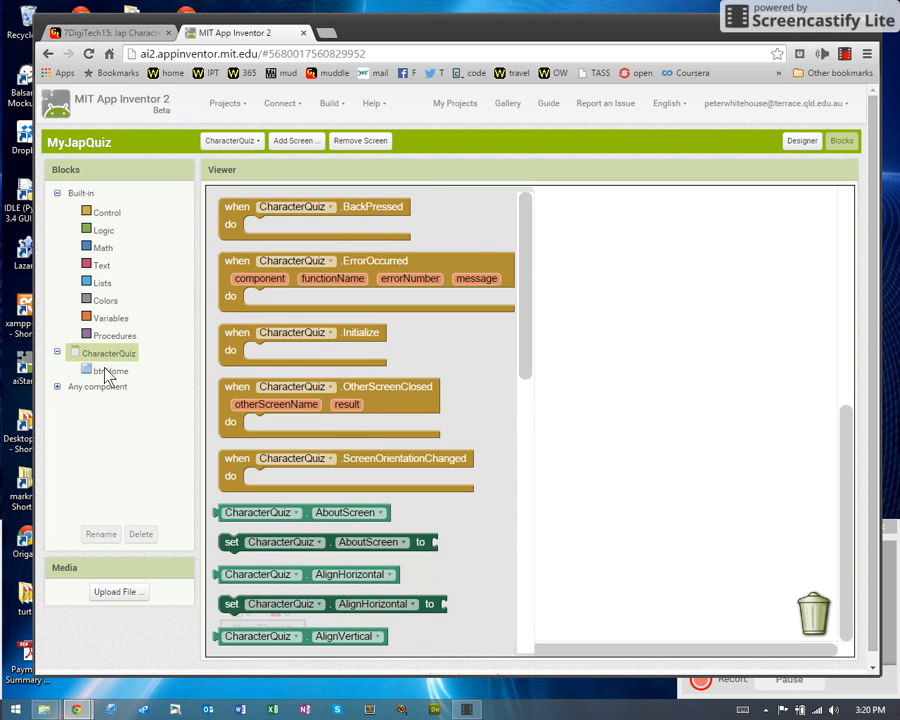
{"action": "left_click", "coordinate": [113, 370]}
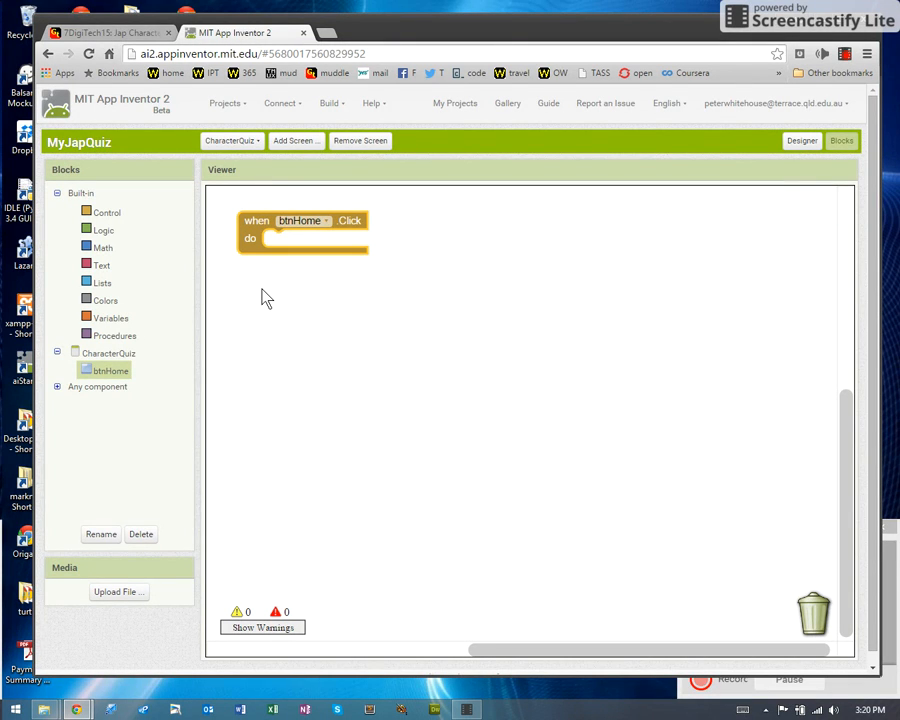
{"action": "mouse_move", "coordinate": [285, 290]}
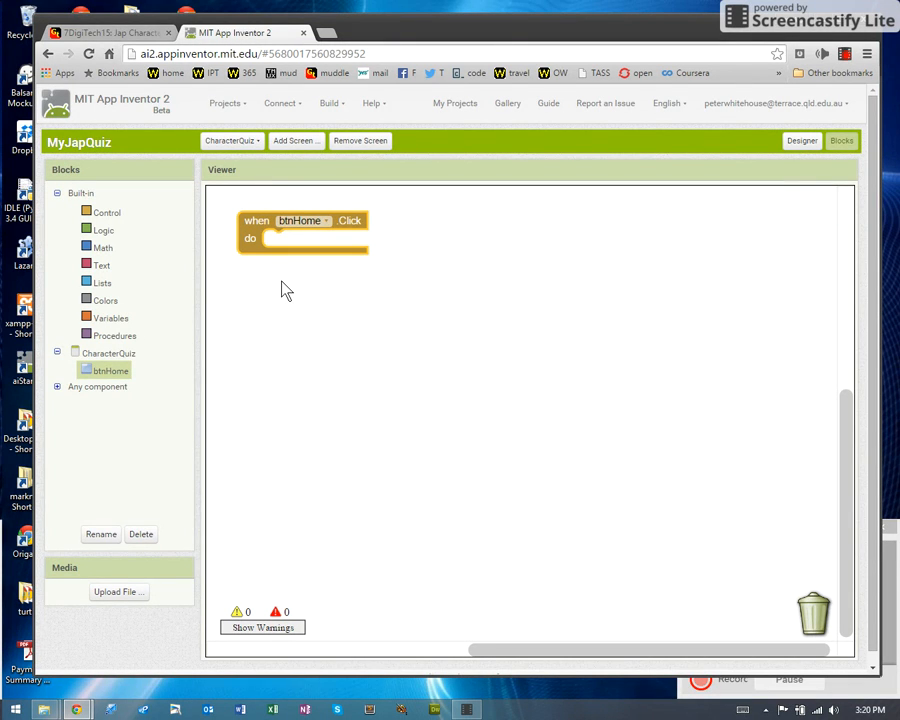
{"action": "mouse_move", "coordinate": [337, 255]}
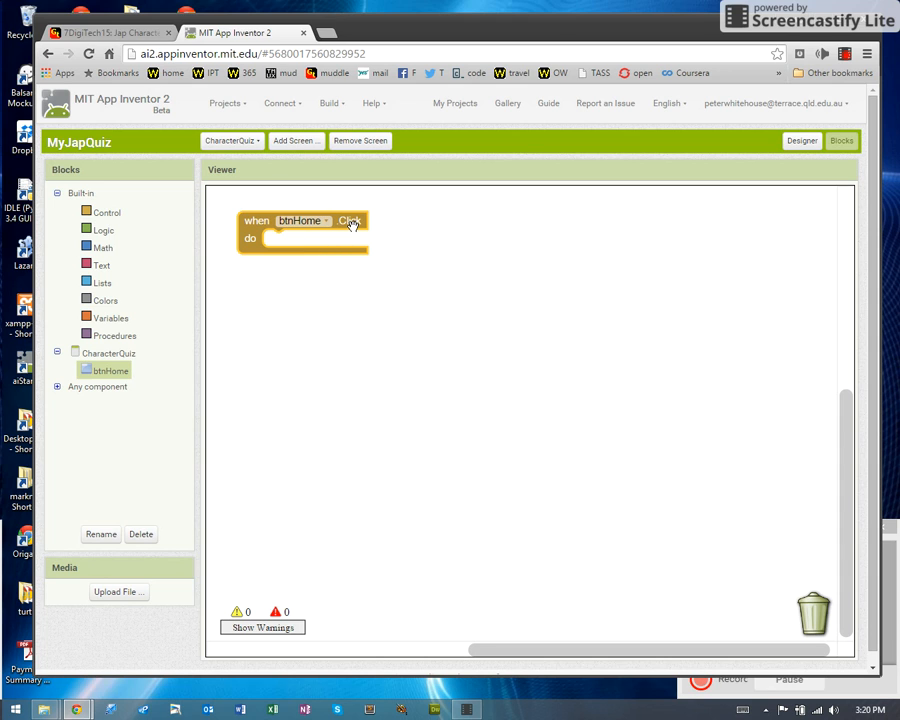
{"action": "mouse_move", "coordinate": [349, 247]}
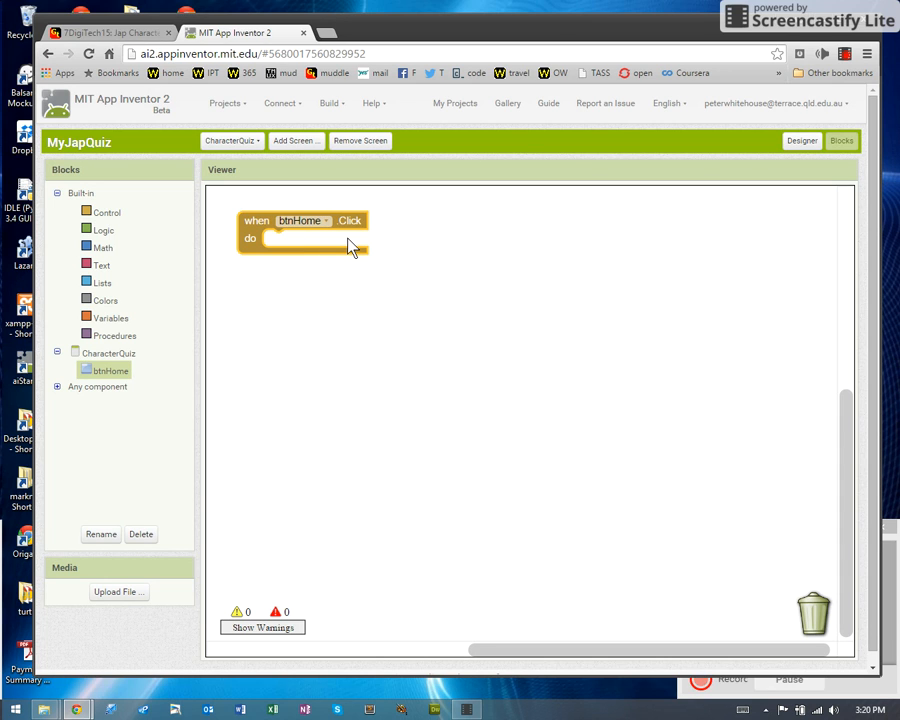
{"action": "mouse_move", "coordinate": [113, 222]}
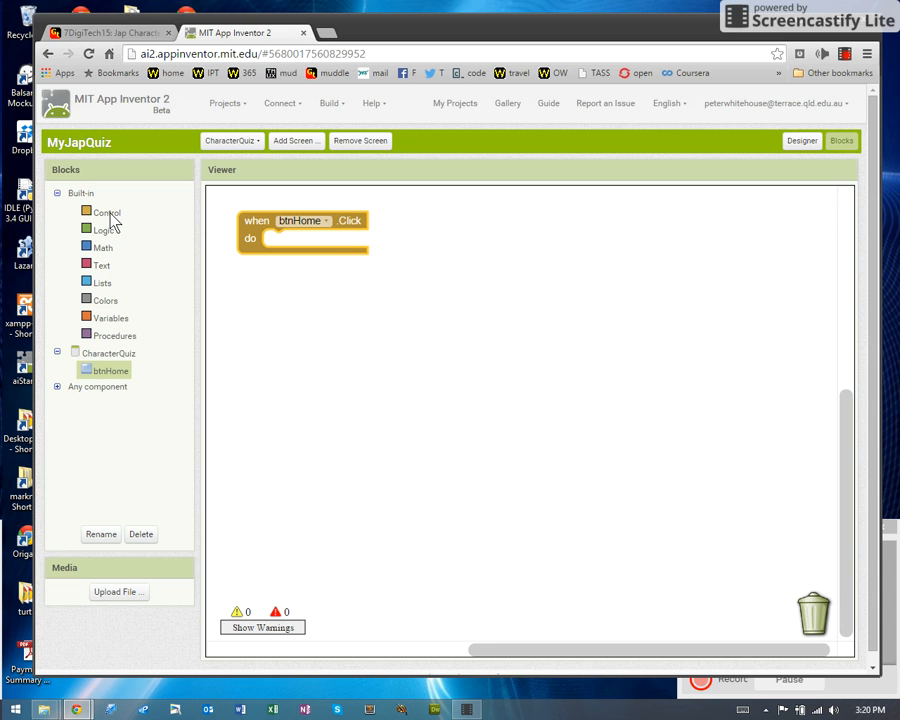
Put Control's 'open another screen' block into the btnHome.Click do slot.
{"action": "left_click", "coordinate": [106, 211]}
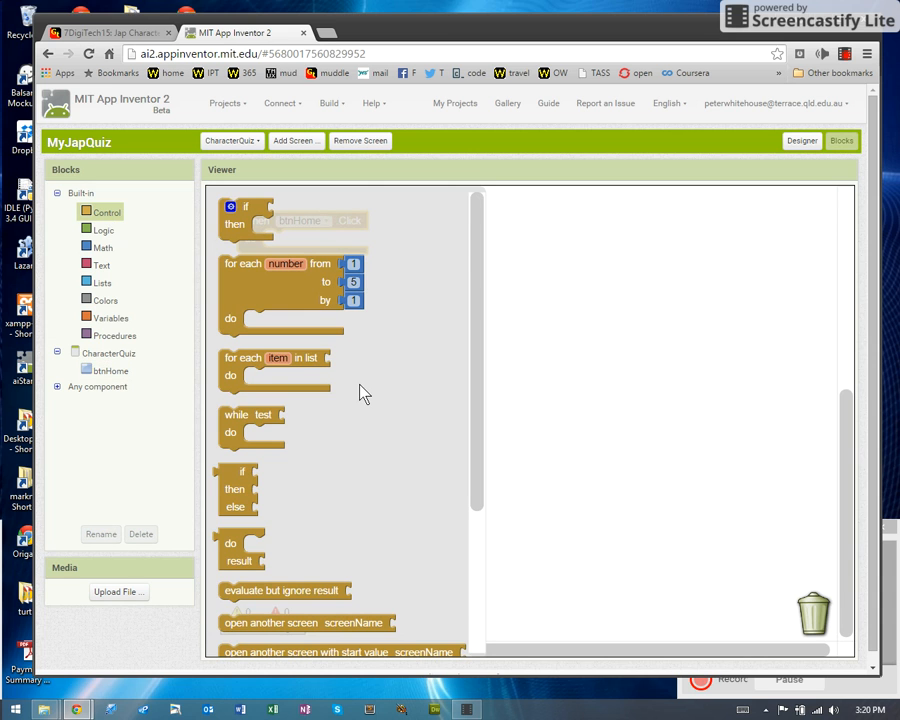
{"action": "scroll", "scroll_direction": "down", "scroll_amount": 3}
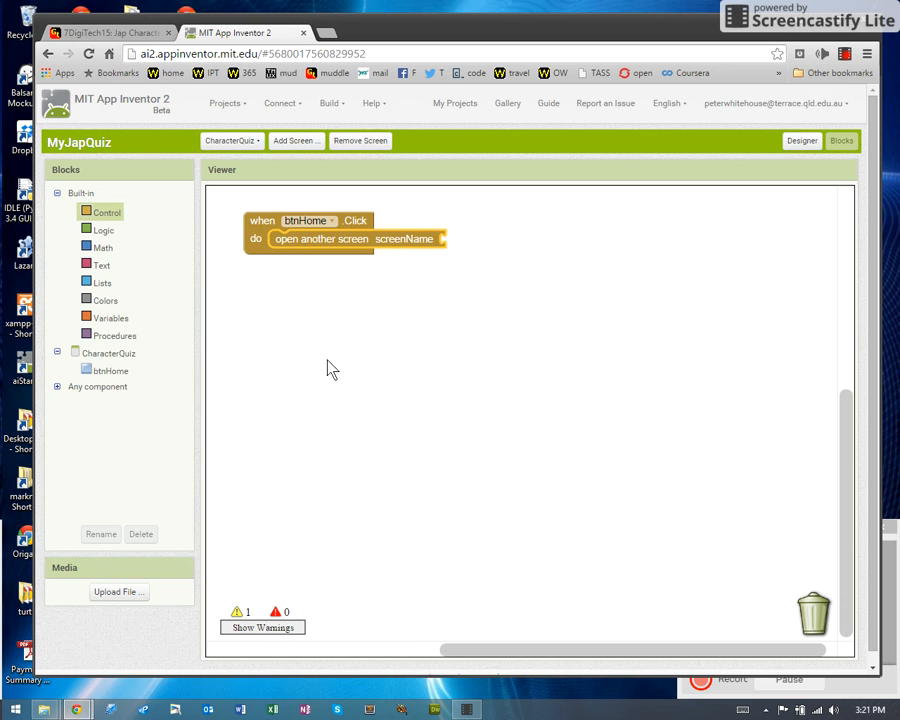
{"action": "mouse_move", "coordinate": [261, 315]}
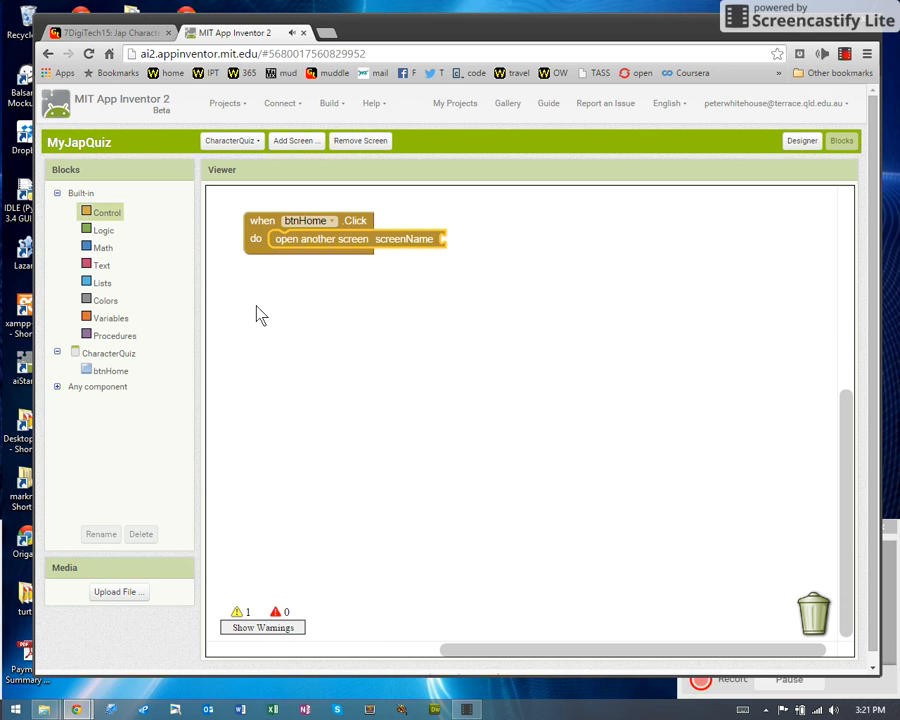
{"action": "mouse_move", "coordinate": [457, 247]}
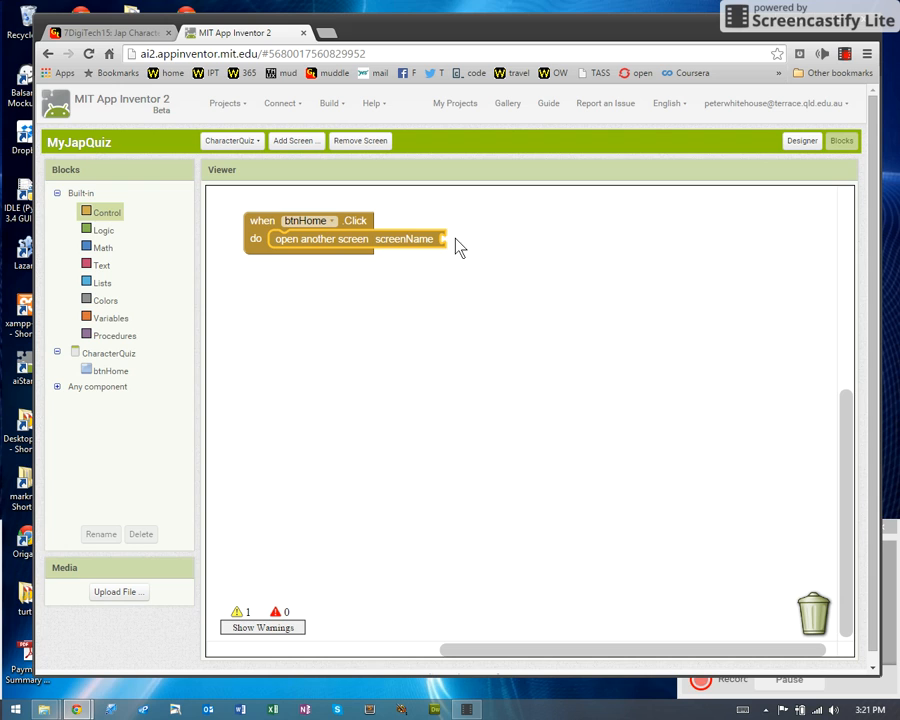
{"action": "mouse_move", "coordinate": [464, 248]}
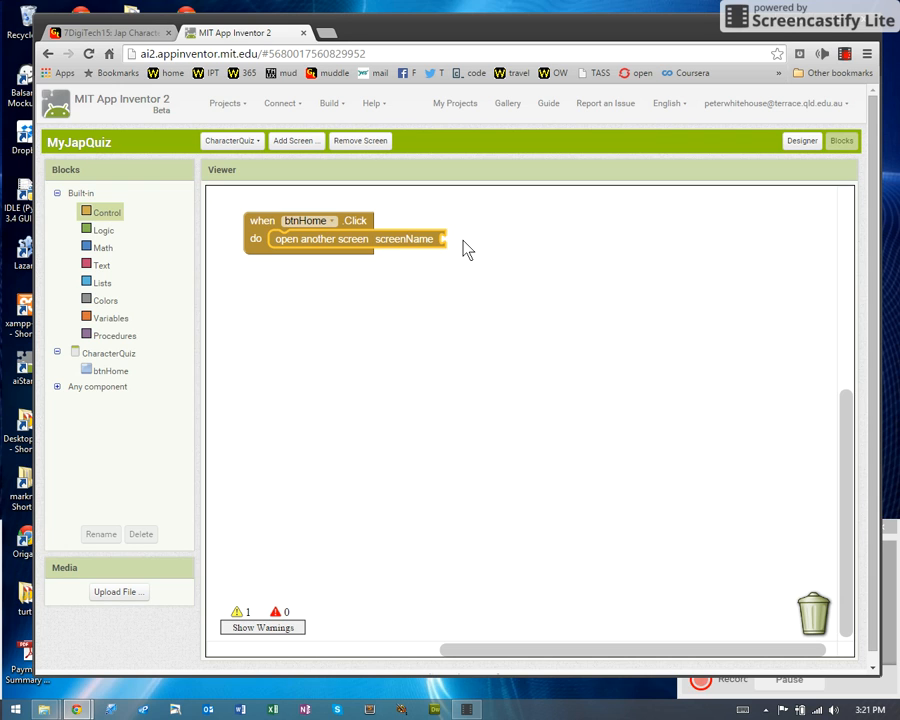
{"action": "mouse_move", "coordinate": [232, 140]}
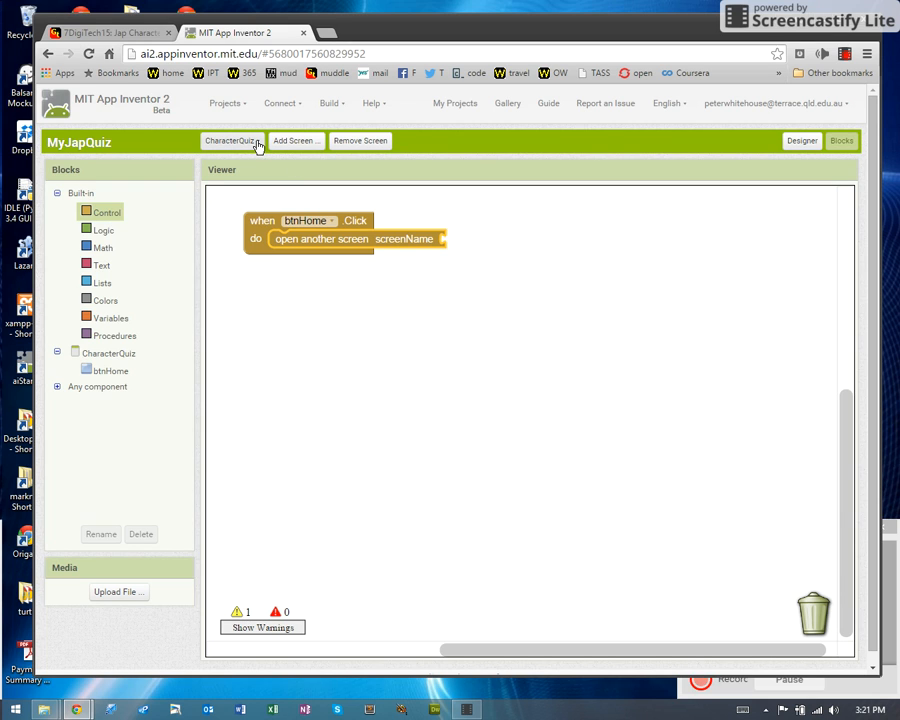
{"action": "left_click", "coordinate": [232, 140]}
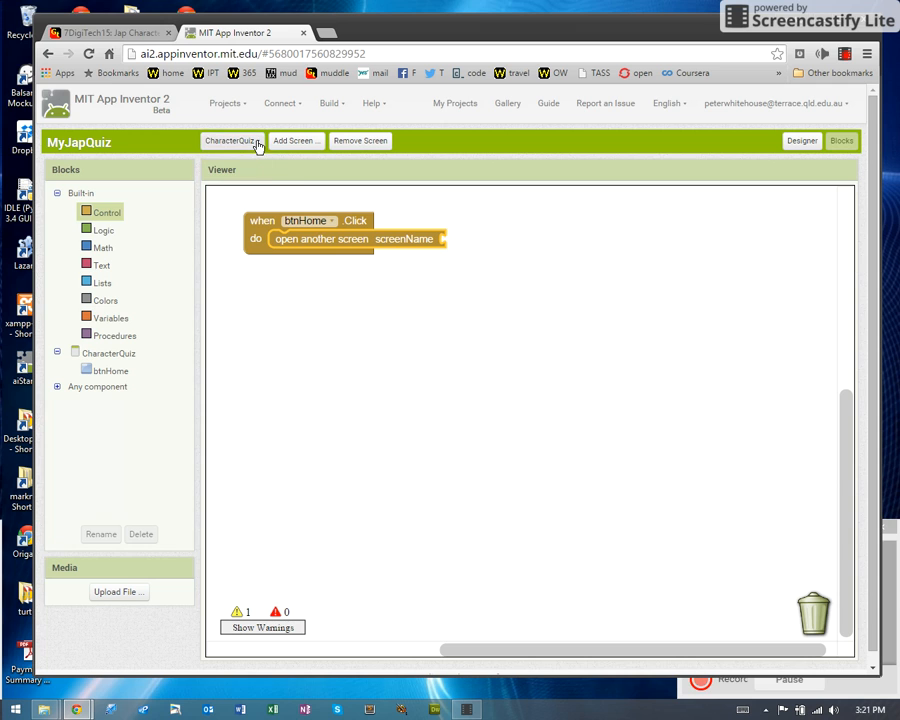
{"action": "mouse_move", "coordinate": [103, 276]}
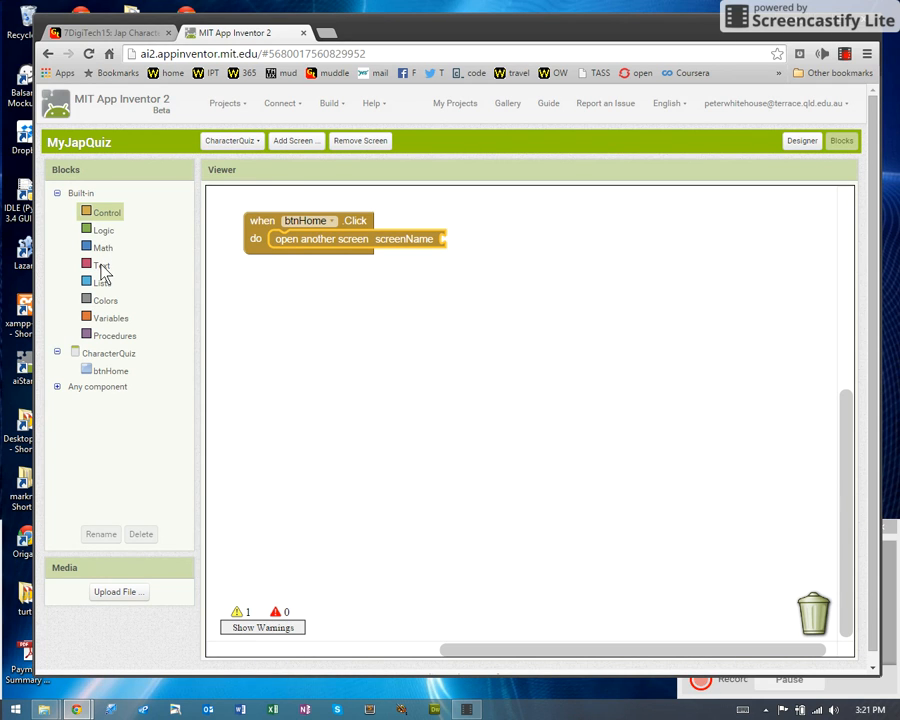
Attach a text block reading 'Screen1' to screenName, briefly checking the CharacterQuiz Designer.
{"action": "left_click", "coordinate": [103, 265]}
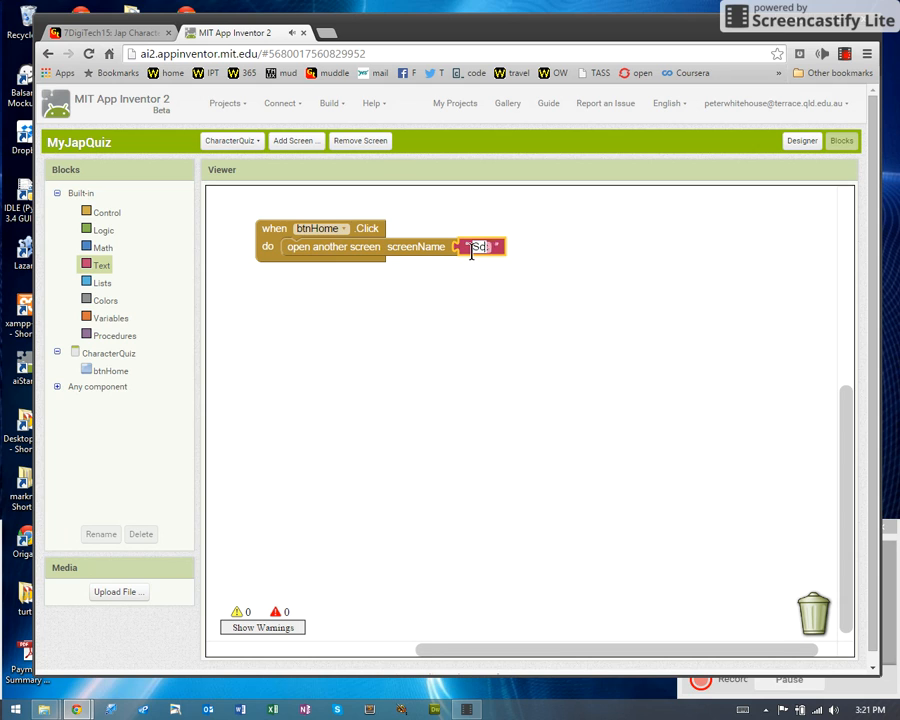
{"action": "type", "text": "Screen"}
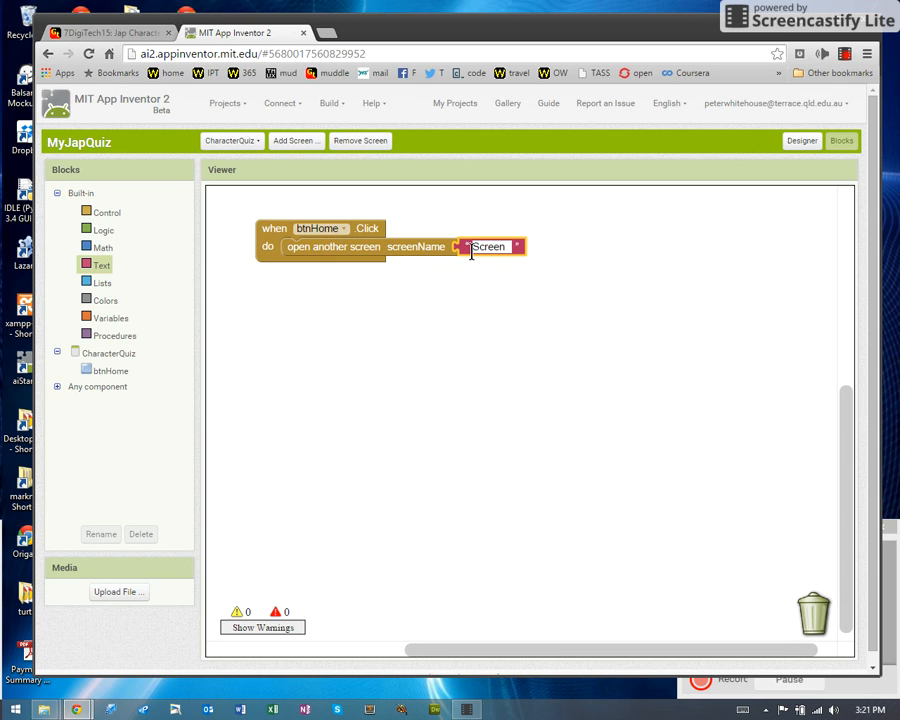
{"action": "type", "text": "Screen1"}
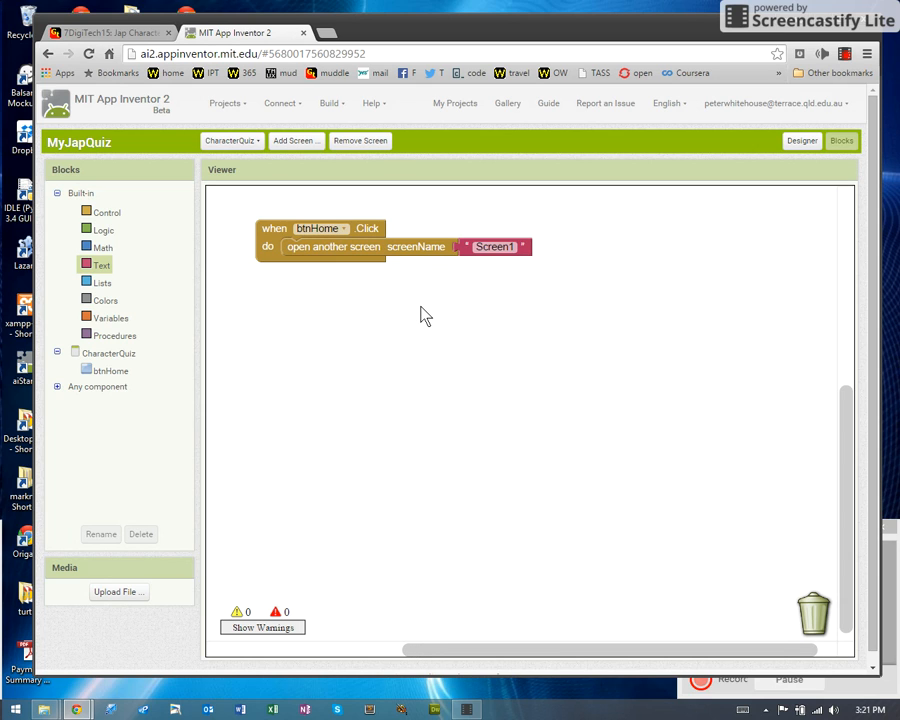
{"action": "mouse_move", "coordinate": [575, 154]}
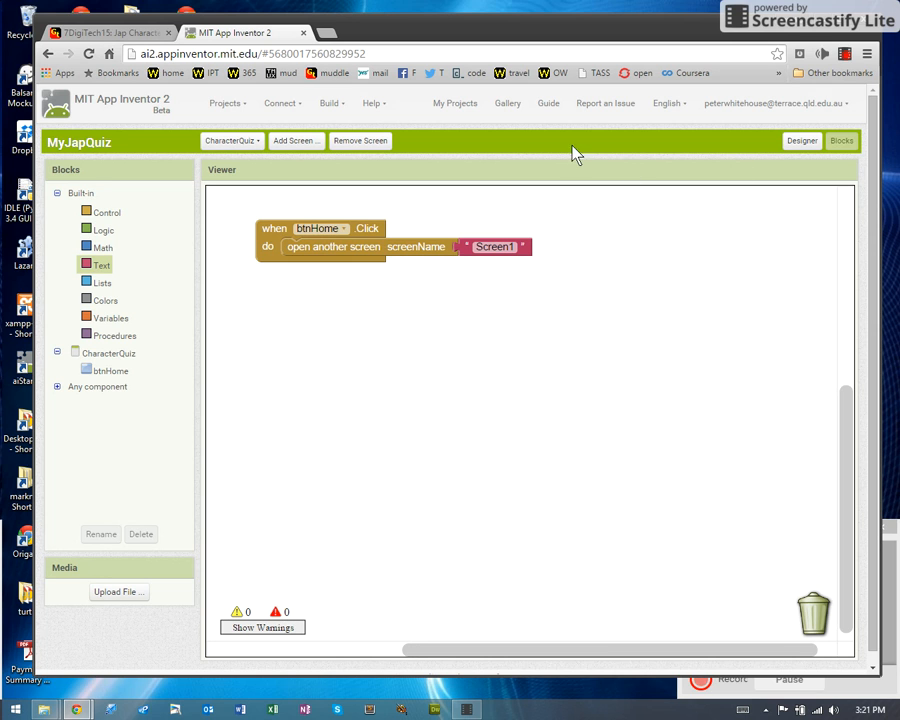
{"action": "left_click", "coordinate": [802, 140]}
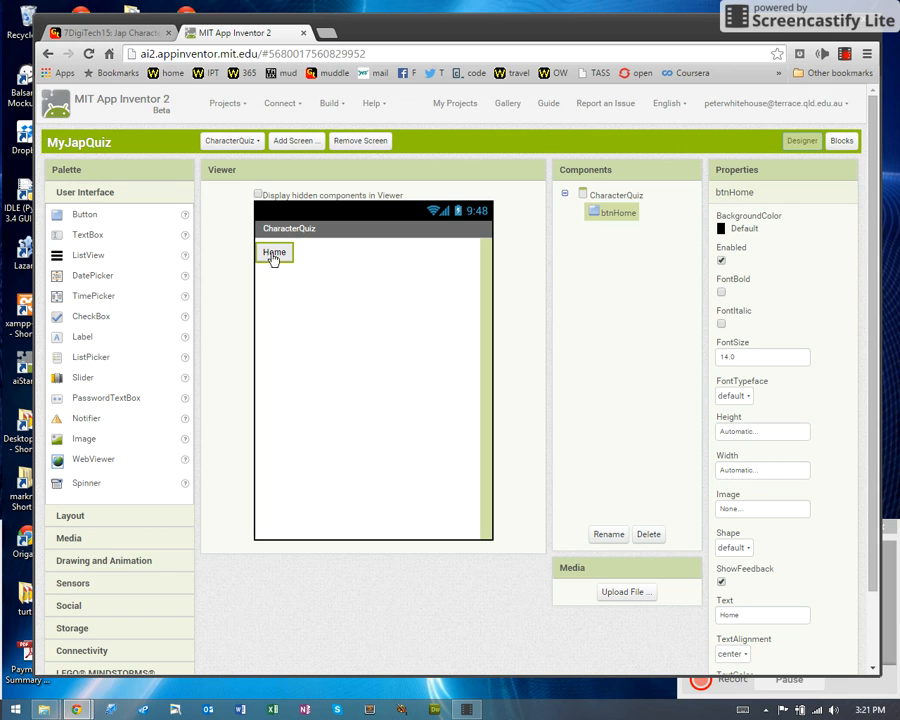
{"action": "mouse_move", "coordinate": [290, 228]}
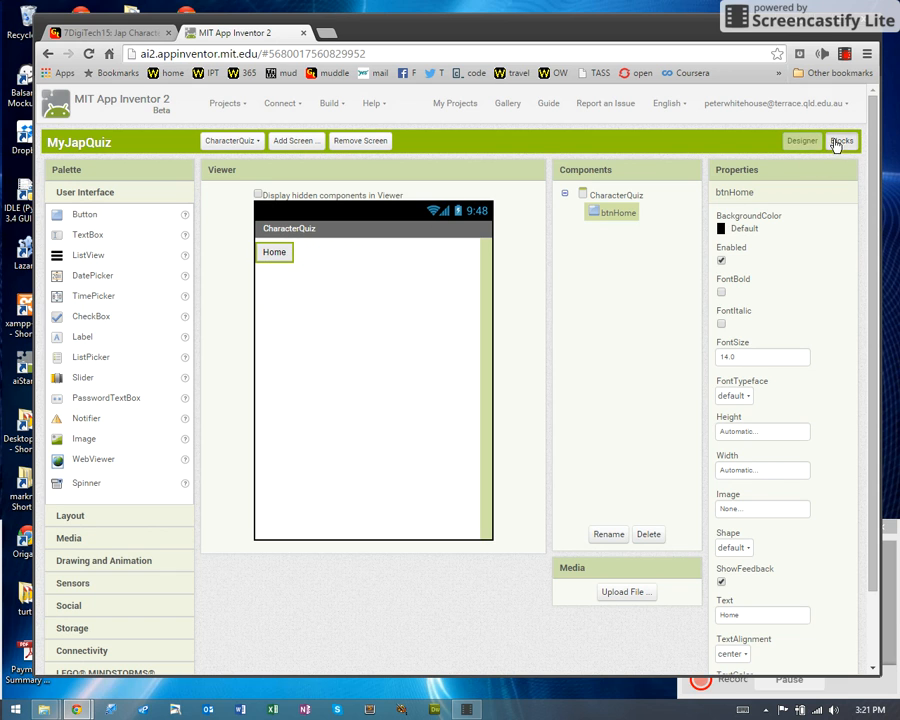
{"action": "left_click", "coordinate": [840, 139]}
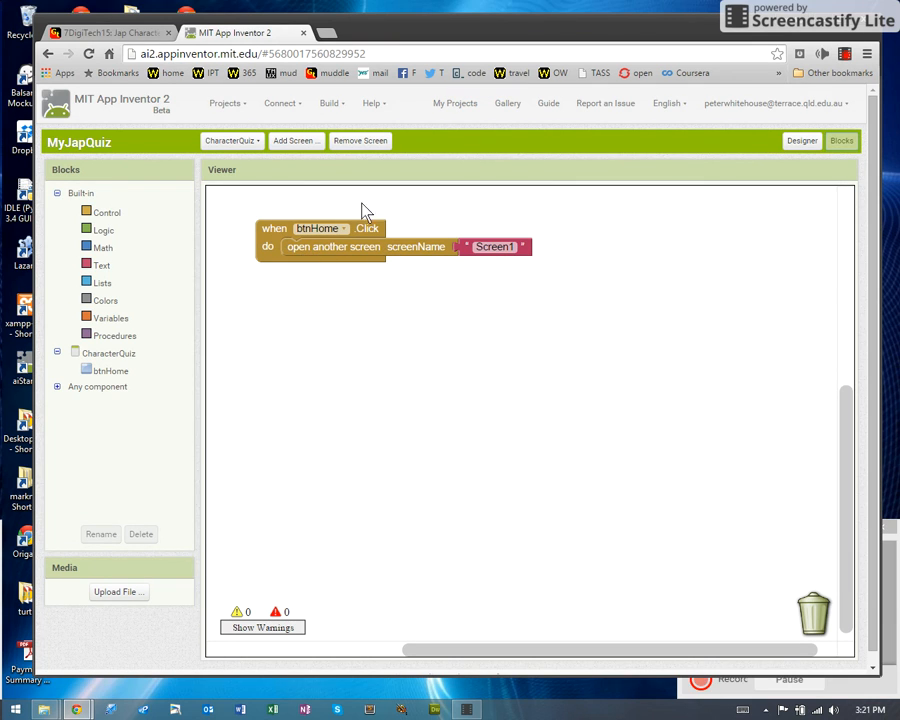
Switch to Screen1's blocks and add a when btnJumptoQuiz1.Click handler.
{"action": "left_click", "coordinate": [231, 140]}
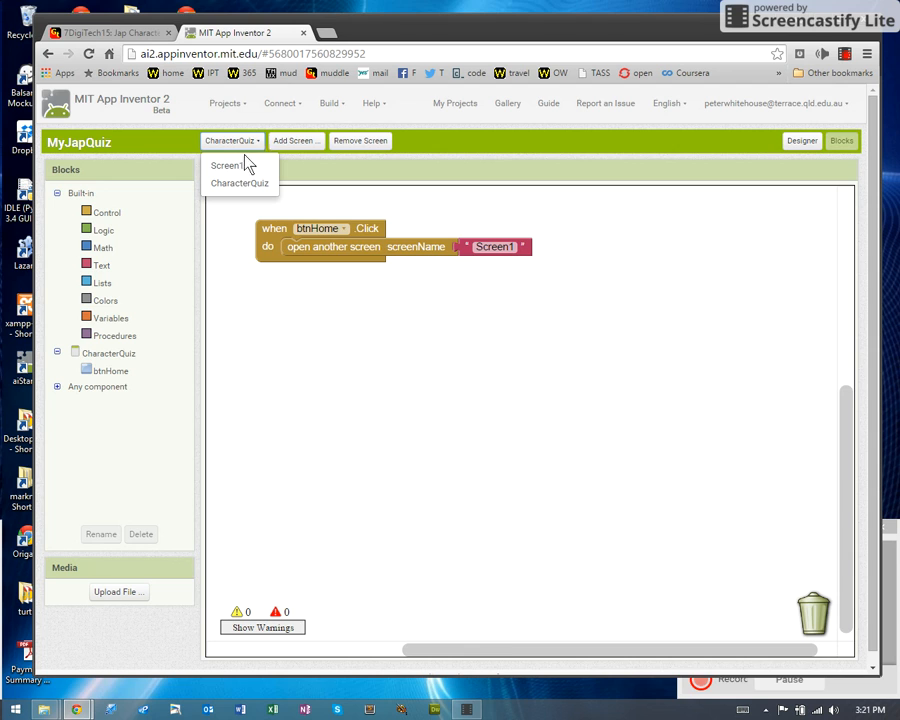
{"action": "left_click", "coordinate": [225, 165]}
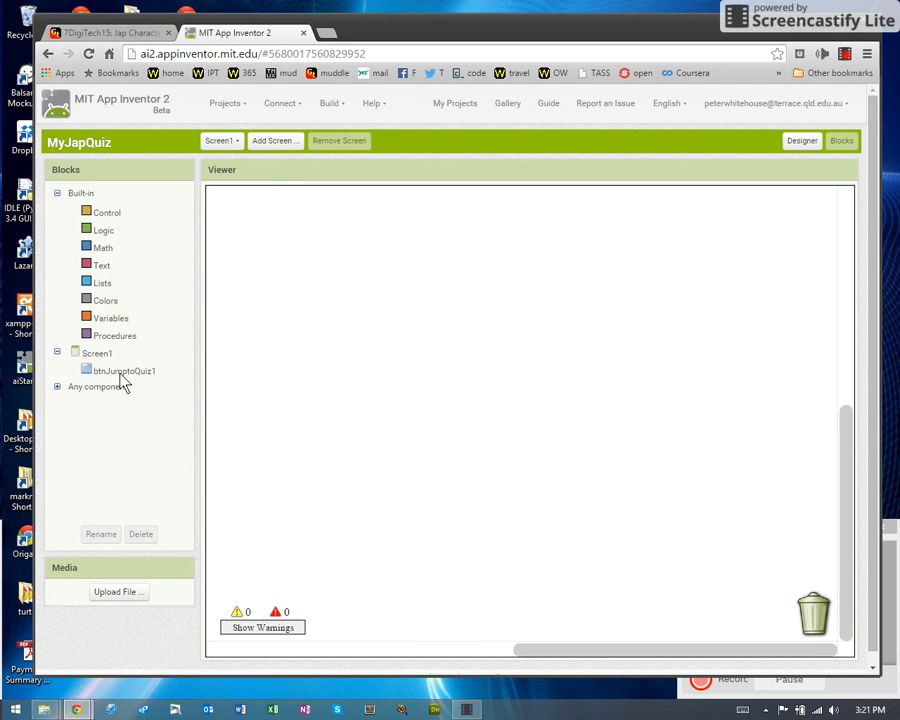
{"action": "mouse_move", "coordinate": [196, 280]}
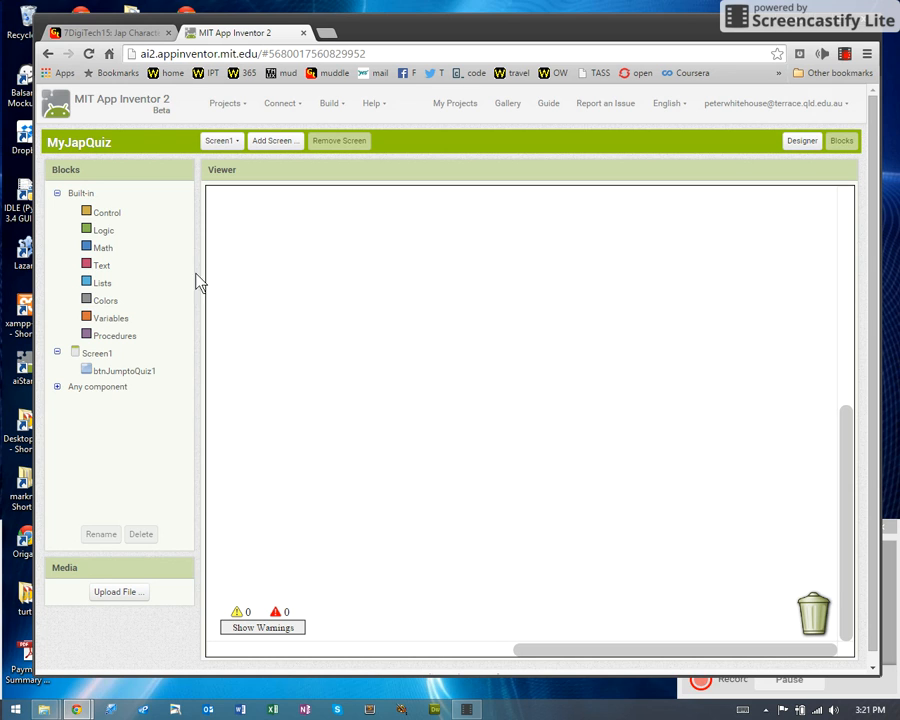
{"action": "left_click", "coordinate": [220, 140]}
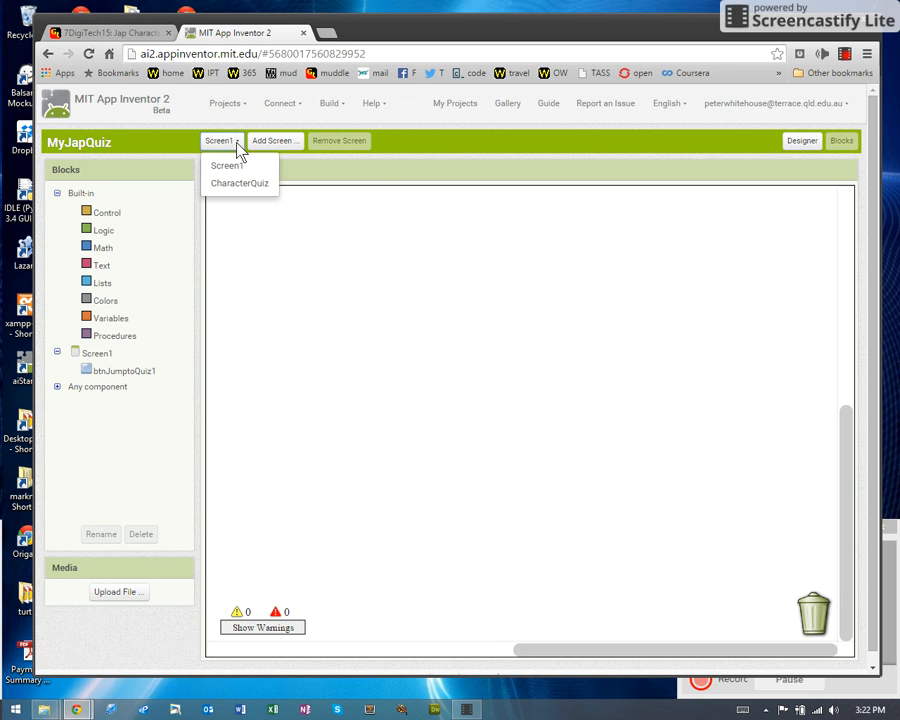
{"action": "mouse_move", "coordinate": [213, 190]}
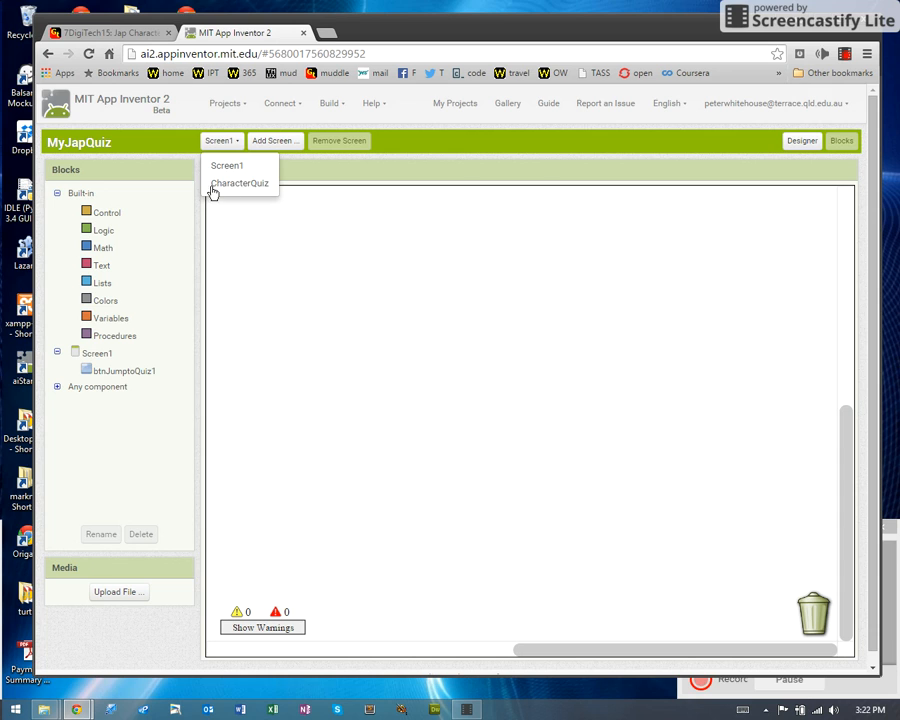
{"action": "mouse_move", "coordinate": [240, 183]}
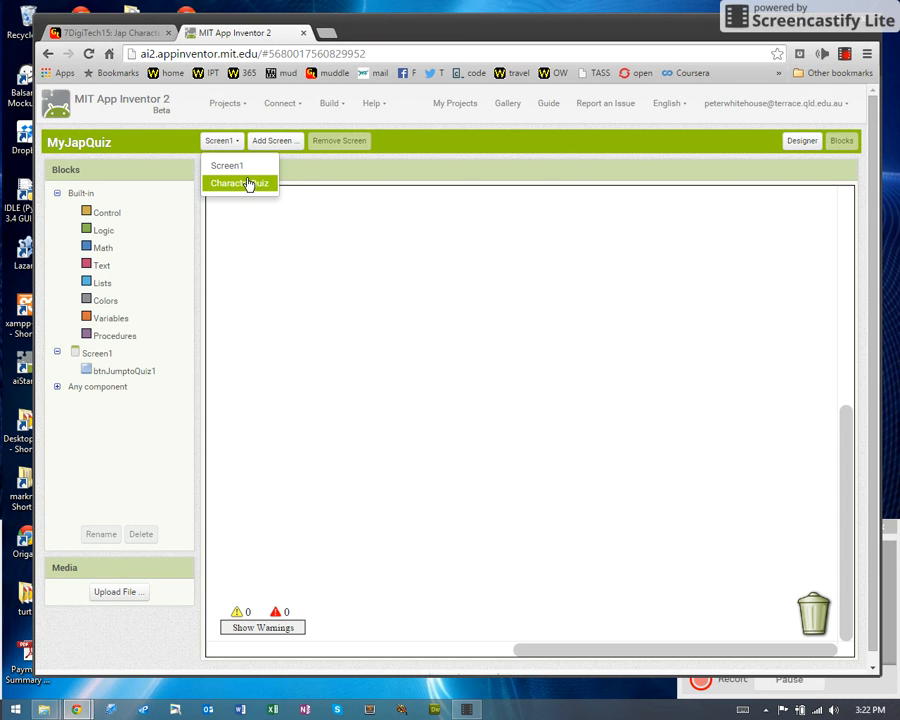
{"action": "left_click", "coordinate": [239, 183]}
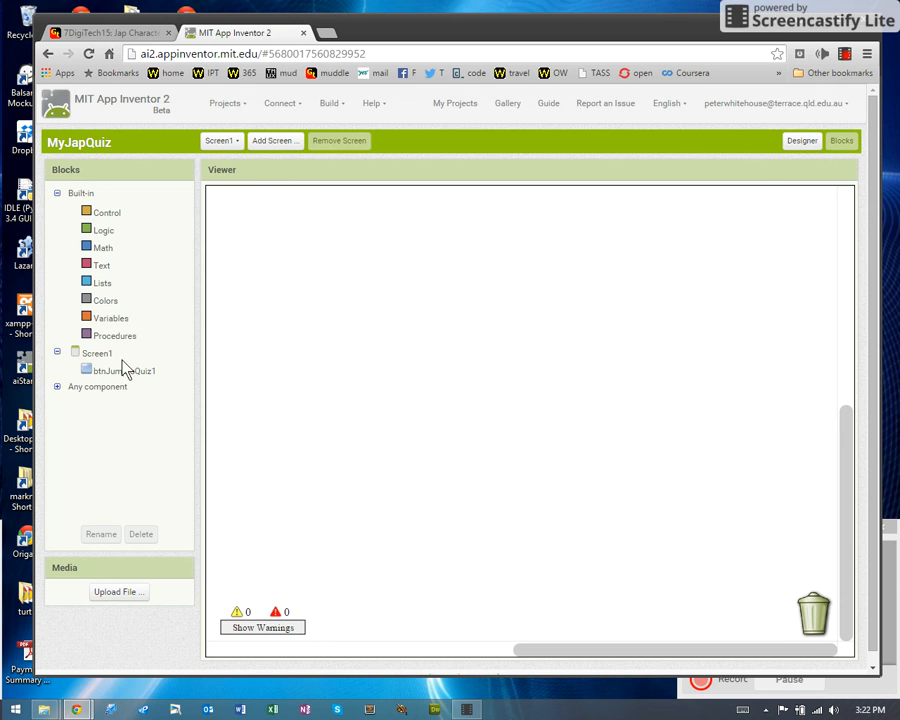
{"action": "left_click", "coordinate": [122, 369]}
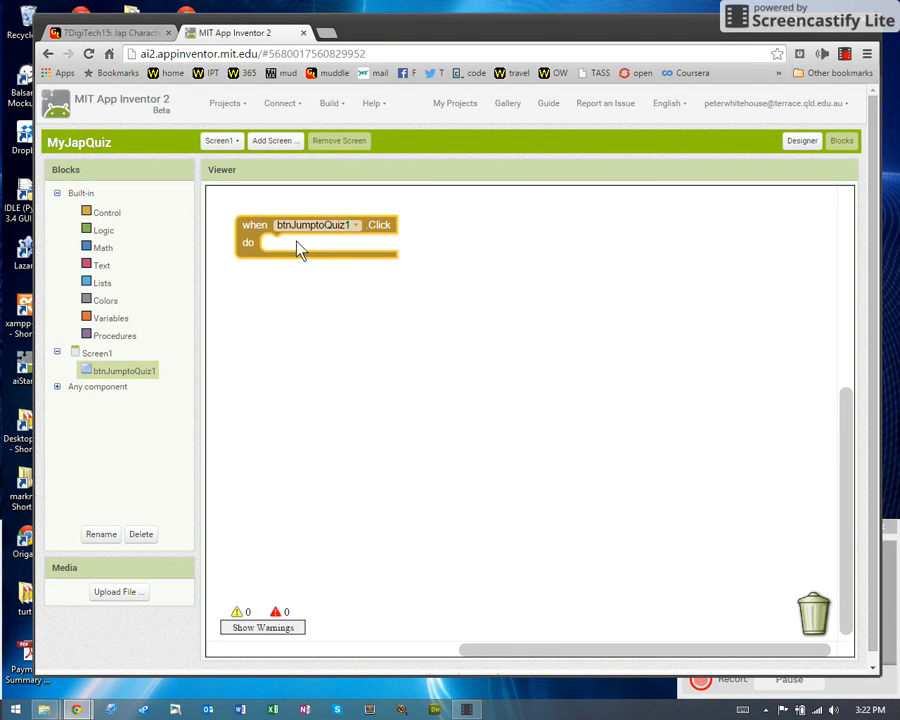
{"action": "mouse_move", "coordinate": [320, 250]}
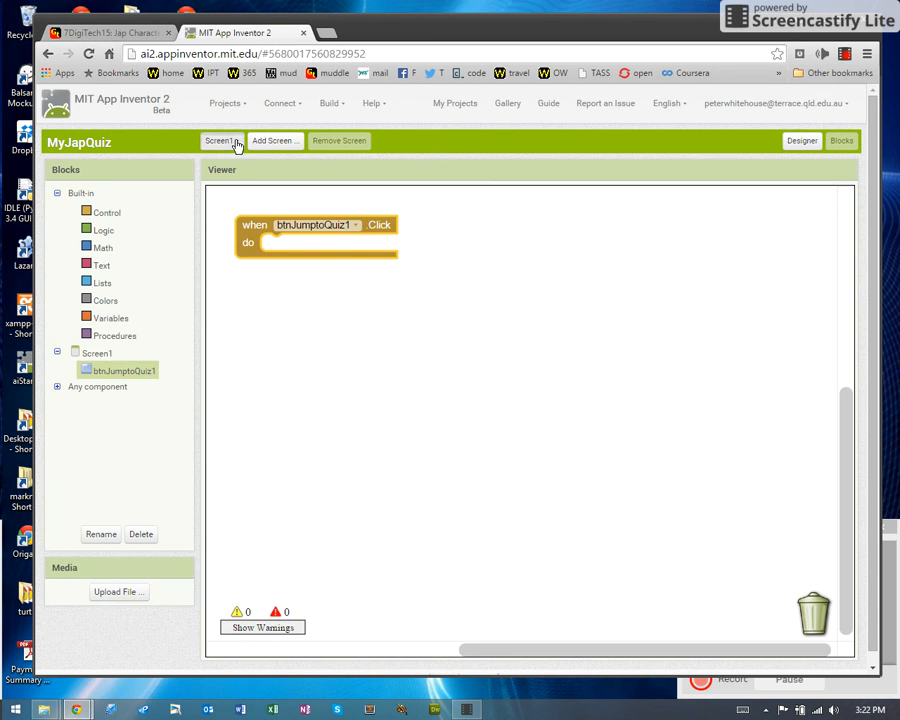
Put open another screen inside it with screenName text 'CharacterQuiz'.
{"action": "left_click", "coordinate": [219, 140]}
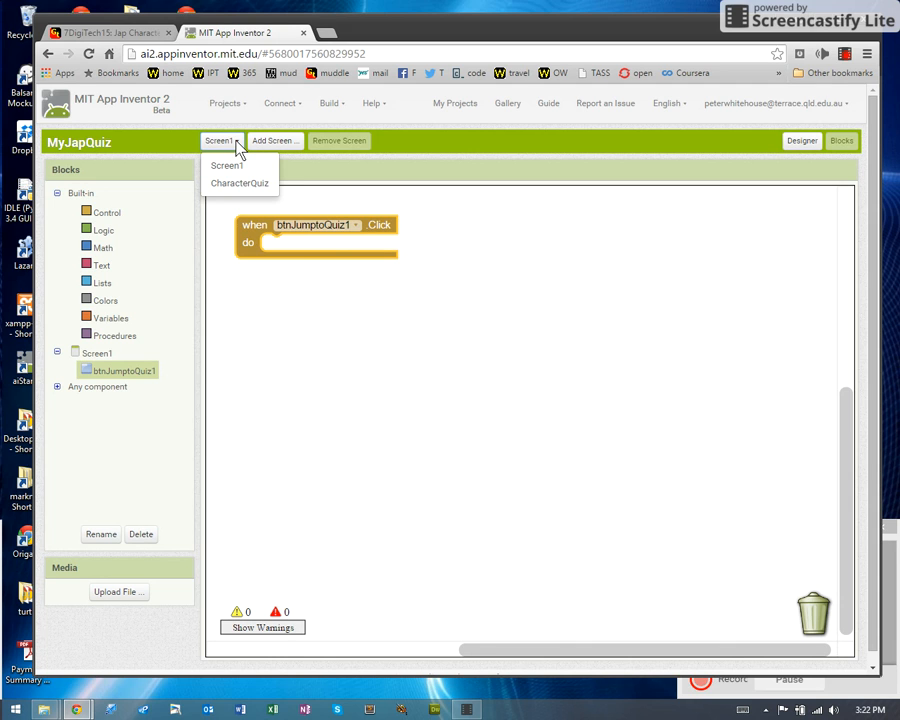
{"action": "left_click", "coordinate": [107, 212]}
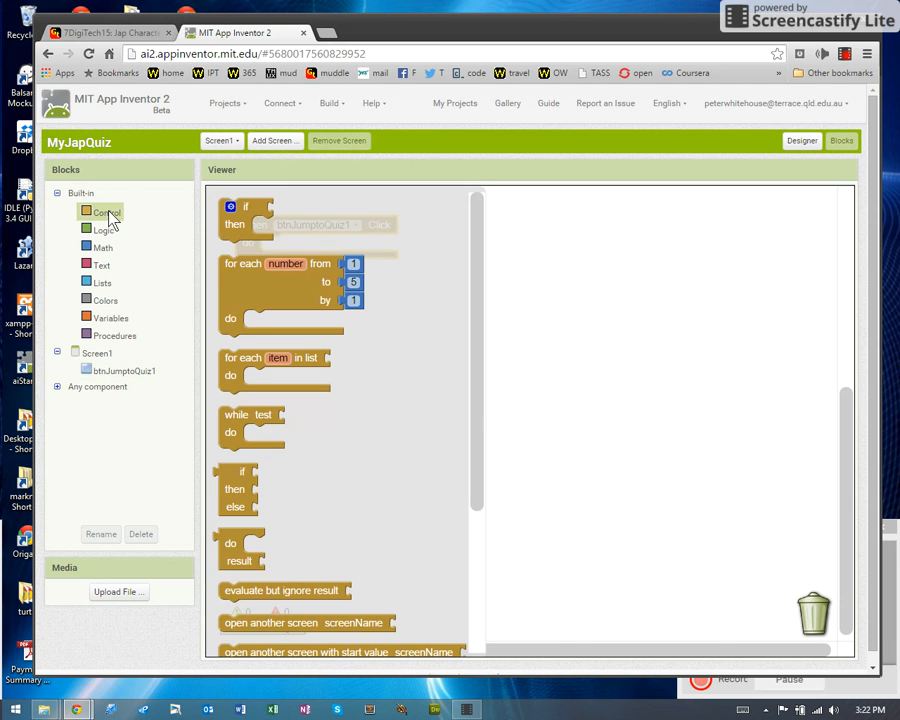
{"action": "scroll", "scroll_direction": "down", "scroll_amount": 3}
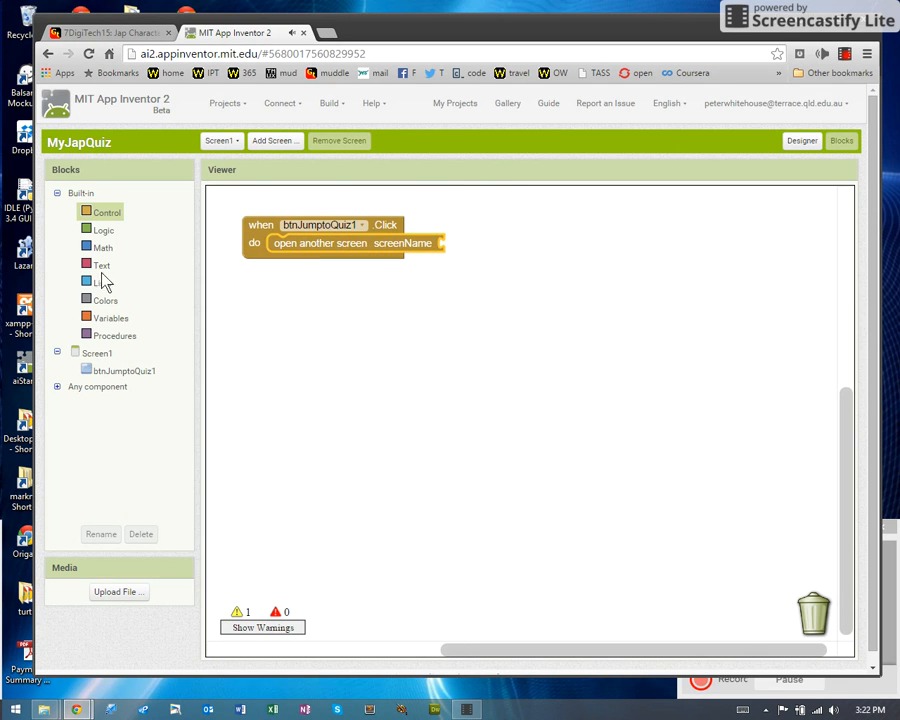
{"action": "left_click", "coordinate": [101, 265]}
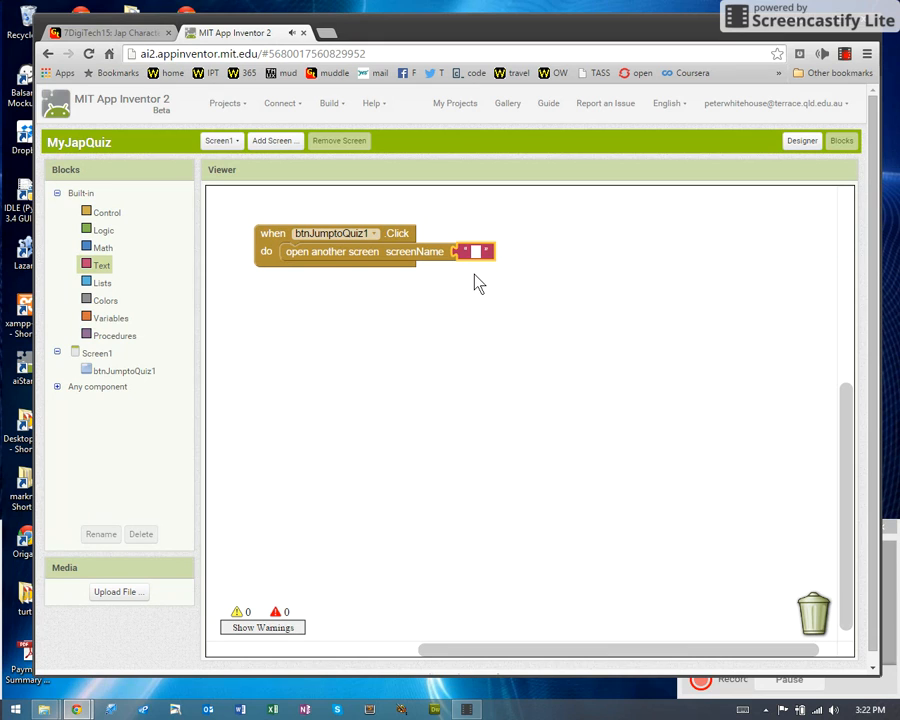
{"action": "type", "text": "CharacterQuiz"}
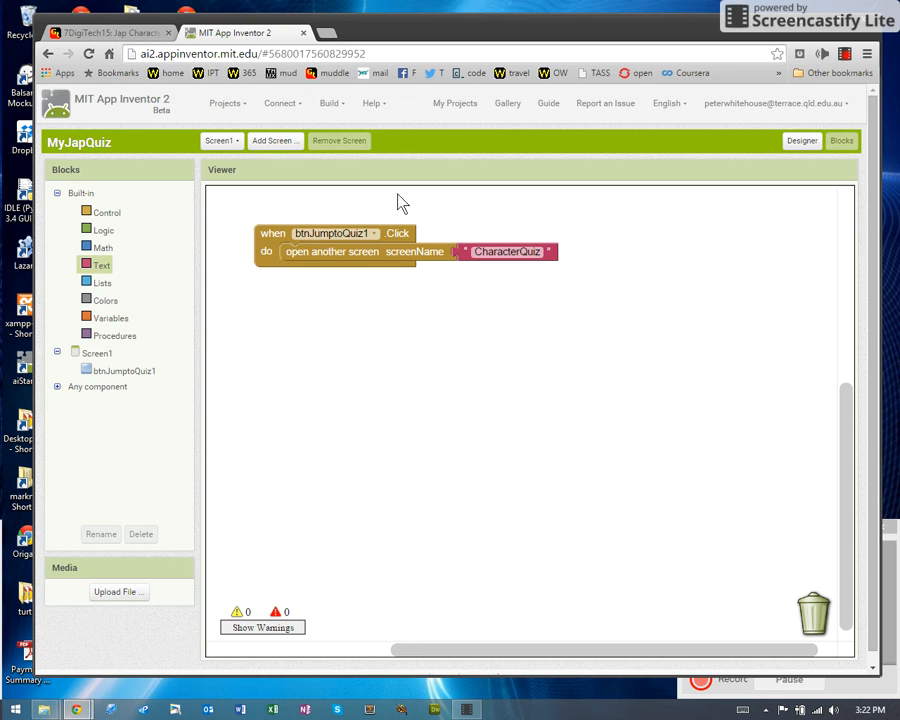
{"action": "left_click", "coordinate": [220, 140]}
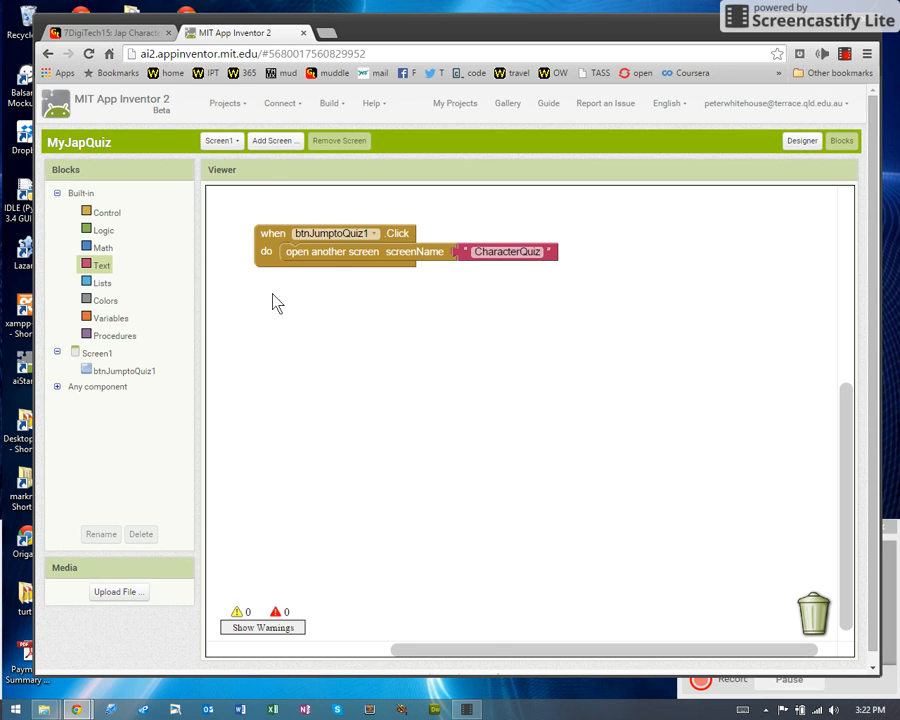
{"action": "mouse_move", "coordinate": [527, 290]}
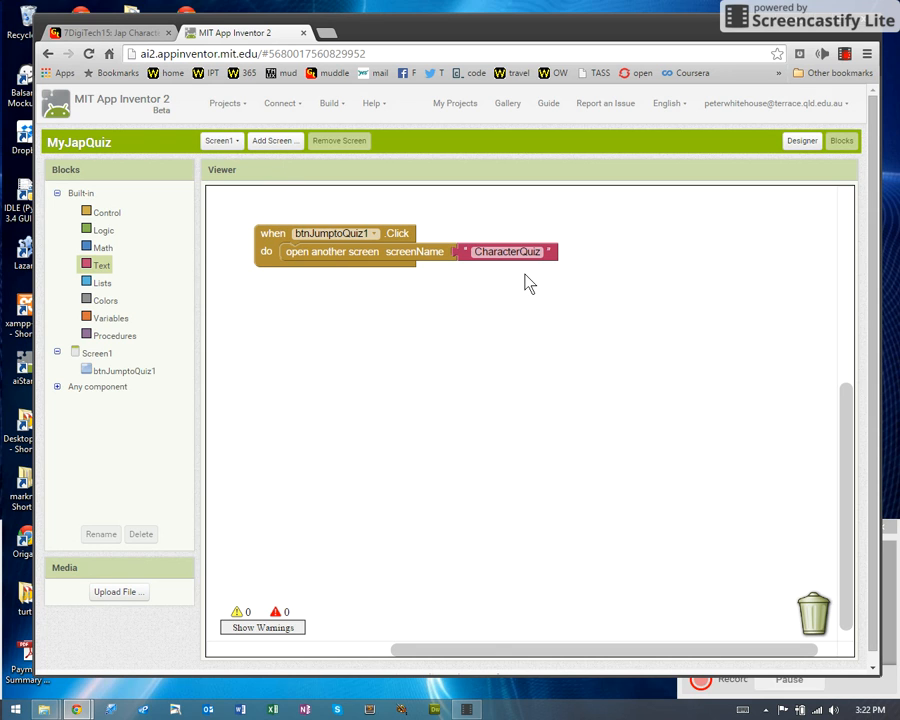
{"action": "mouse_move", "coordinate": [375, 103]}
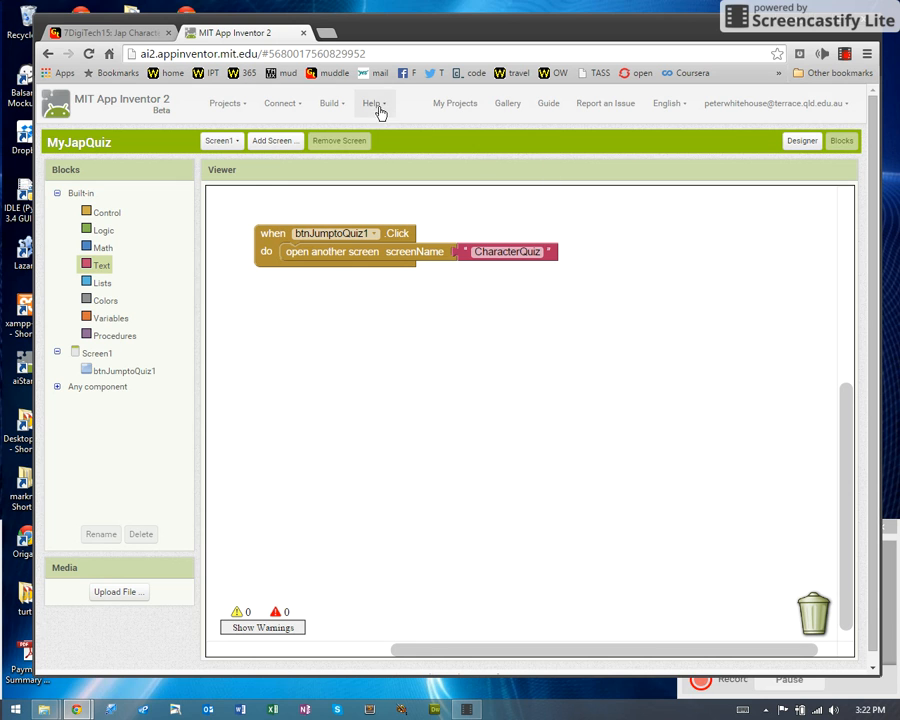
{"action": "mouse_move", "coordinate": [25, 368]}
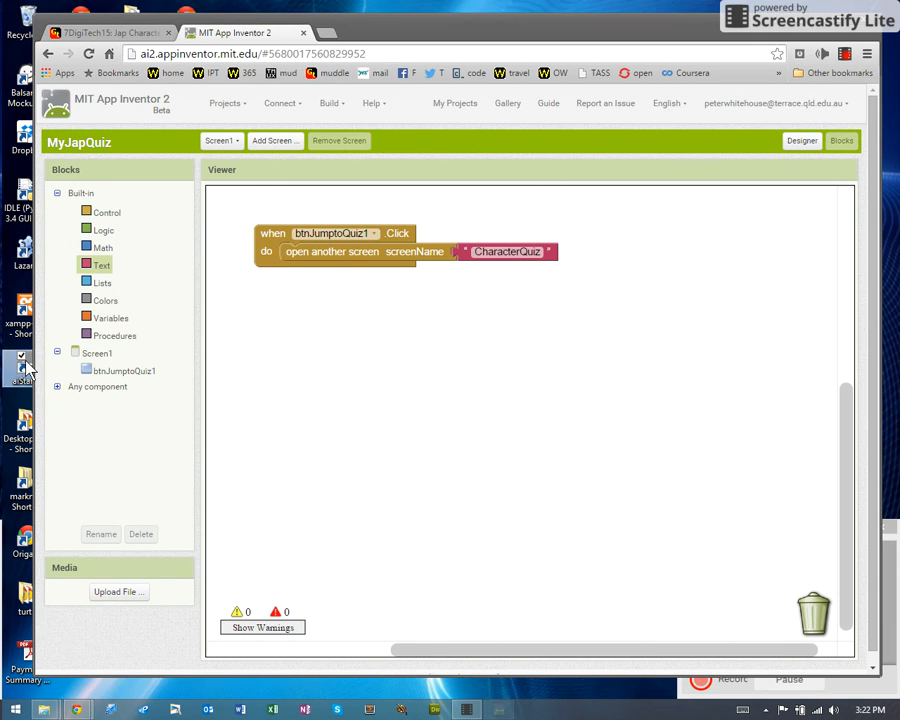
Connect to the Android emulator via Connect > Emulator to launch the AI Companion.
{"action": "left_click", "coordinate": [282, 103]}
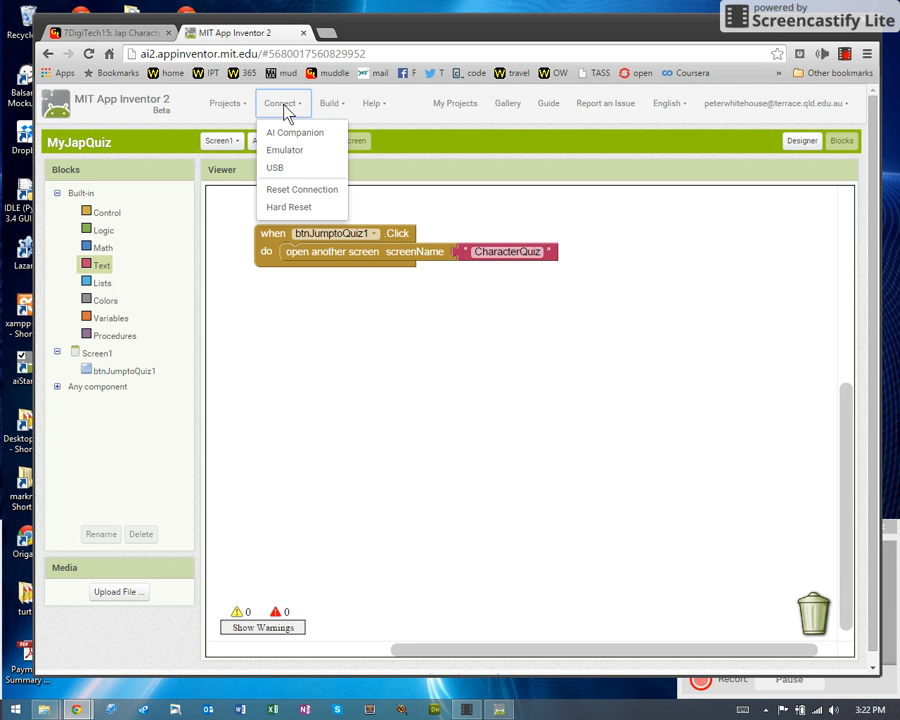
{"action": "left_click", "coordinate": [284, 149]}
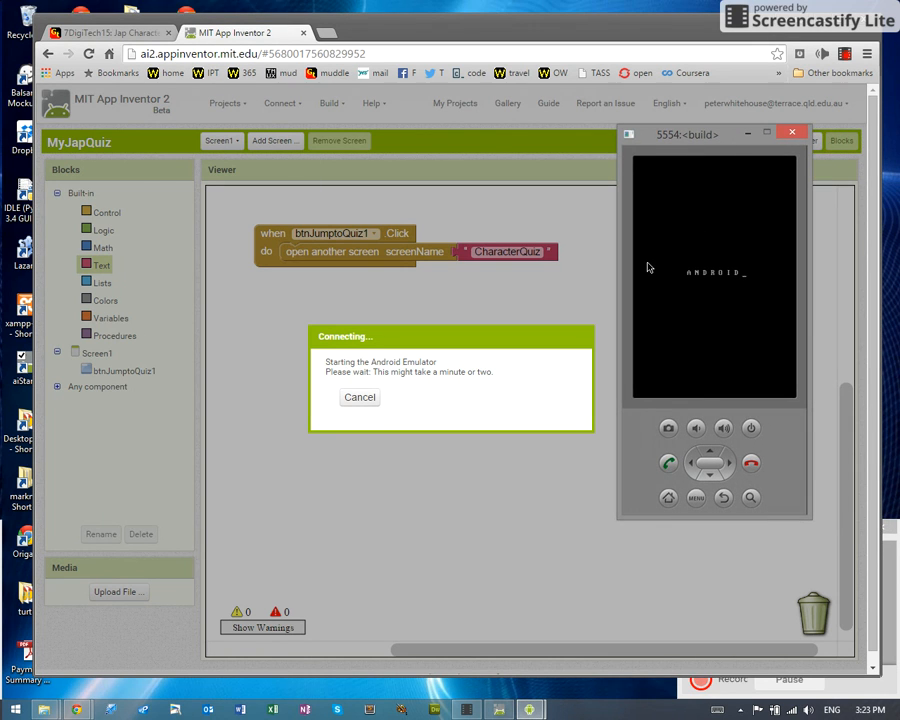
{"action": "mouse_move", "coordinate": [682, 338]}
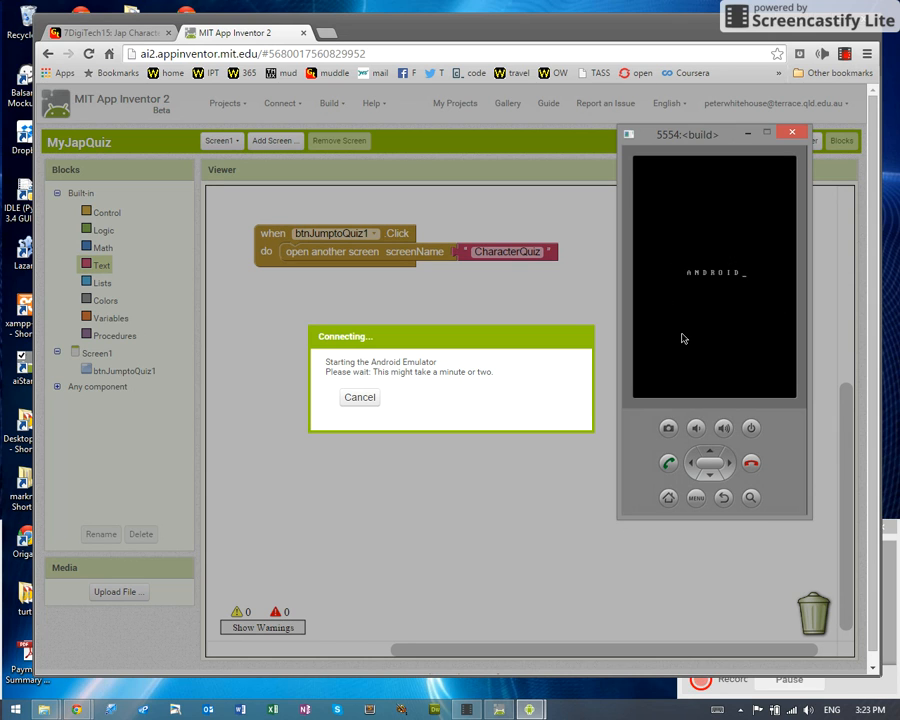
{"action": "mouse_move", "coordinate": [676, 341]}
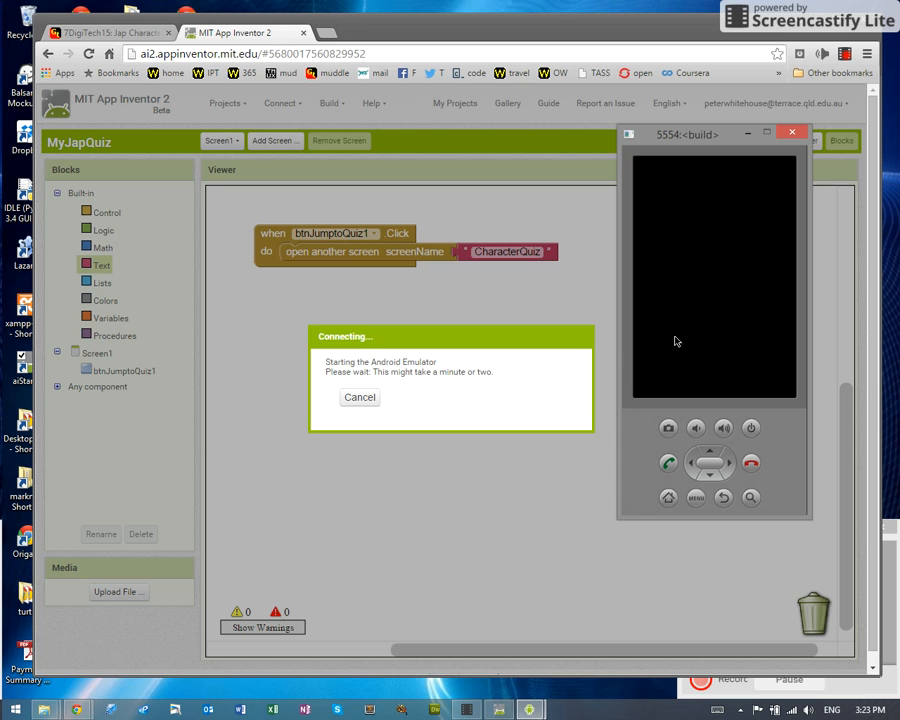
{"action": "mouse_move", "coordinate": [372, 275]}
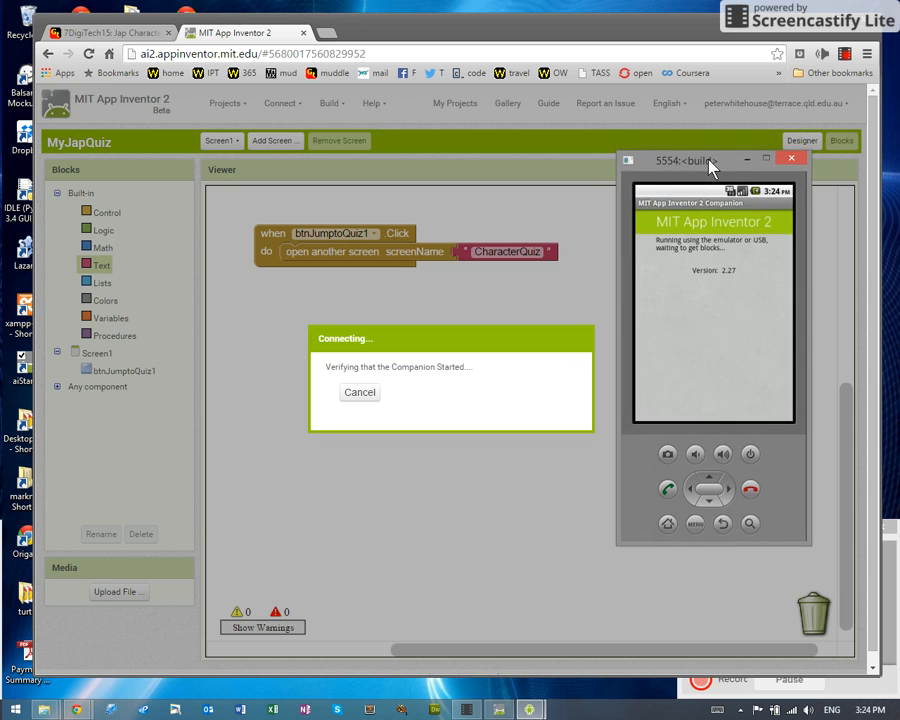
Tap Home on CharacterQuiz in the emulator, confirm Screen1 appears, then list the screens.
{"action": "left_click", "coordinate": [359, 390]}
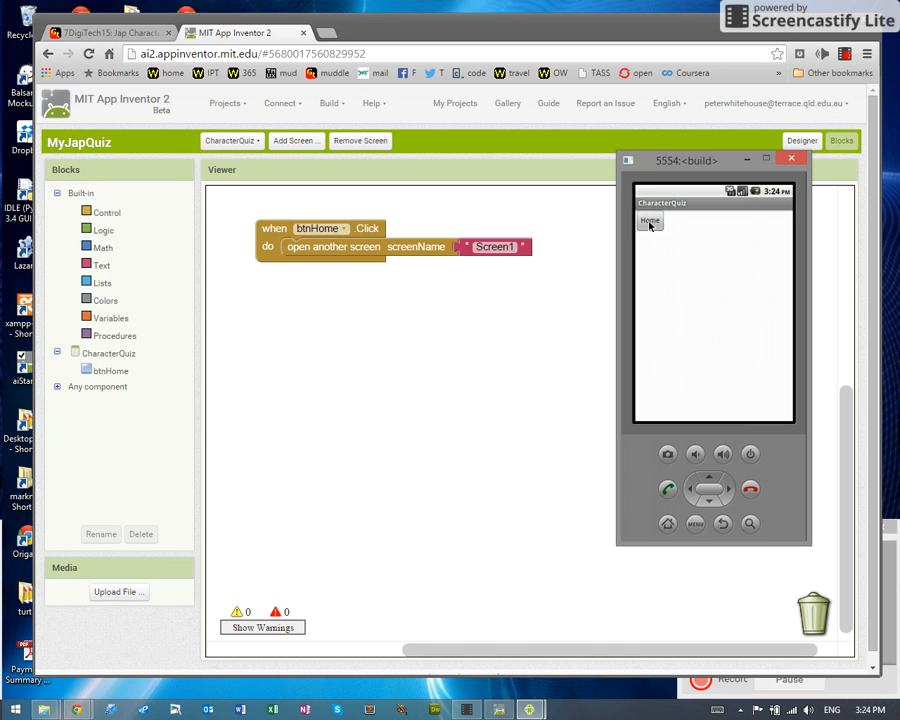
{"action": "left_click", "coordinate": [650, 220]}
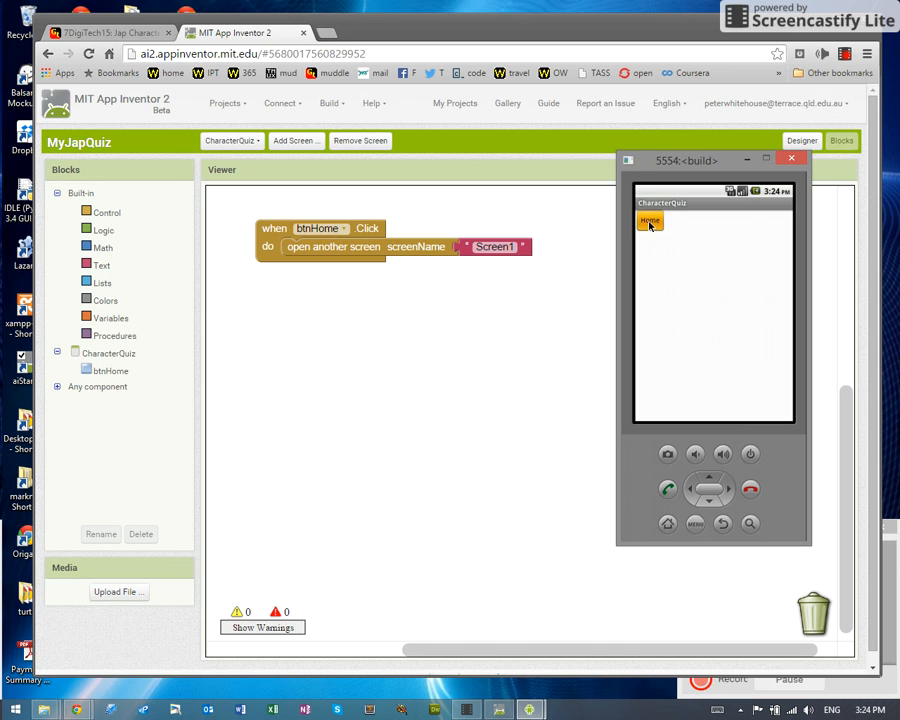
{"action": "left_click", "coordinate": [650, 220]}
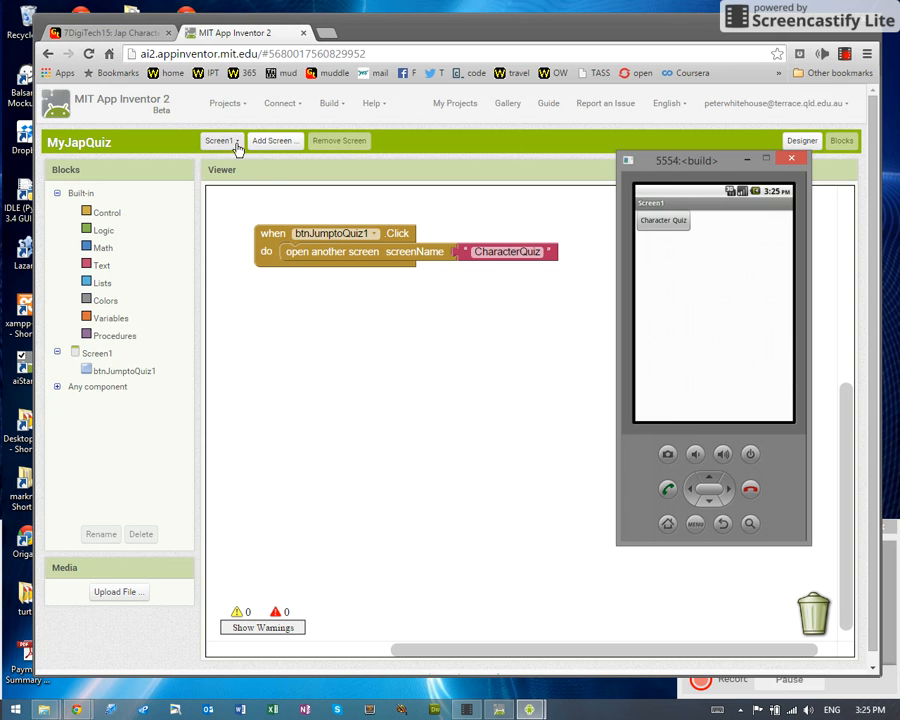
{"action": "left_click", "coordinate": [221, 140]}
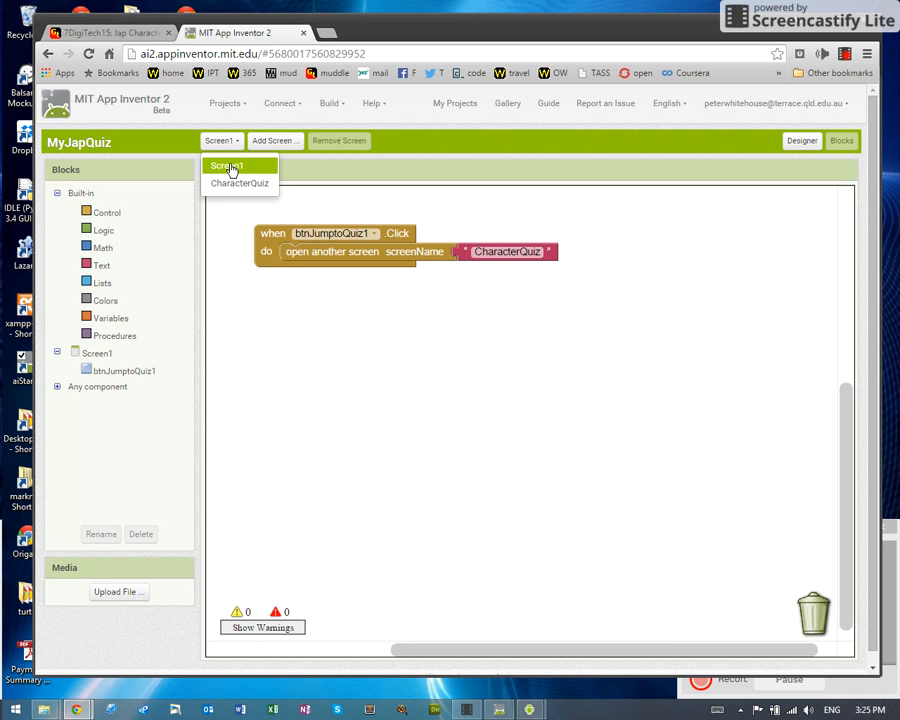
{"action": "mouse_move", "coordinate": [239, 182]}
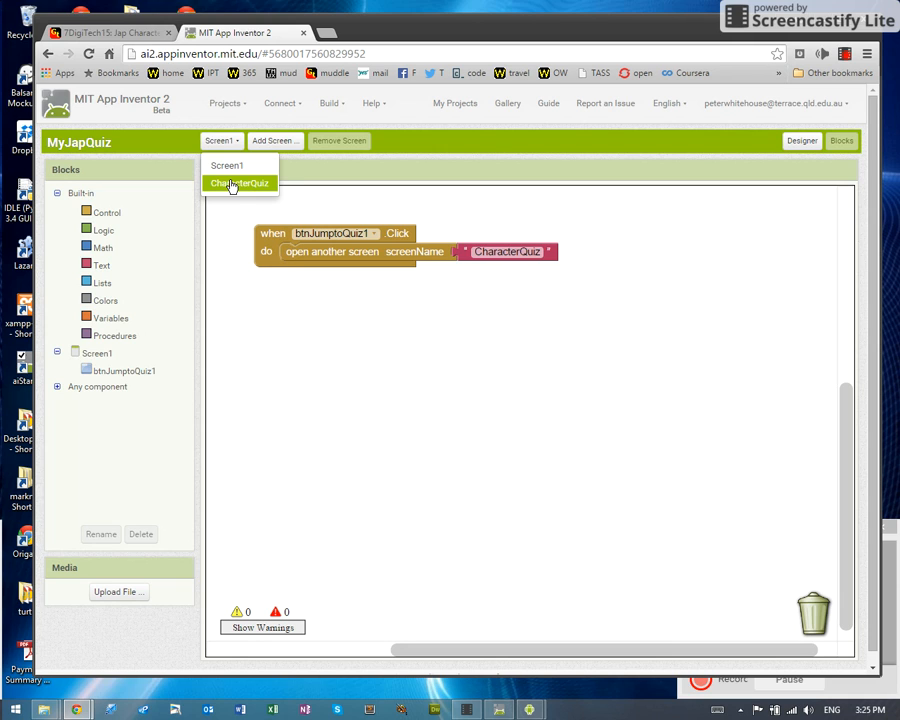
{"action": "mouse_move", "coordinate": [223, 195]}
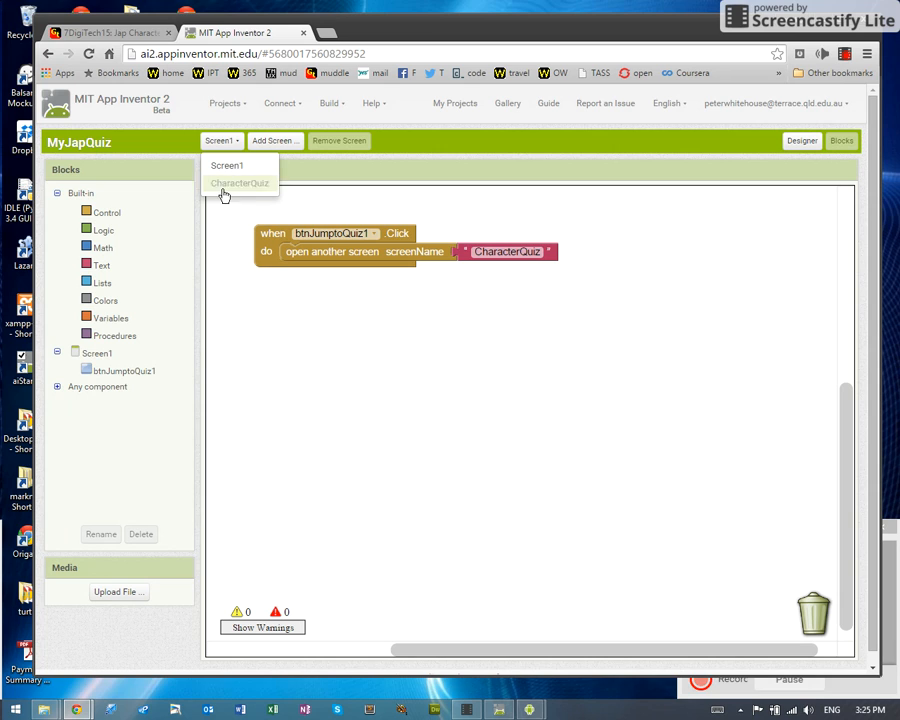
{"action": "mouse_move", "coordinate": [240, 183]}
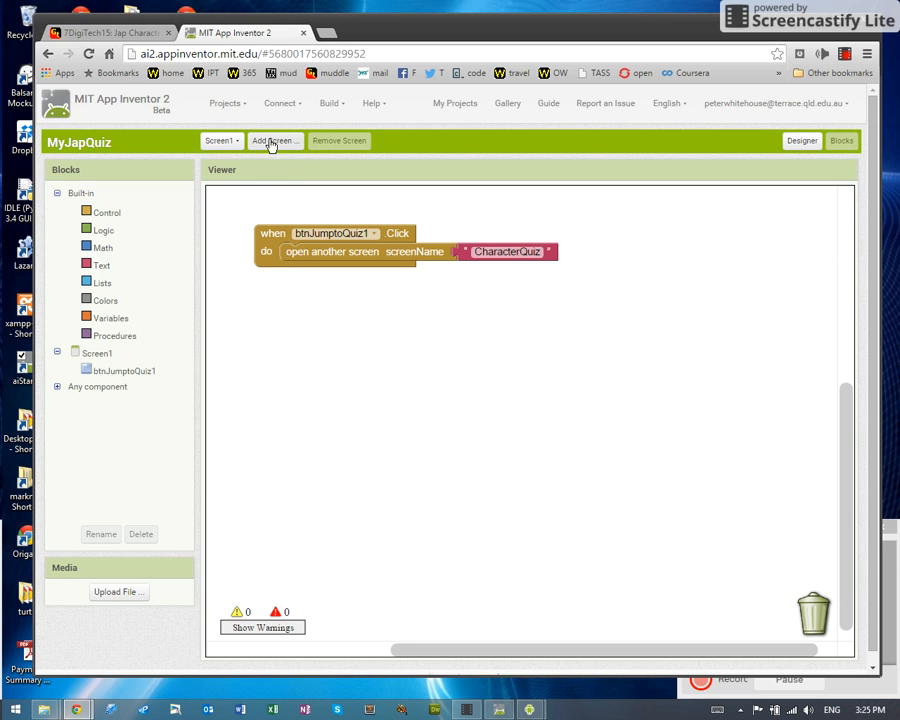
Add a new screen named 'DrawCharacter' to the project.
{"action": "left_click", "coordinate": [273, 139]}
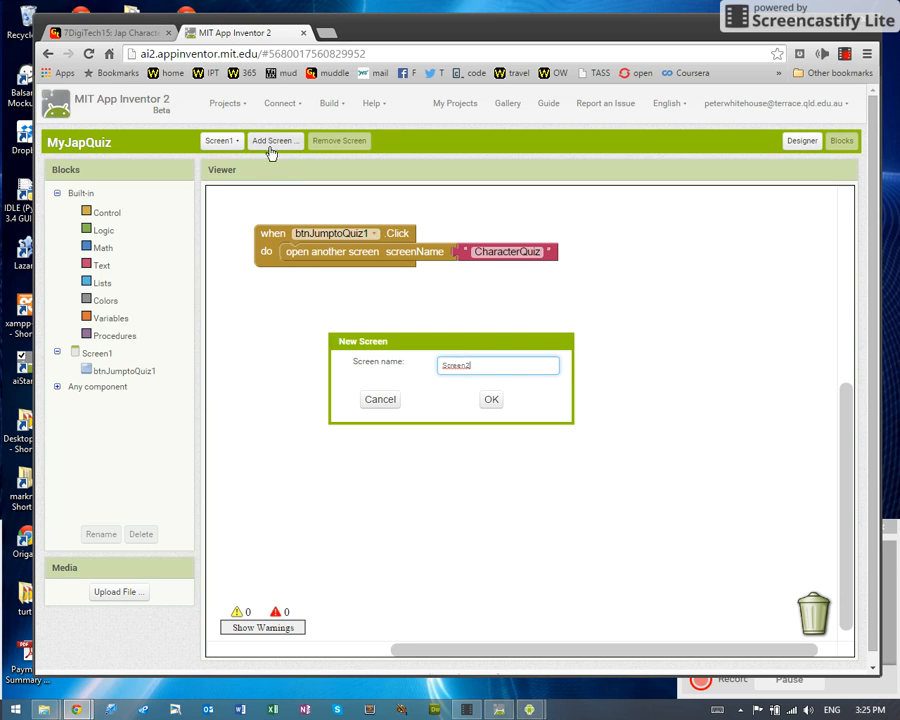
{"action": "triple_click", "coordinate": [496, 365]}
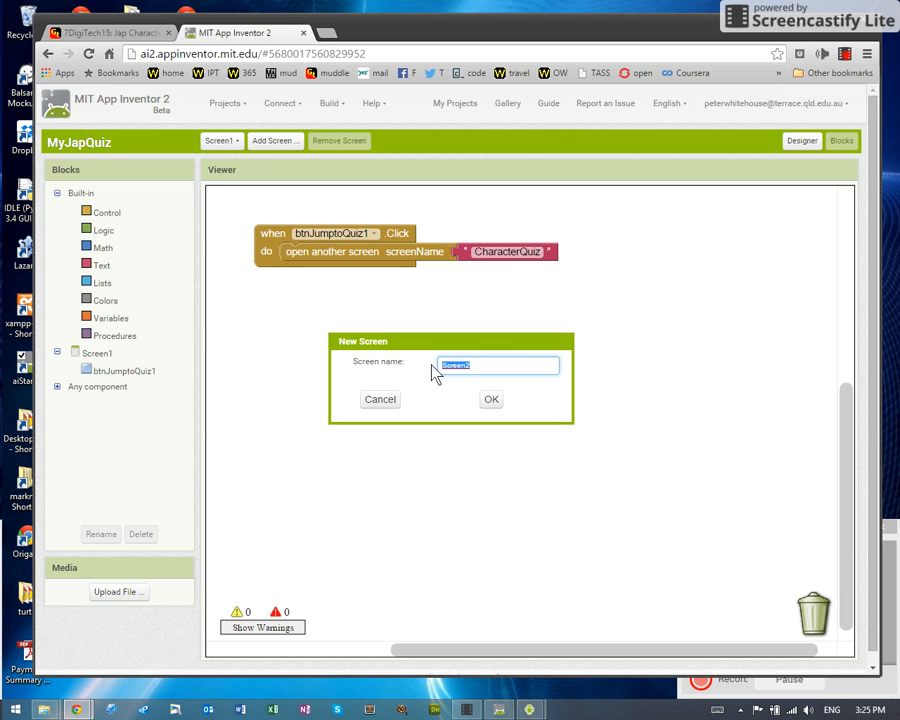
{"action": "type", "text": "Df"}
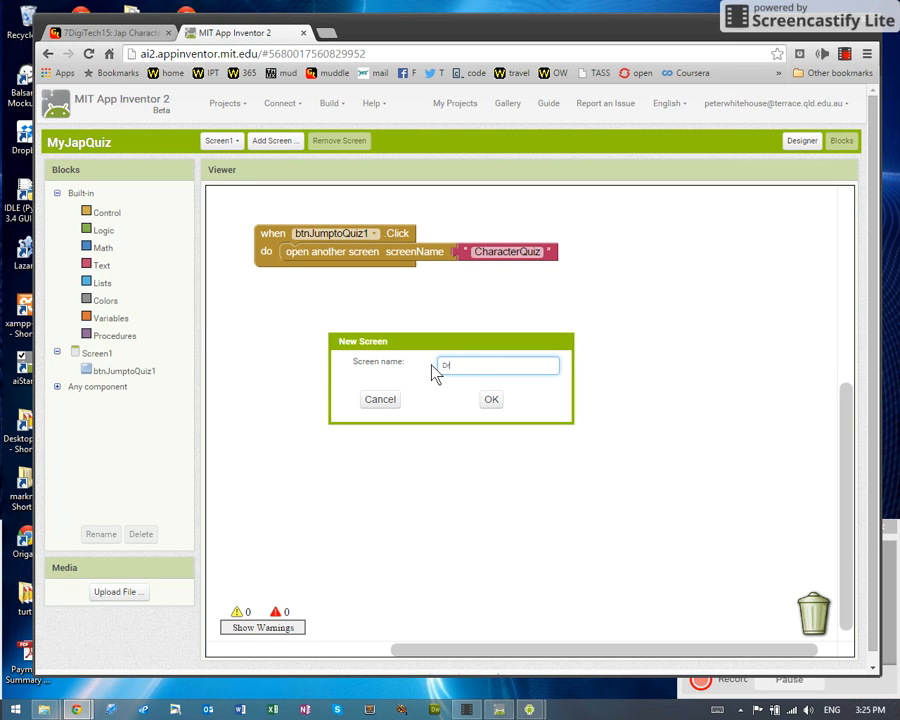
{"action": "type", "text": "DrawCharacter"}
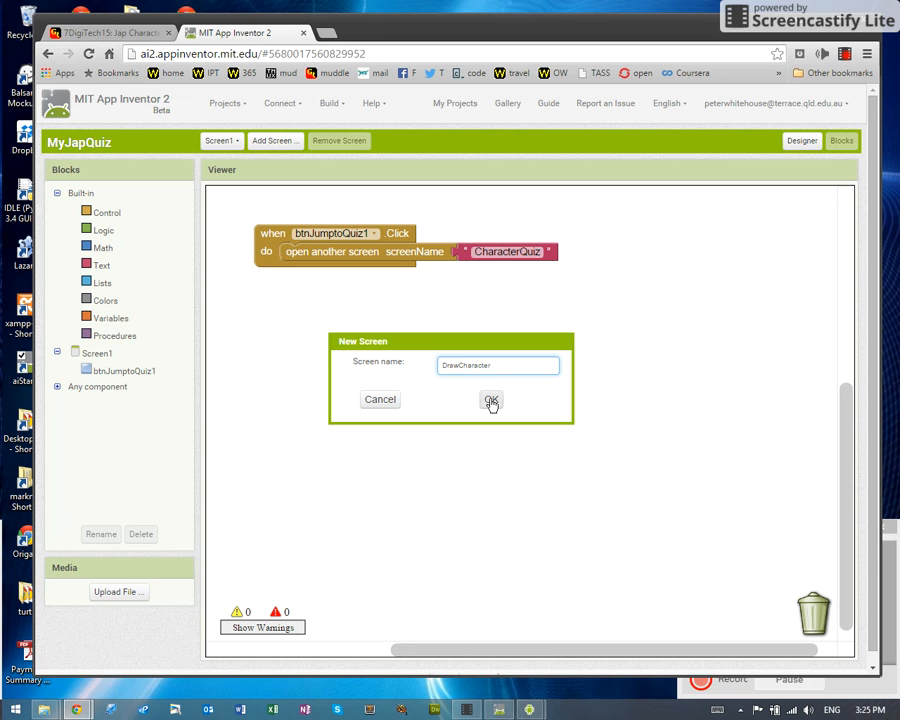
{"action": "left_click", "coordinate": [490, 400]}
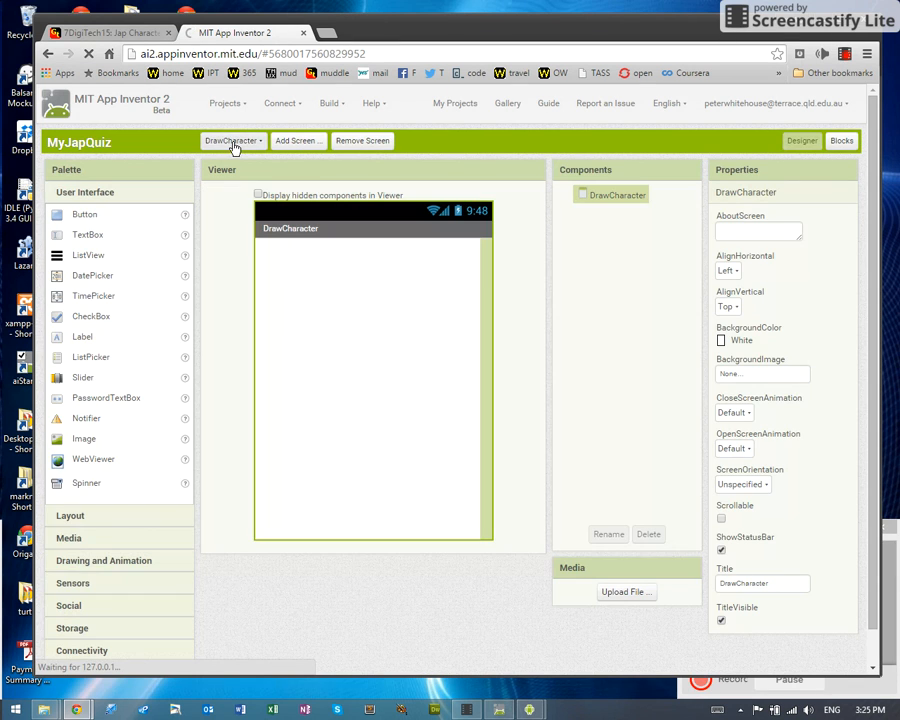
{"action": "mouse_move", "coordinate": [325, 265]}
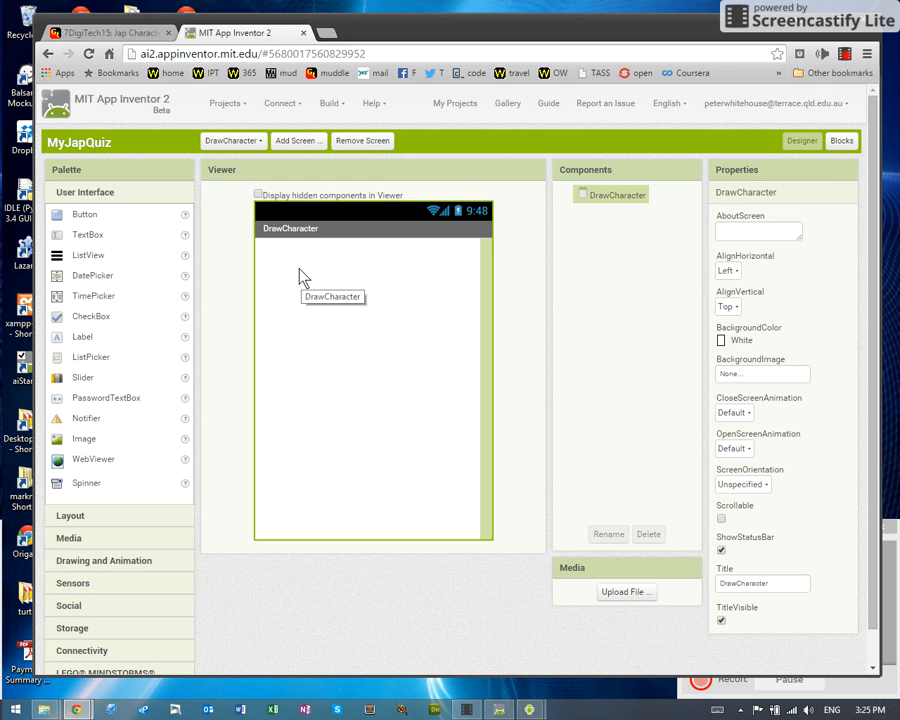
Place a Button on DrawCharacter, rename it btnHome, and set its text to 'Home'.
{"action": "left_click_drag", "start_coordinate": [84, 214], "coordinate": [305, 257]}
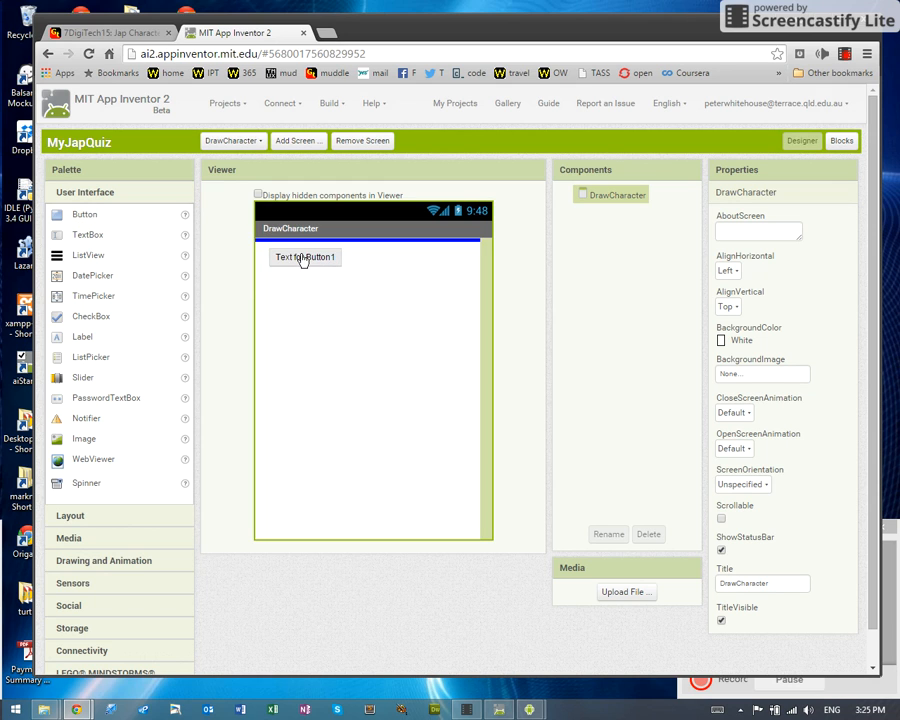
{"action": "left_click", "coordinate": [305, 257]}
{"action": "type", "text": "btn"}
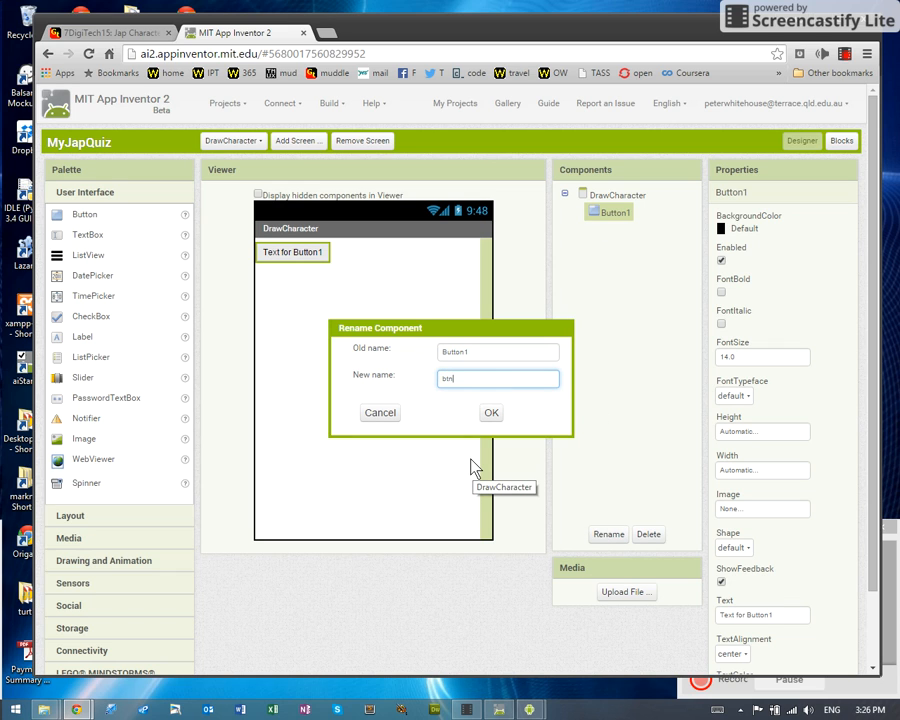
{"action": "left_click", "coordinate": [491, 412]}
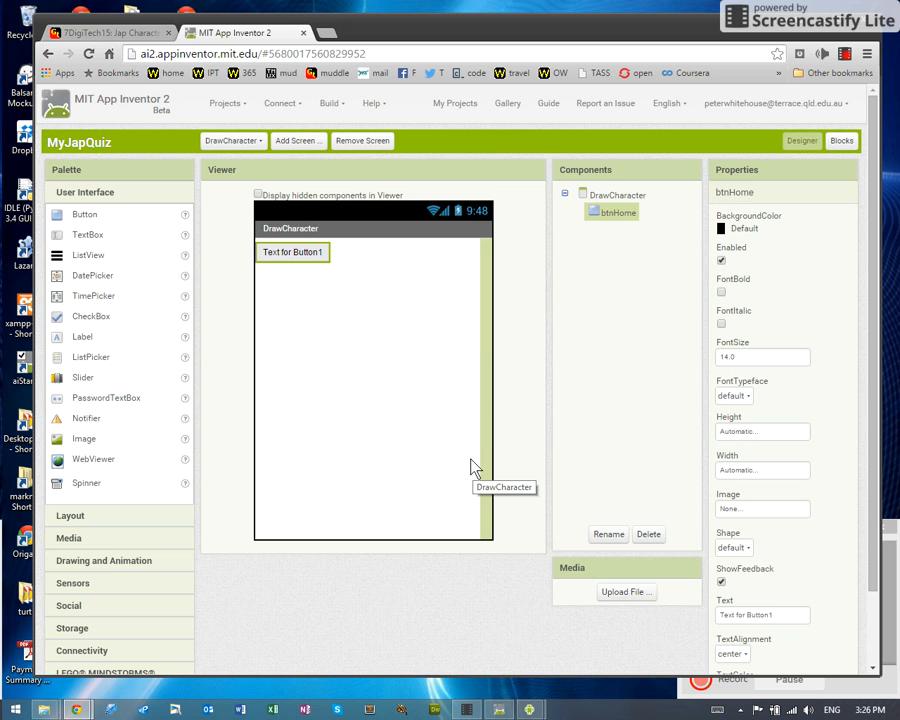
{"action": "left_click", "coordinate": [761, 614]}
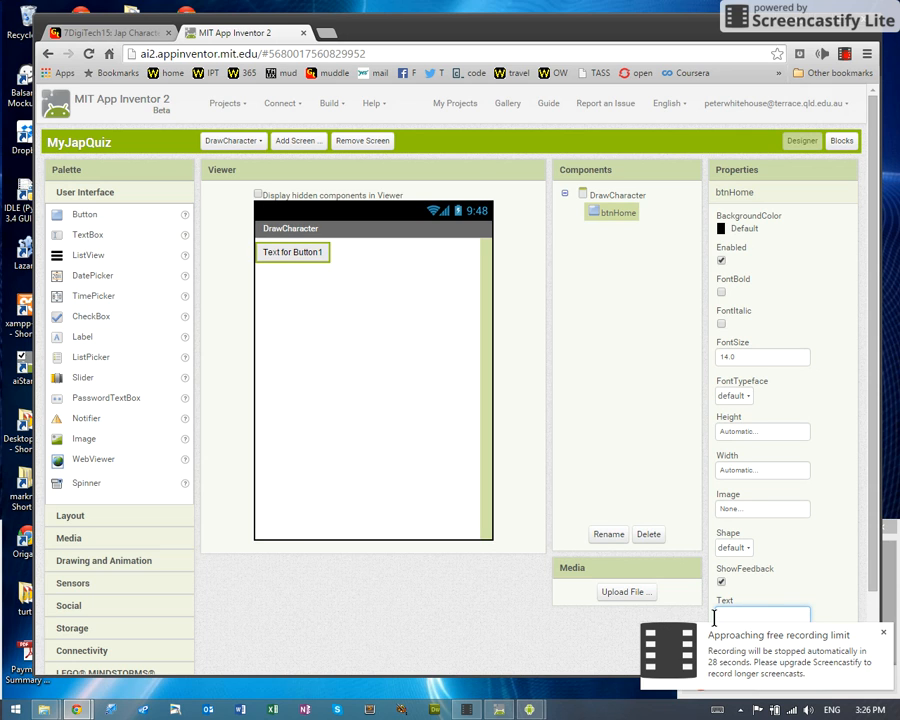
{"action": "type", "text": "Home"}
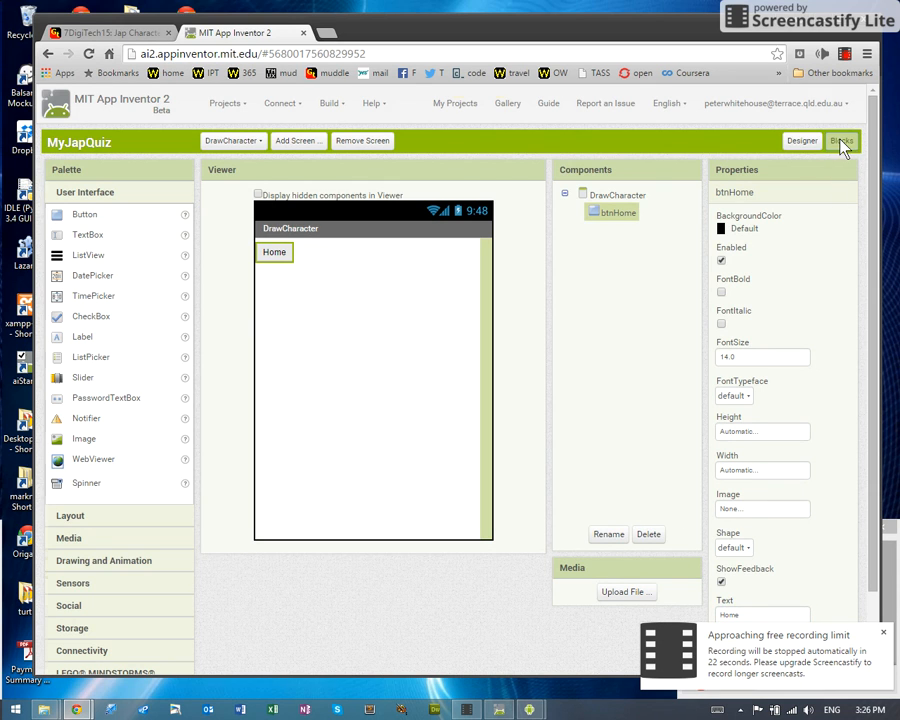
In Blocks, add when btnHome.Click with open another screen, then show the Text drawer.
{"action": "left_click", "coordinate": [841, 140]}
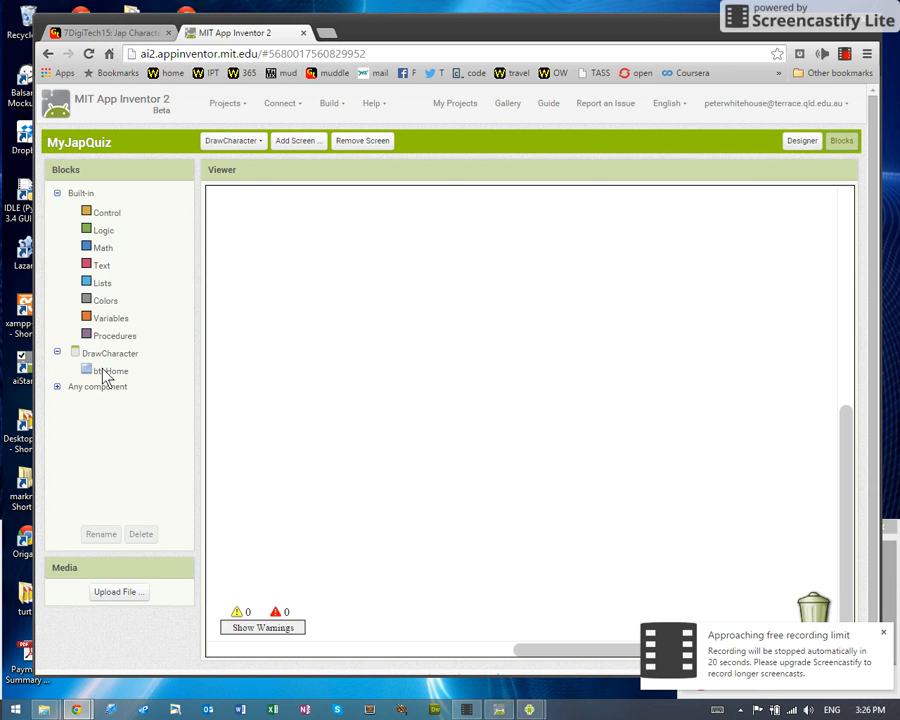
{"action": "left_click", "coordinate": [105, 370]}
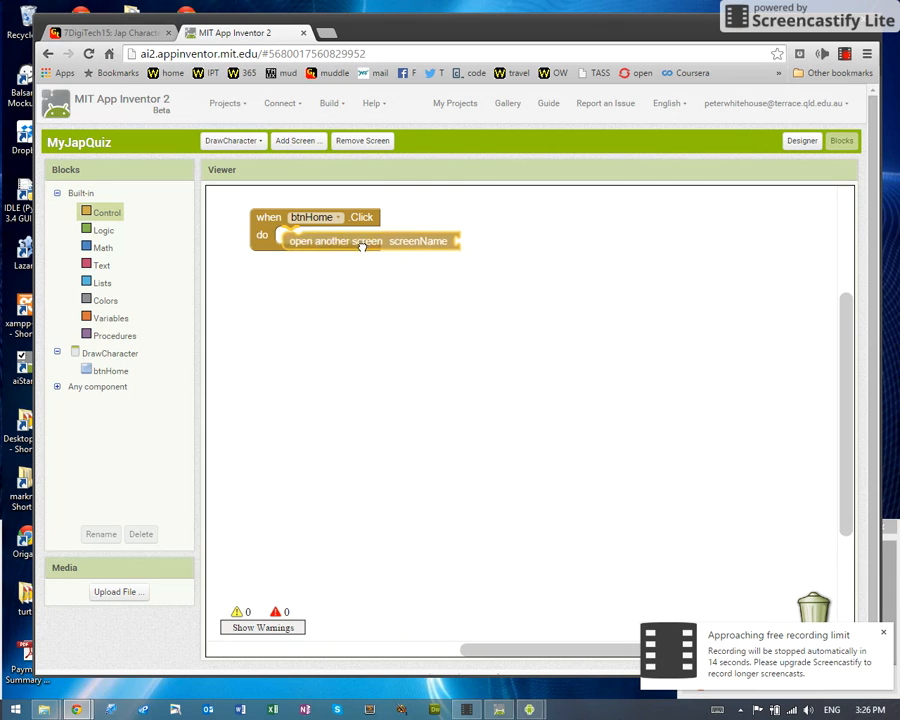
{"action": "left_click", "coordinate": [102, 264]}
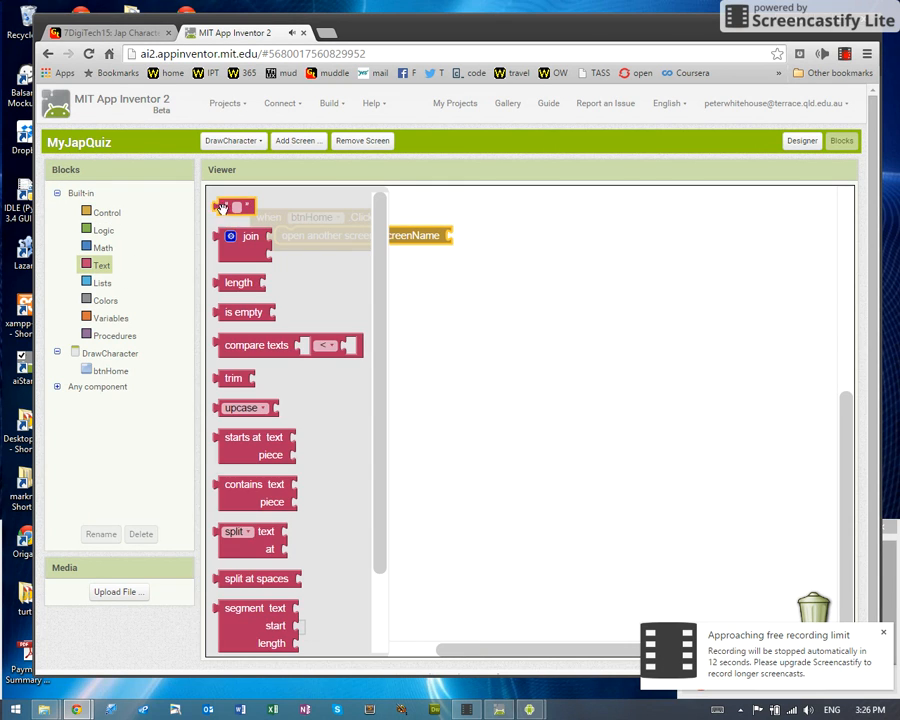